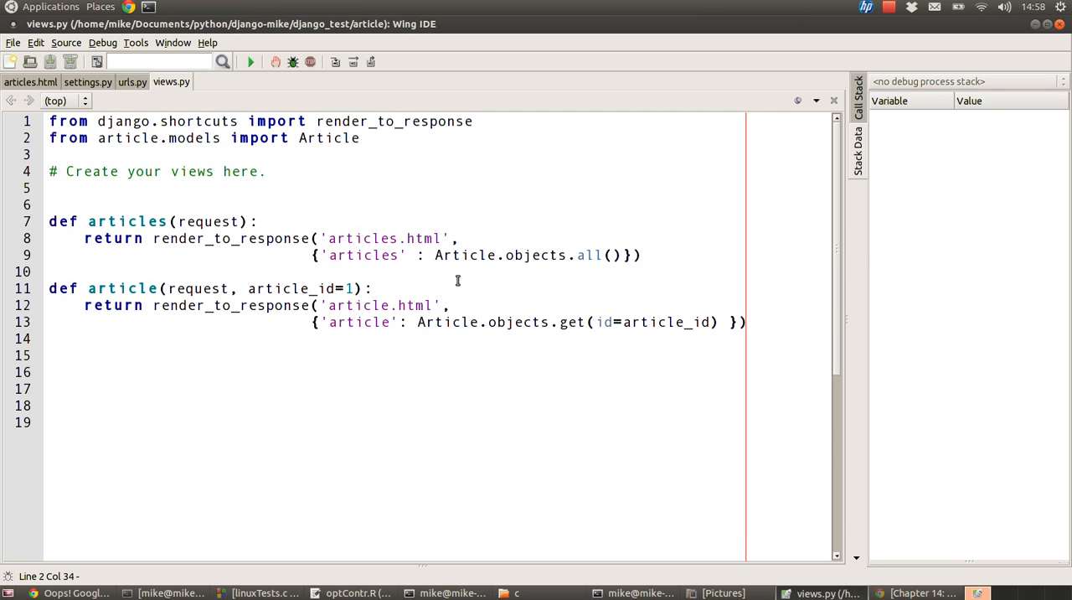
mouse_move(272, 15)
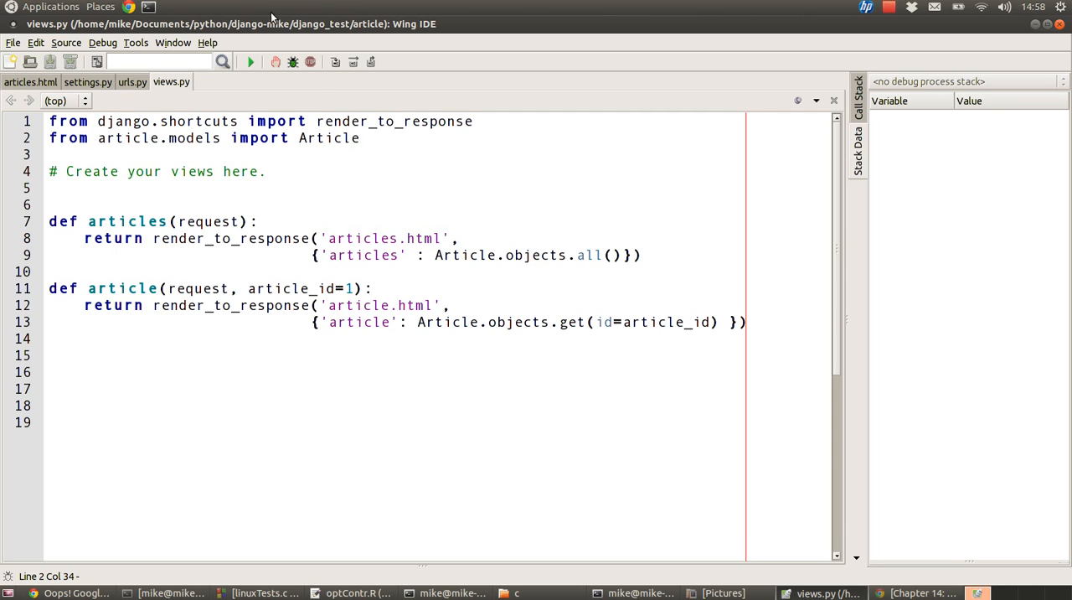
mouse_move(506, 158)
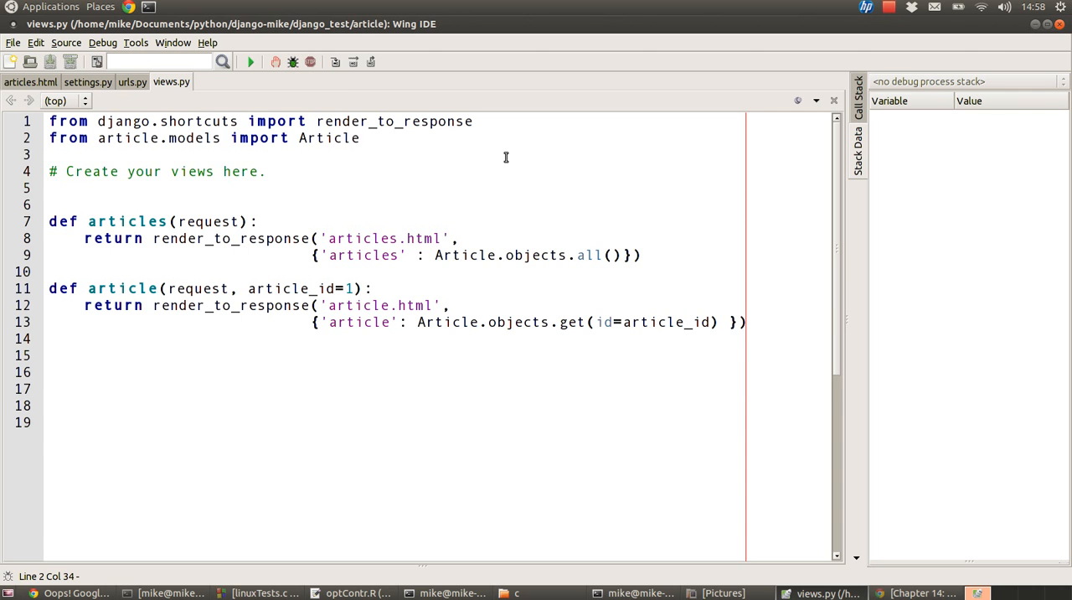
- Open settings.py and highlight SessionMiddleware in MIDDLEWARE_CLASSES
left_click(87, 83)
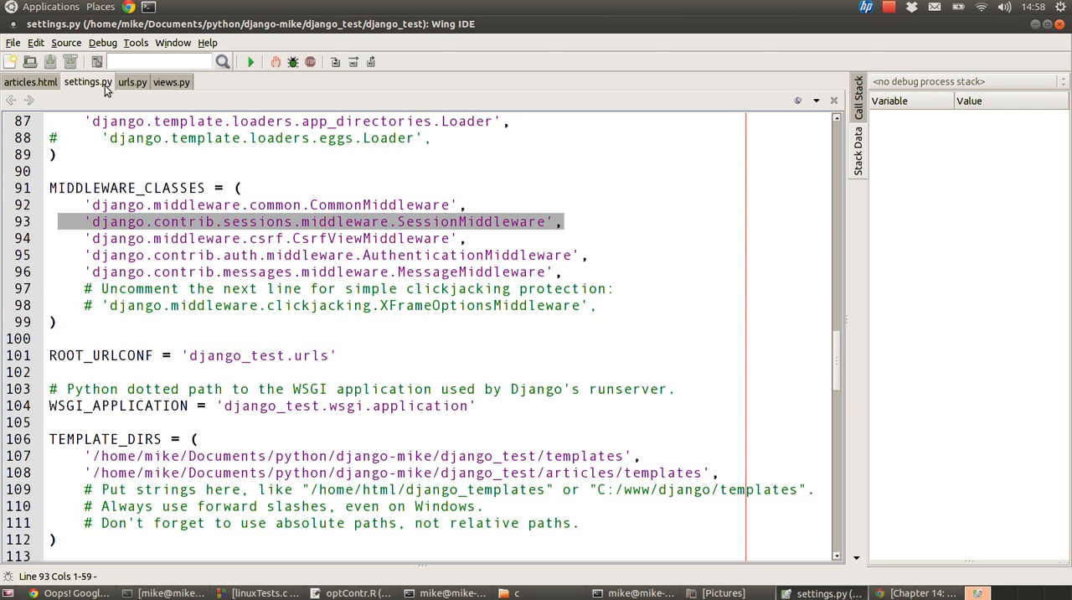
mouse_move(630, 265)
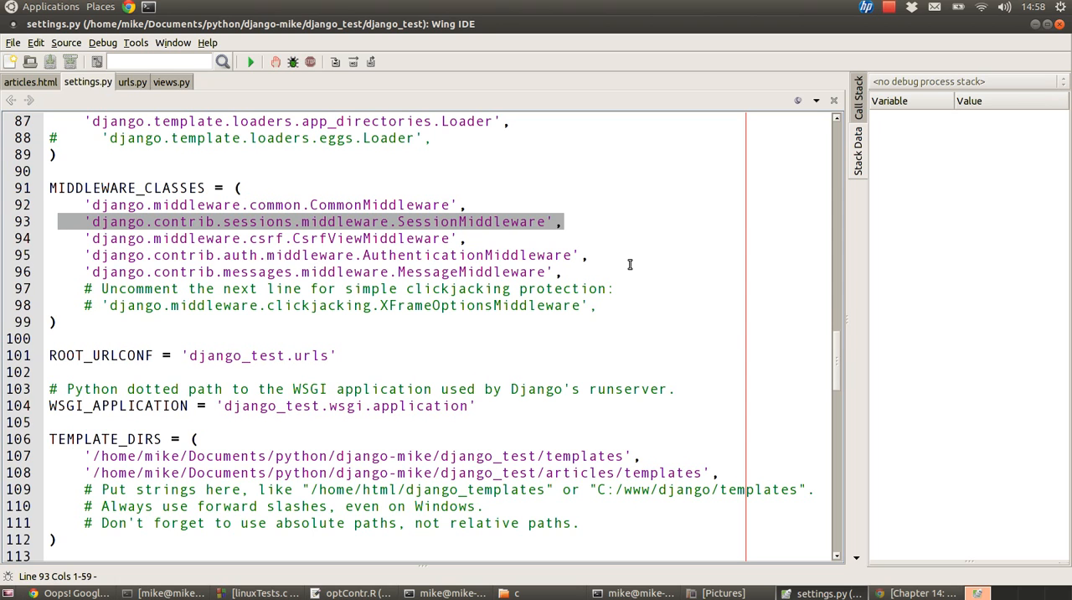
mouse_move(576, 278)
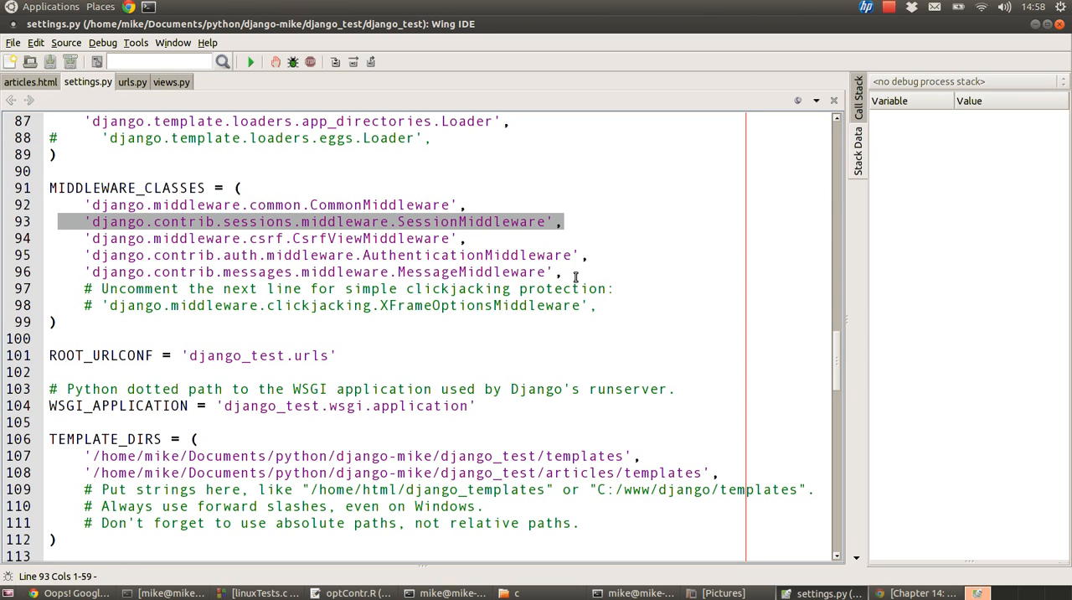
mouse_move(97, 97)
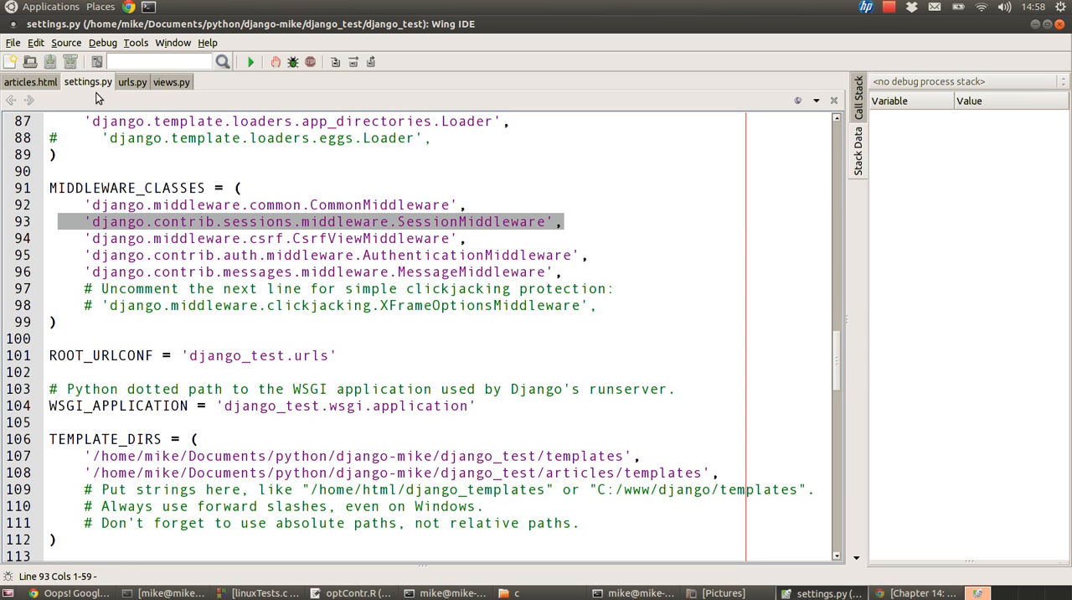
mouse_move(94, 97)
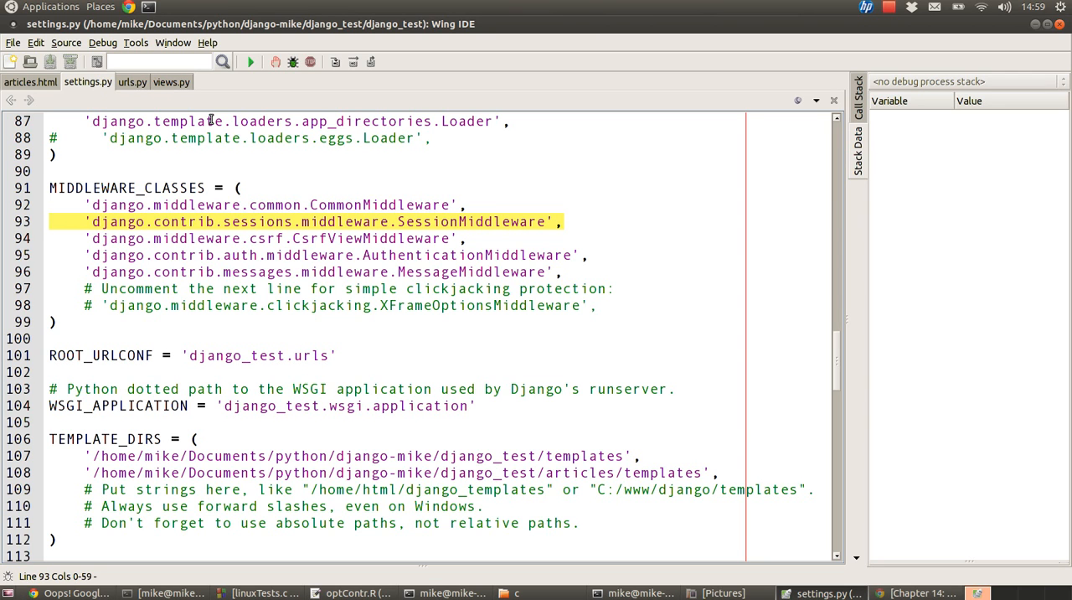
left_click(563, 221)
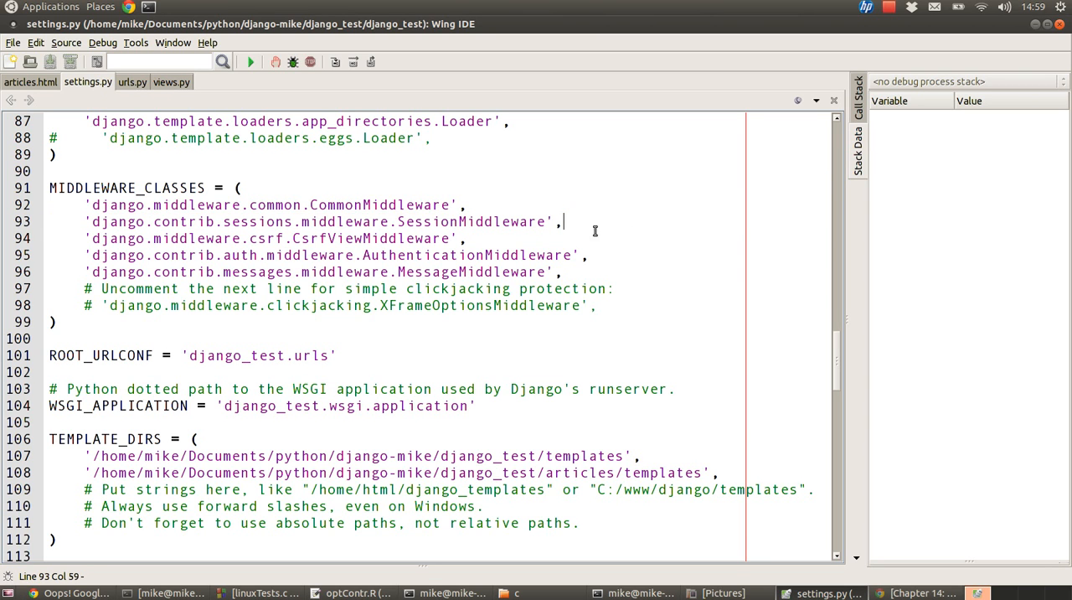
double_click(472, 221)
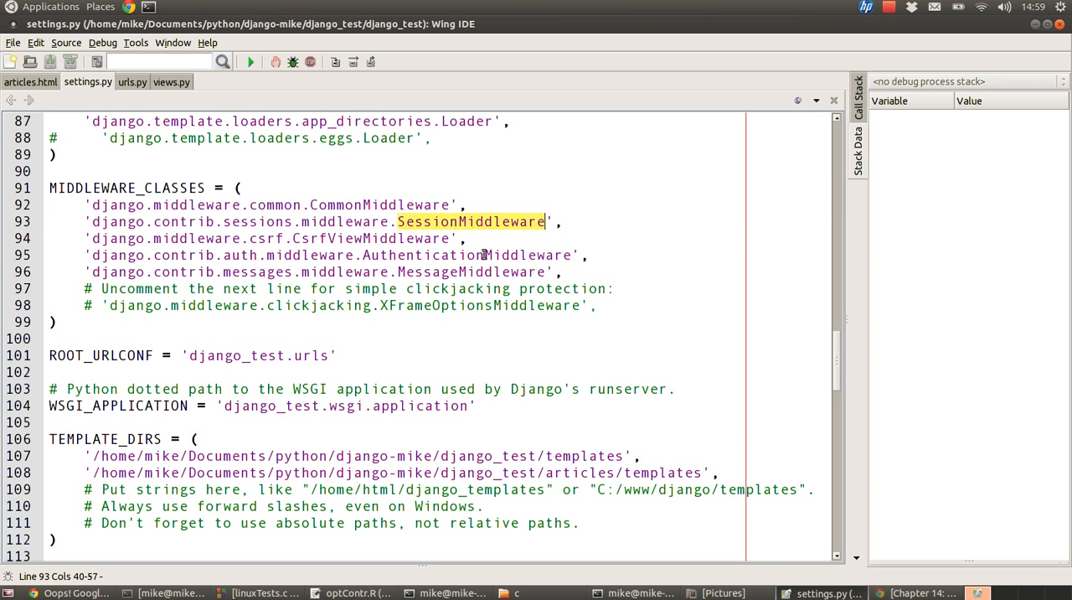
mouse_move(536, 388)
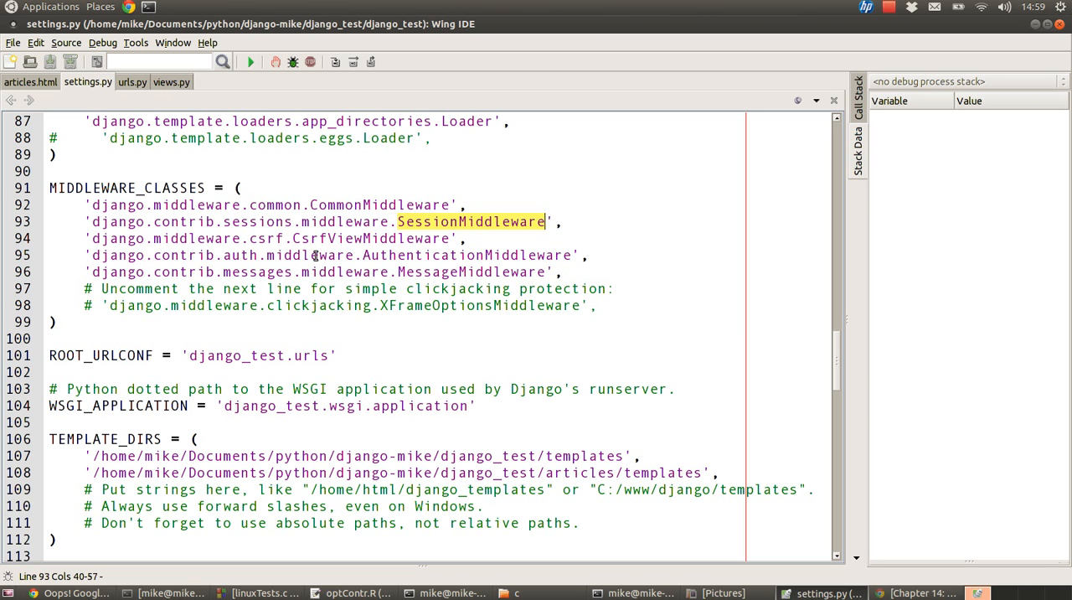
mouse_move(171, 82)
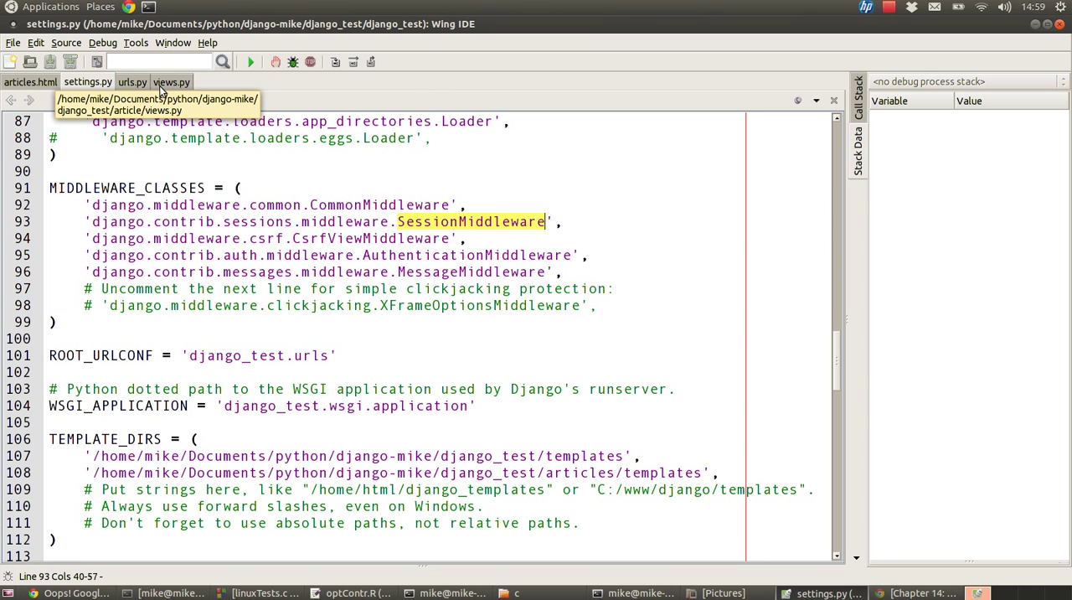
mouse_move(305, 102)
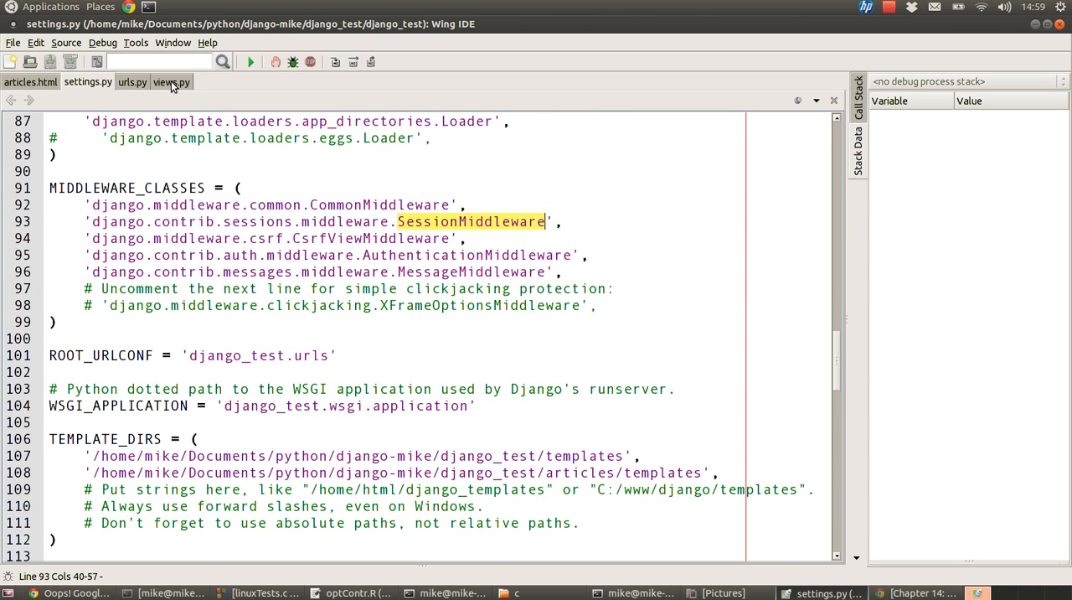
- Switch to views.py and highlight the articles view function name
left_click(171, 82)
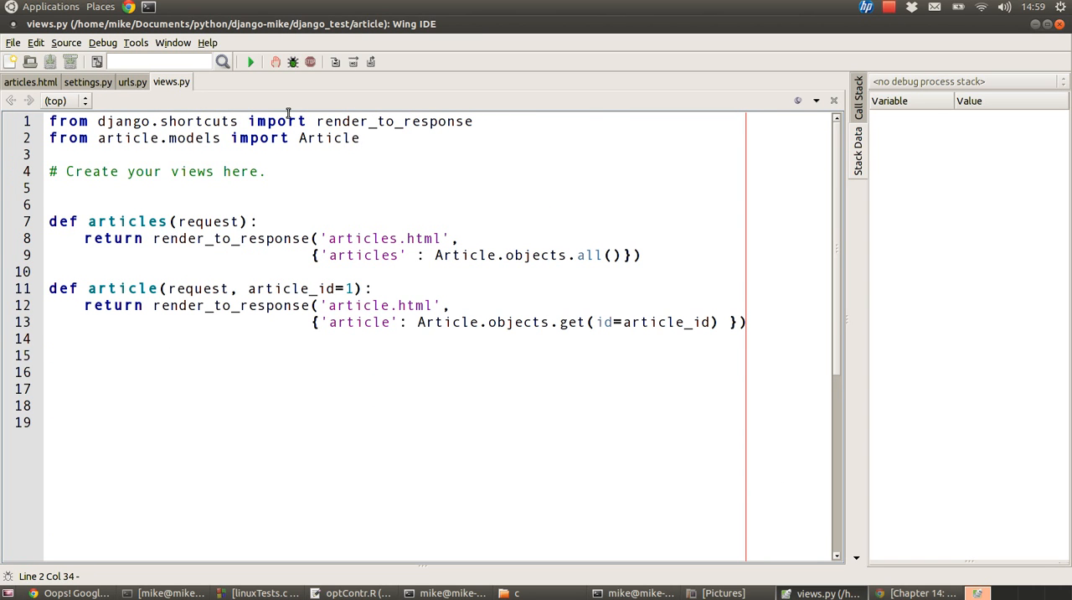
mouse_move(171, 101)
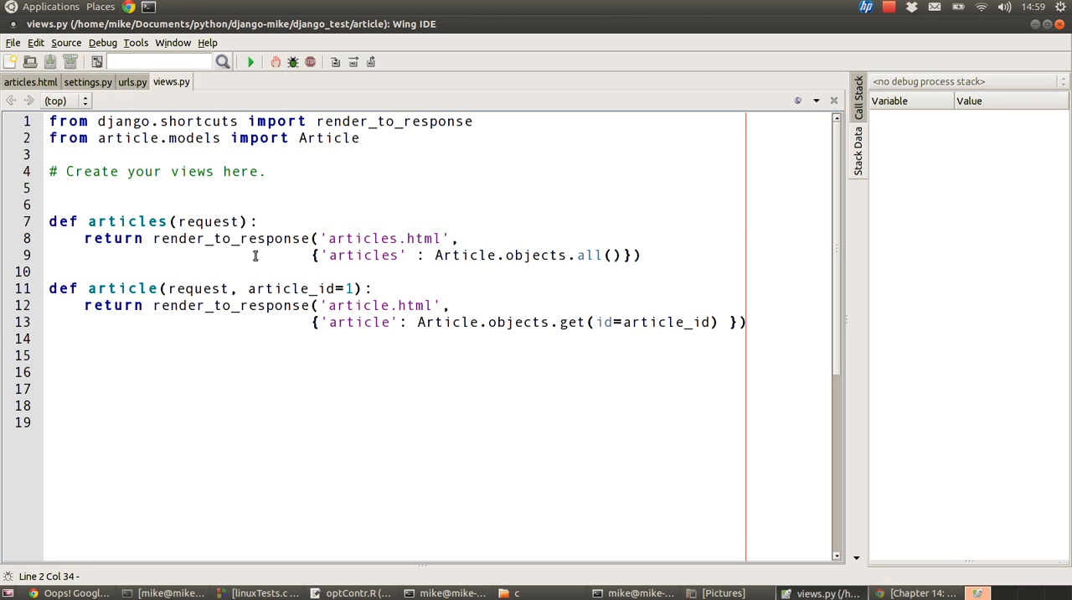
double_click(126, 221)
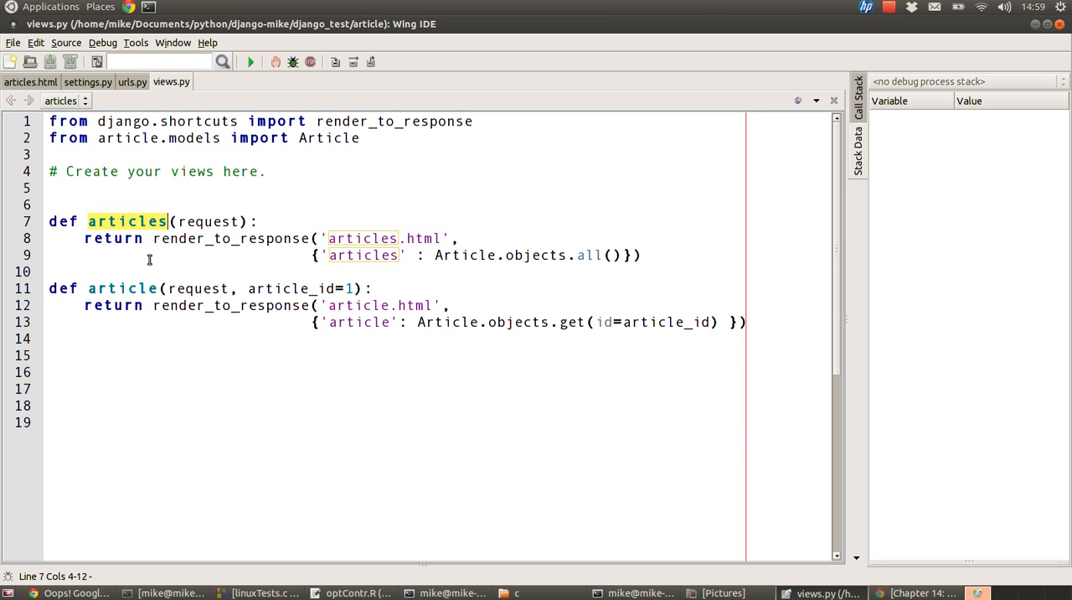
mouse_move(138, 221)
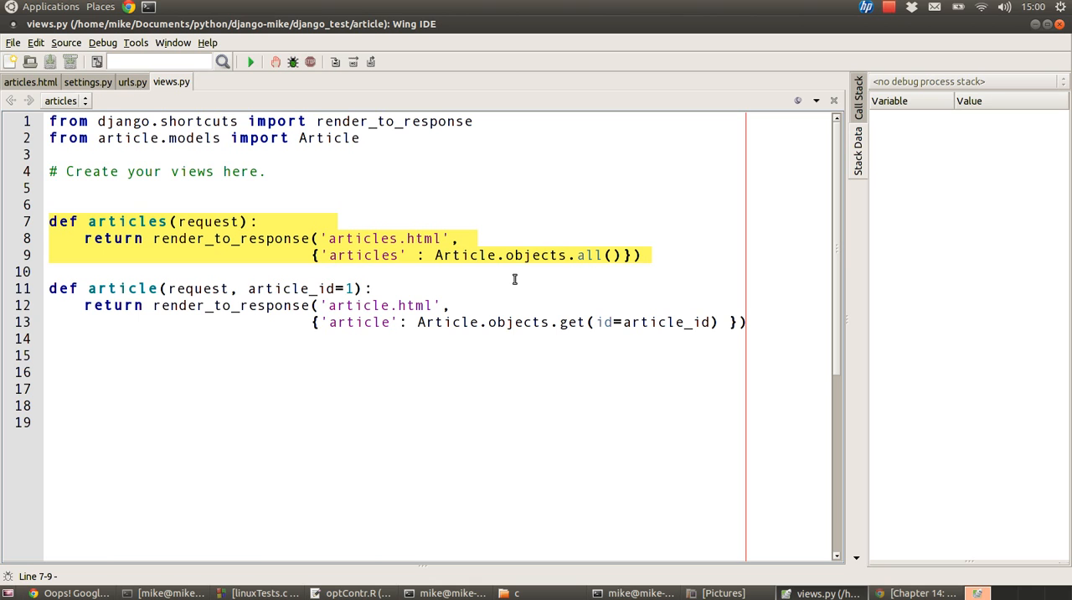
mouse_move(536, 262)
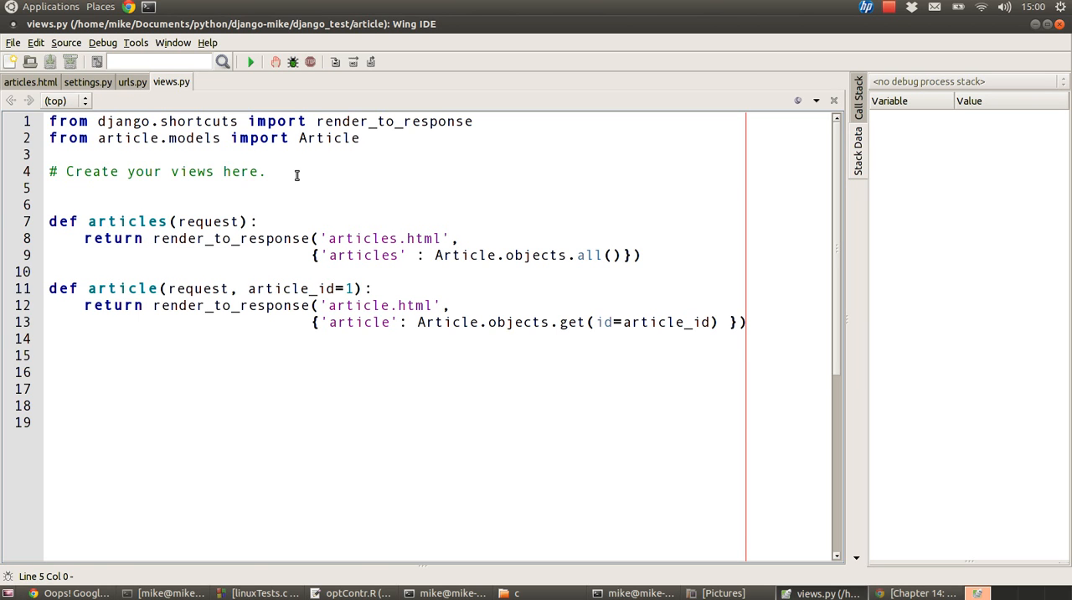
- Add 'from django.http import HttpResponse' on line 3 and highlight HttpResponse
type("from django.http import HttpResponse")
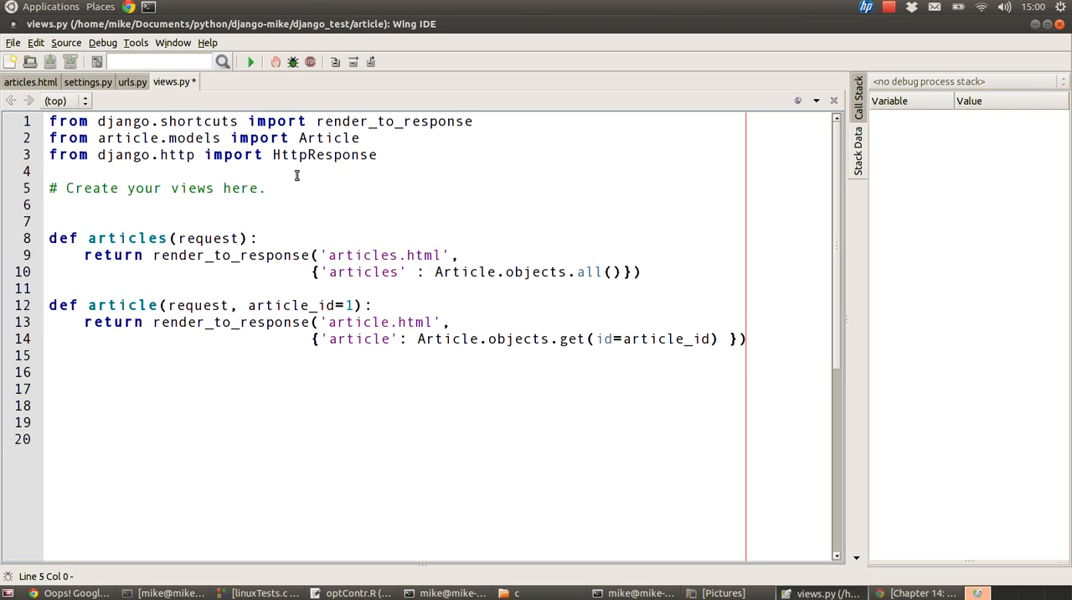
left_click(378, 154)
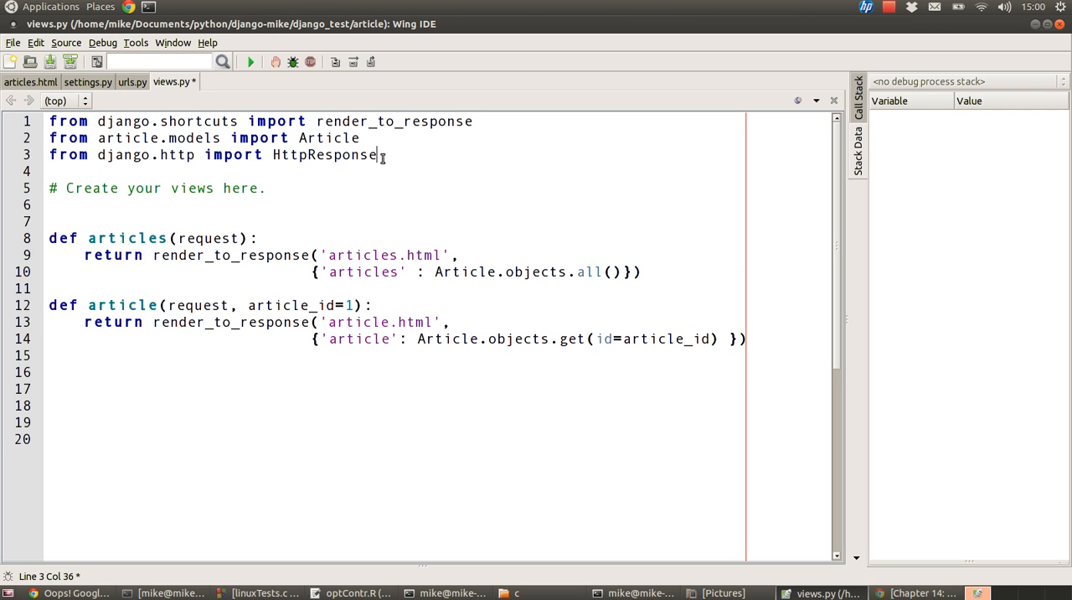
double_click(323, 154)
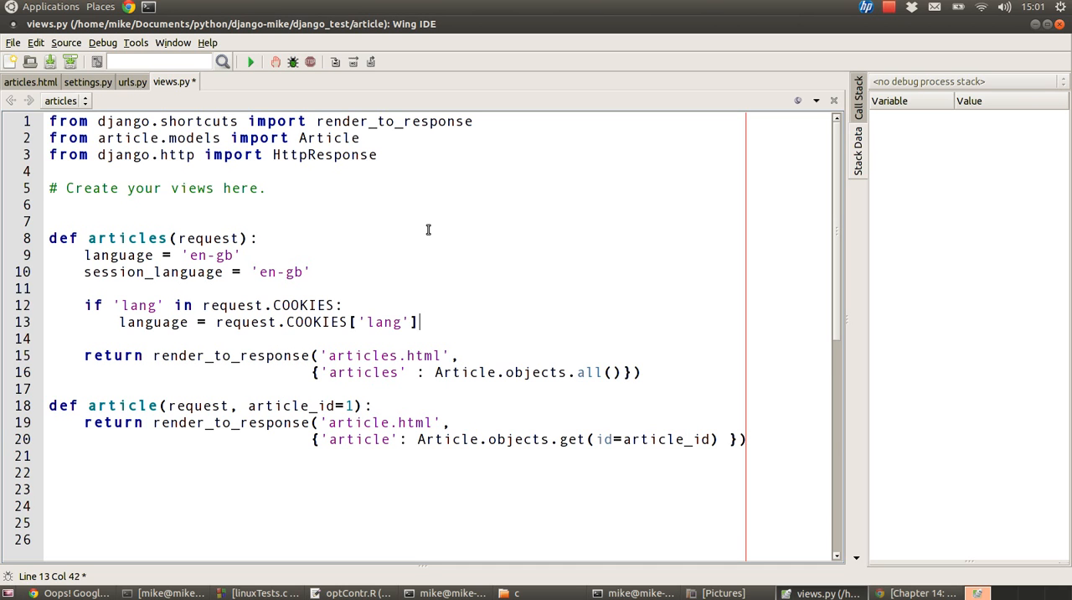
- Point out the language variable and the request.COOKIES lookups in the 'lang' cookie check
double_click(117, 255)
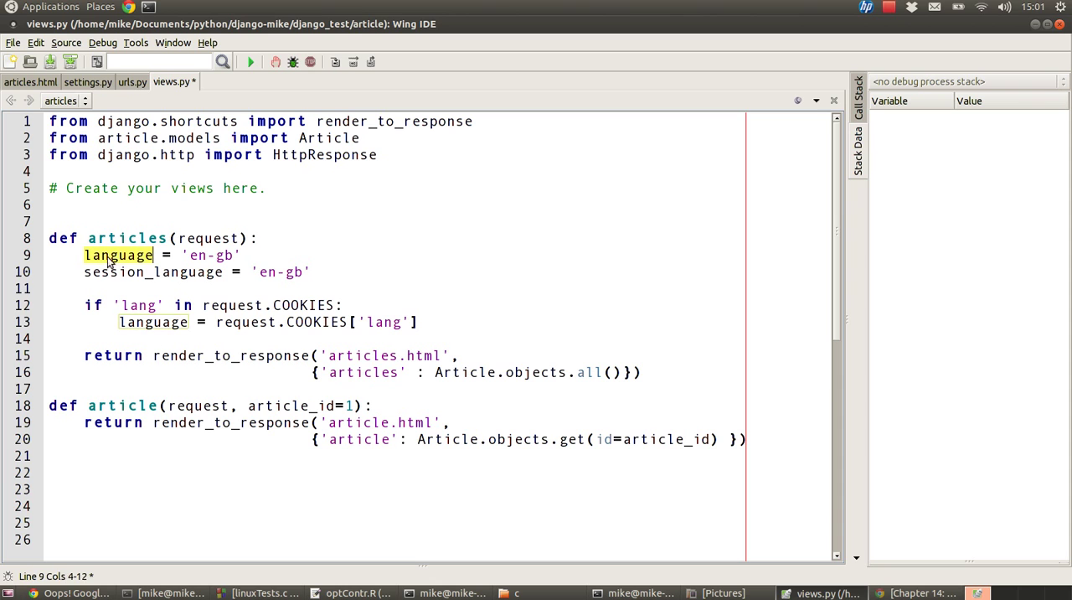
mouse_move(124, 261)
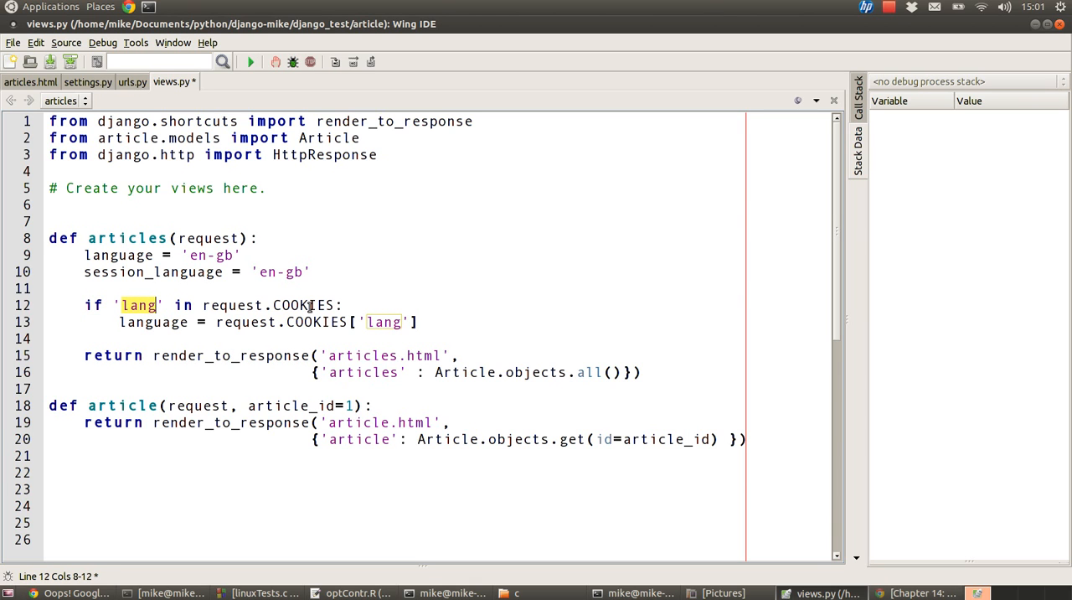
double_click(305, 305)
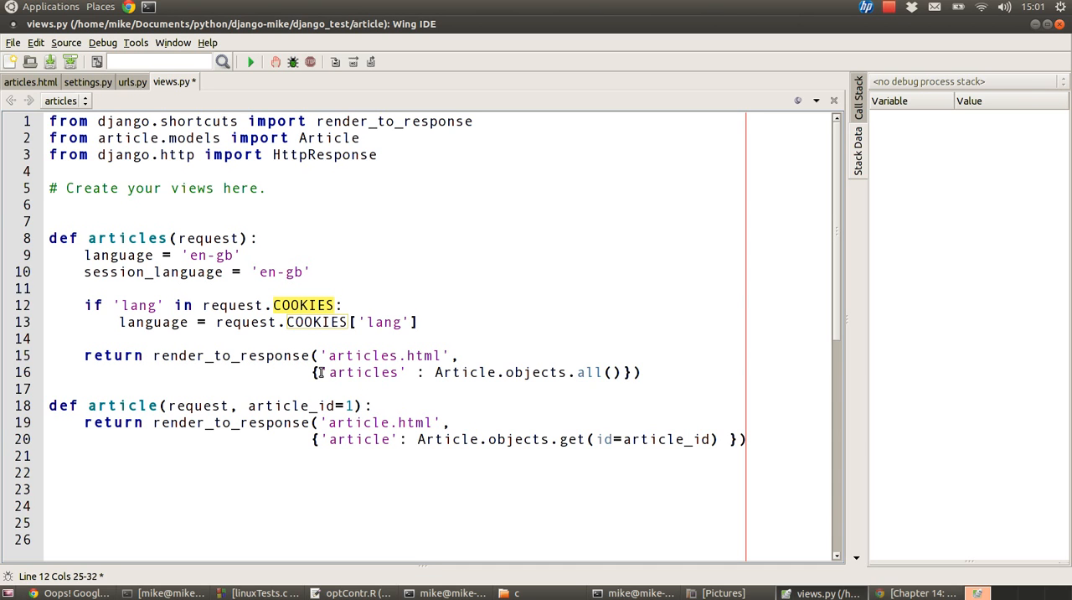
left_click(137, 305)
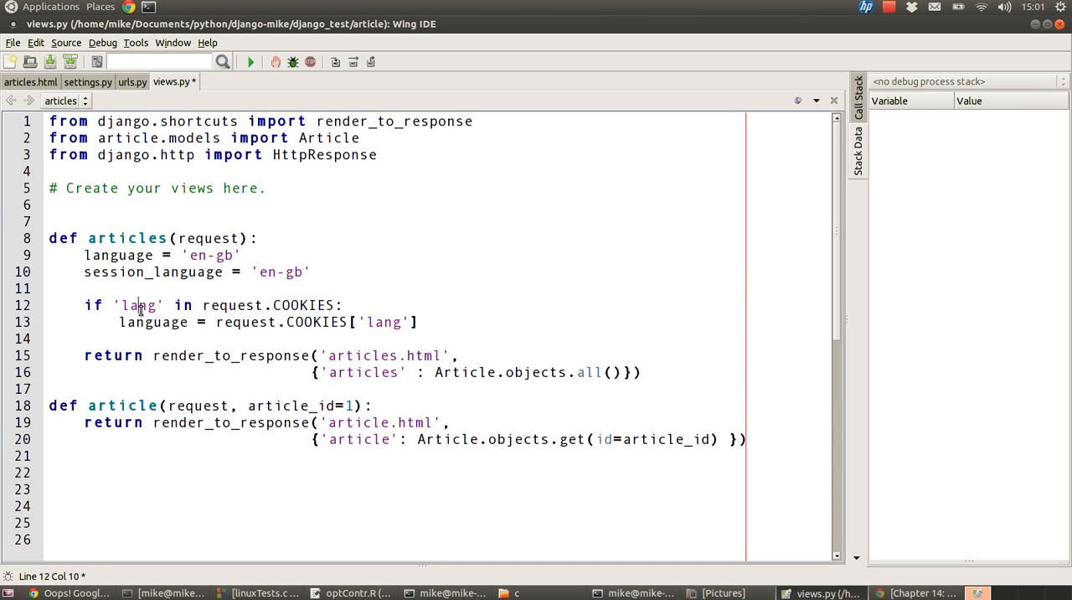
double_click(137, 305)
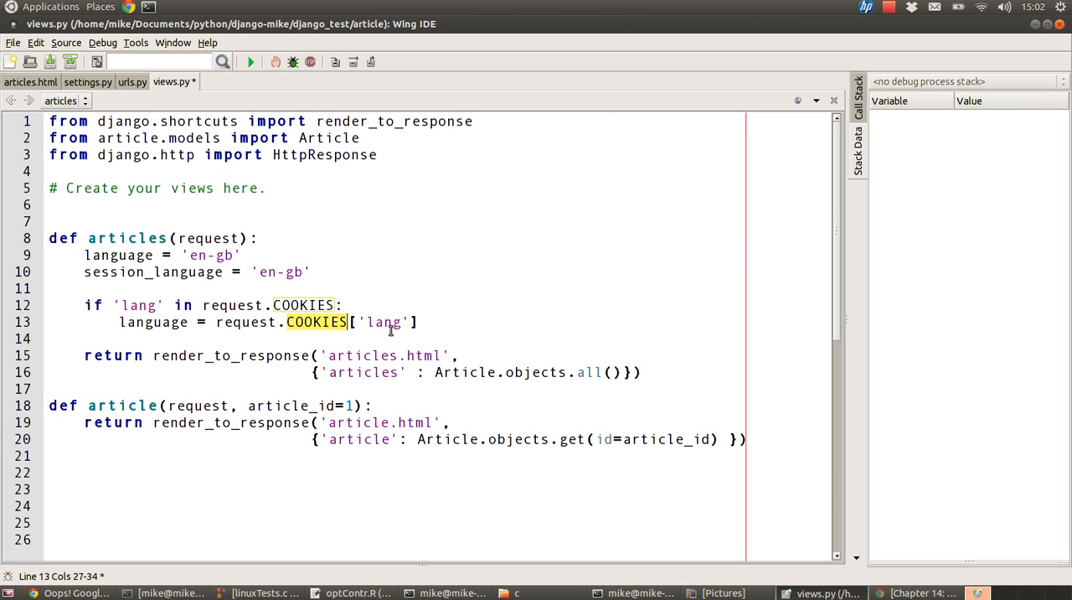
mouse_move(358, 338)
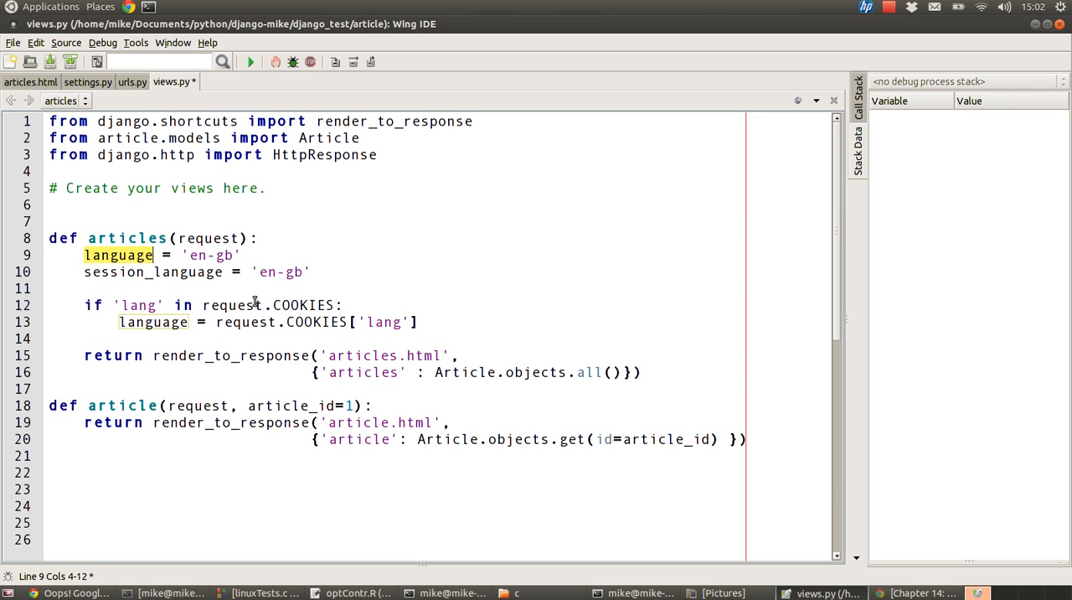
mouse_move(362, 321)
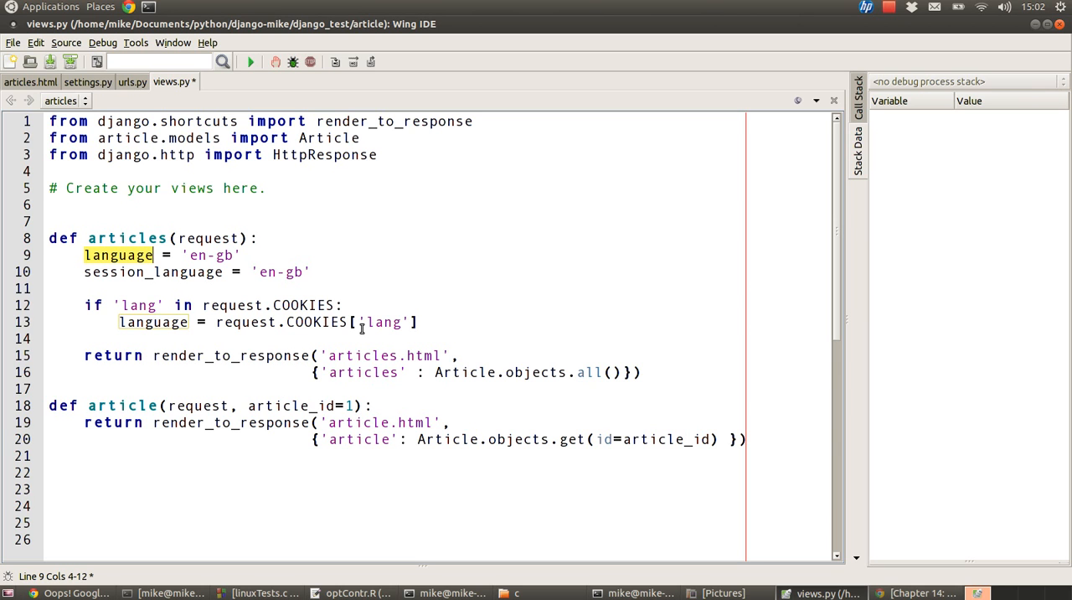
mouse_move(459, 315)
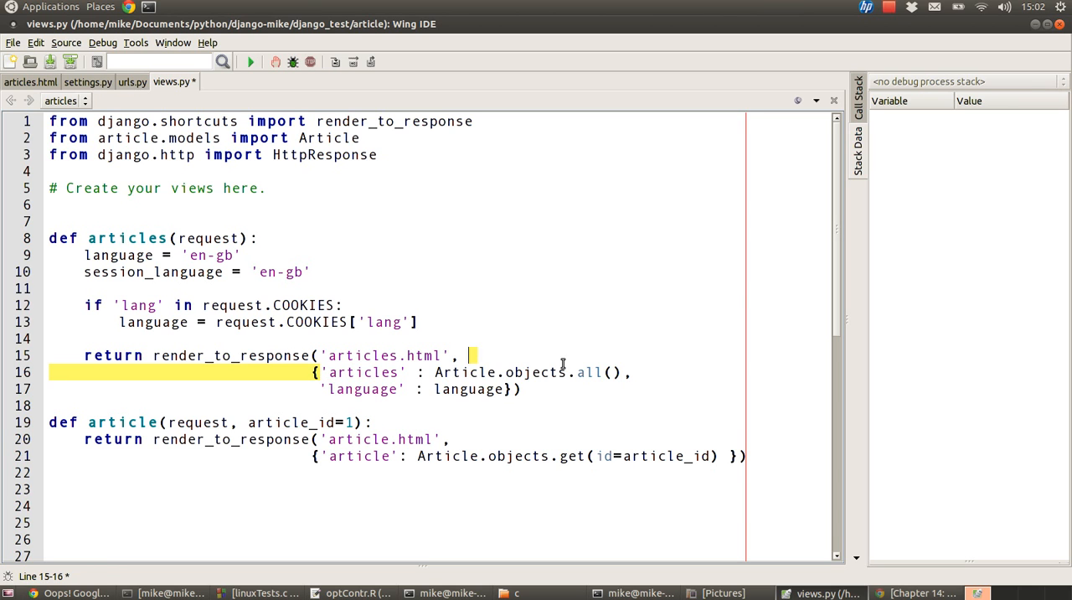
- Add a 'language' : language entry to the articles view's render_to_response context
left_click(633, 372)
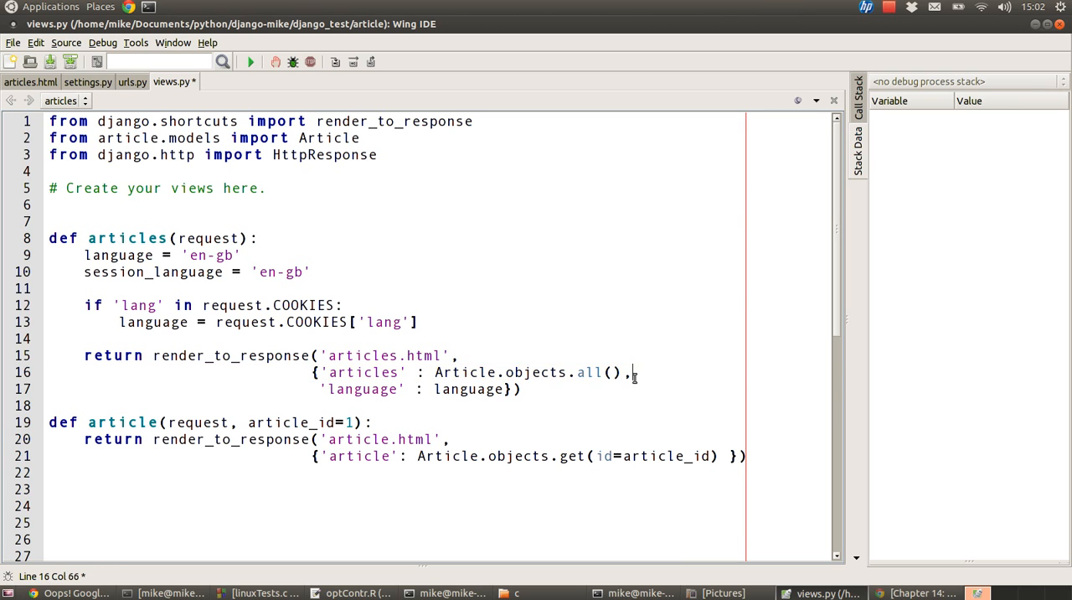
double_click(361, 389)
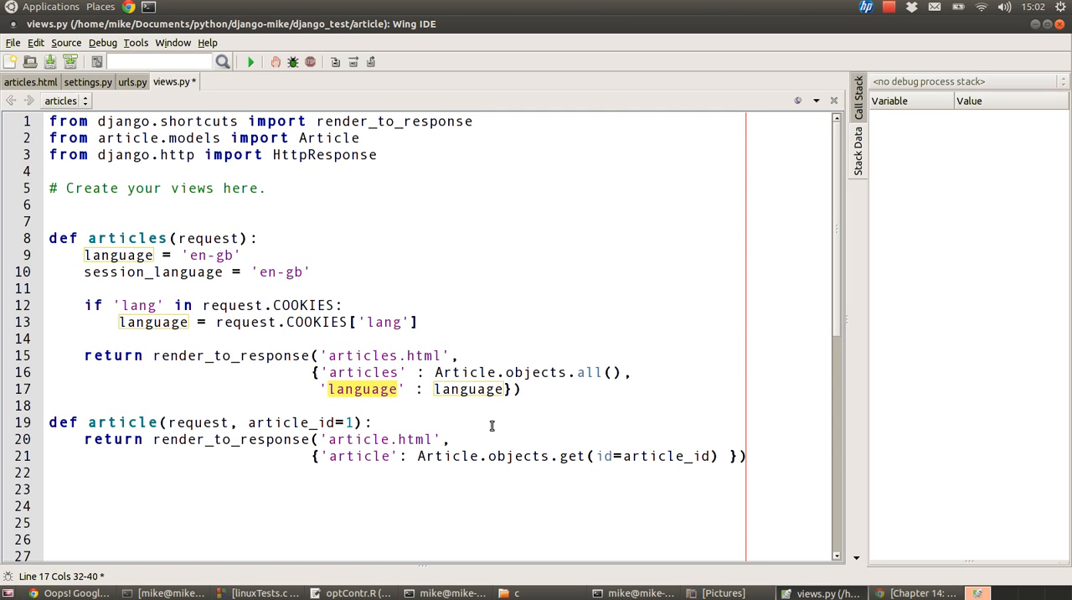
double_click(469, 389)
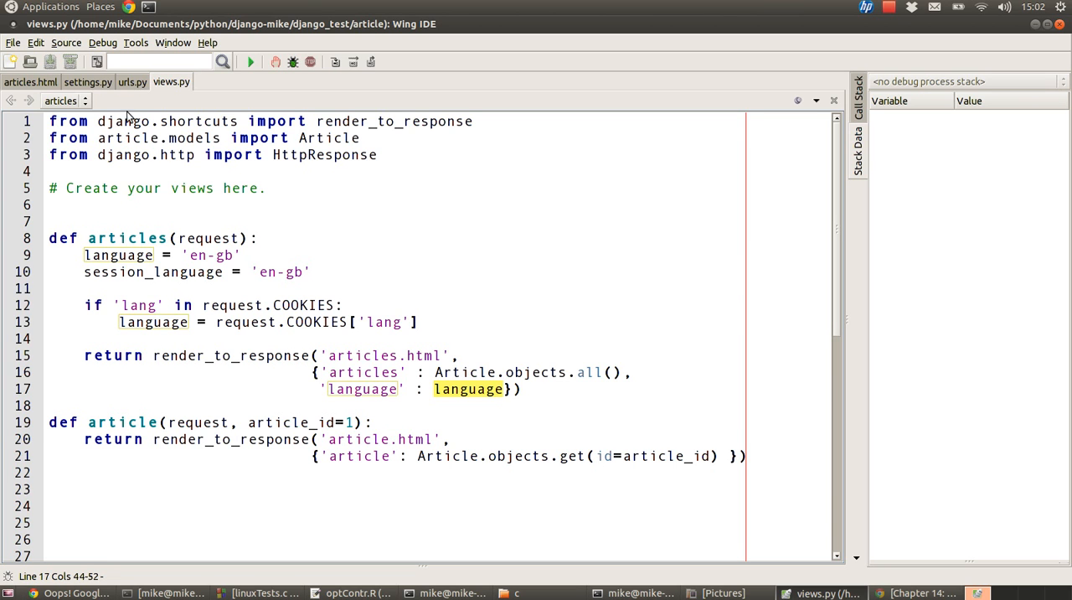
mouse_move(30, 82)
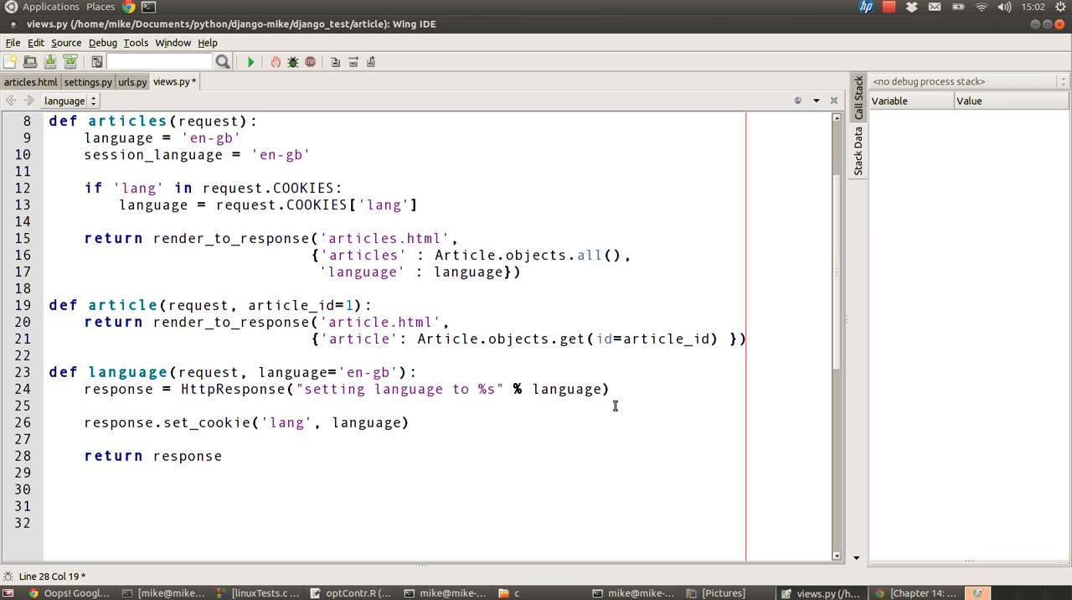
mouse_move(178, 410)
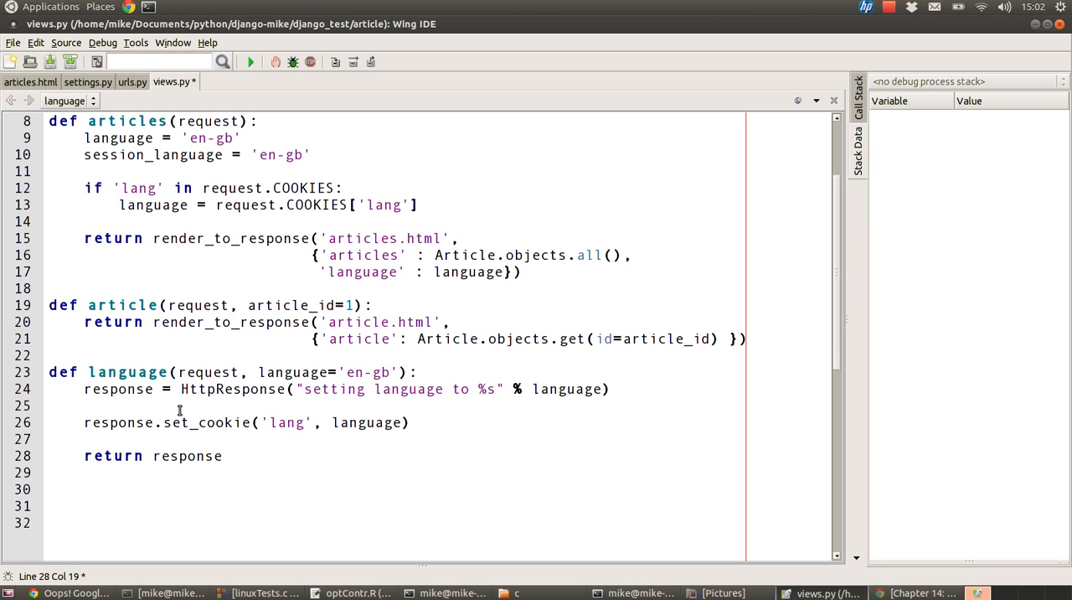
- Write def language(request, language='en-gb') building an HttpResponse and calling response.set_cookie('lang', language)
double_click(127, 372)
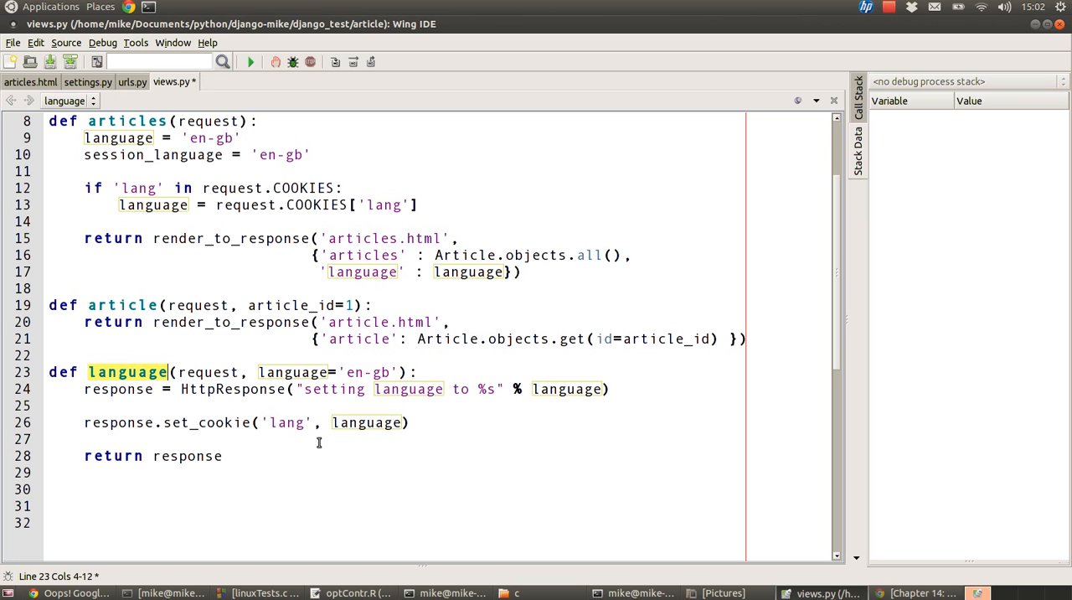
mouse_move(271, 393)
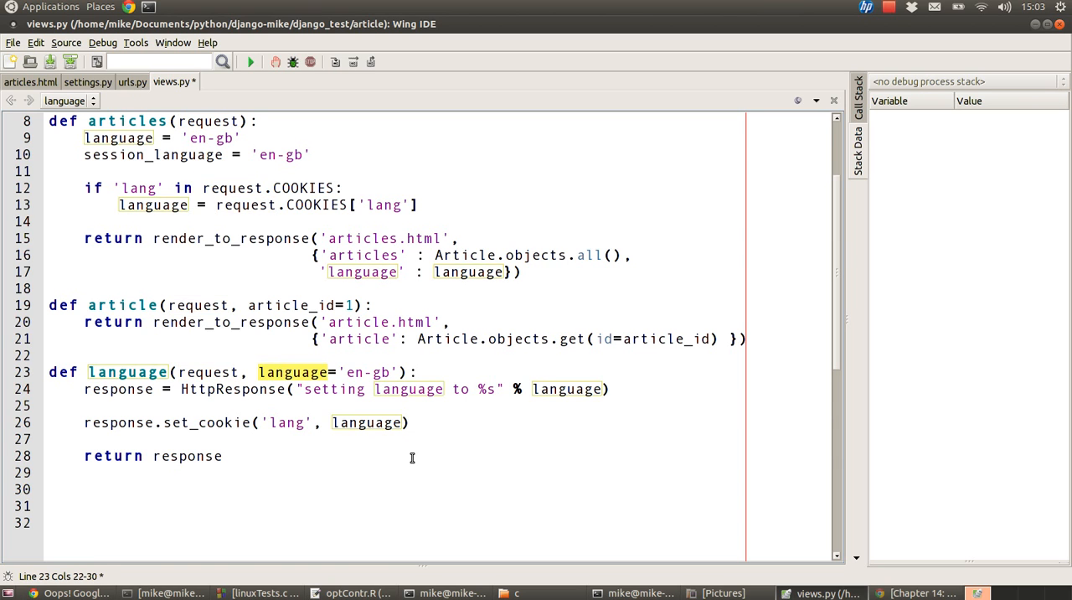
mouse_move(402, 436)
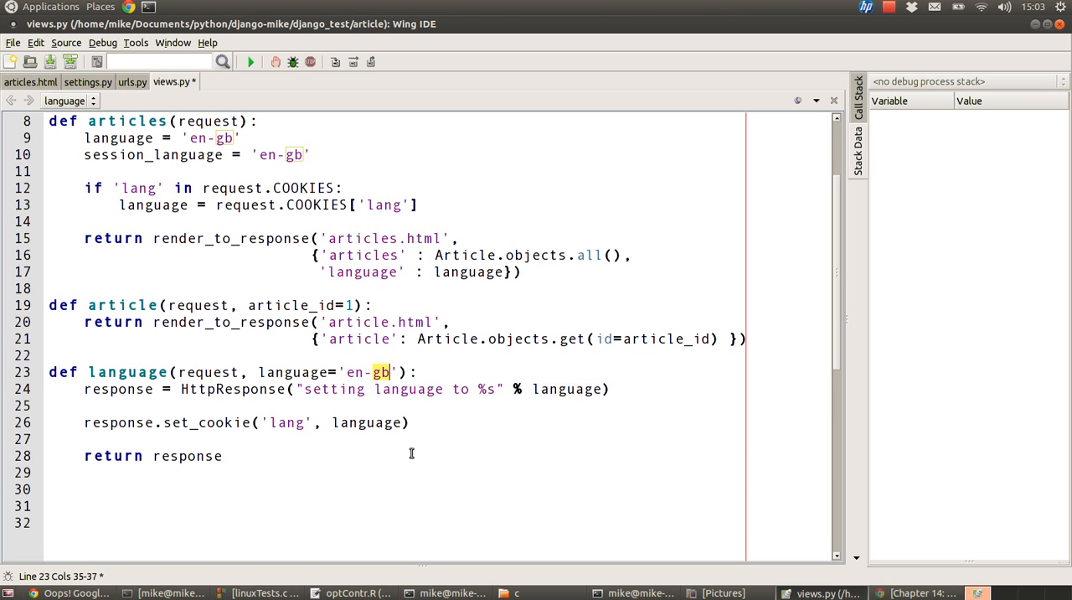
mouse_move(221, 389)
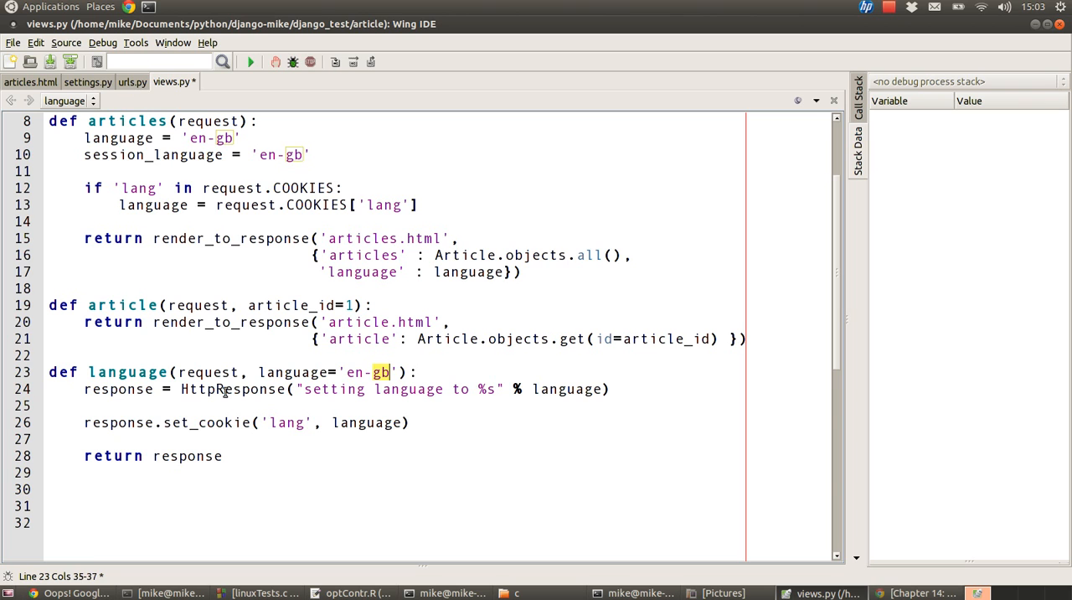
double_click(231, 388)
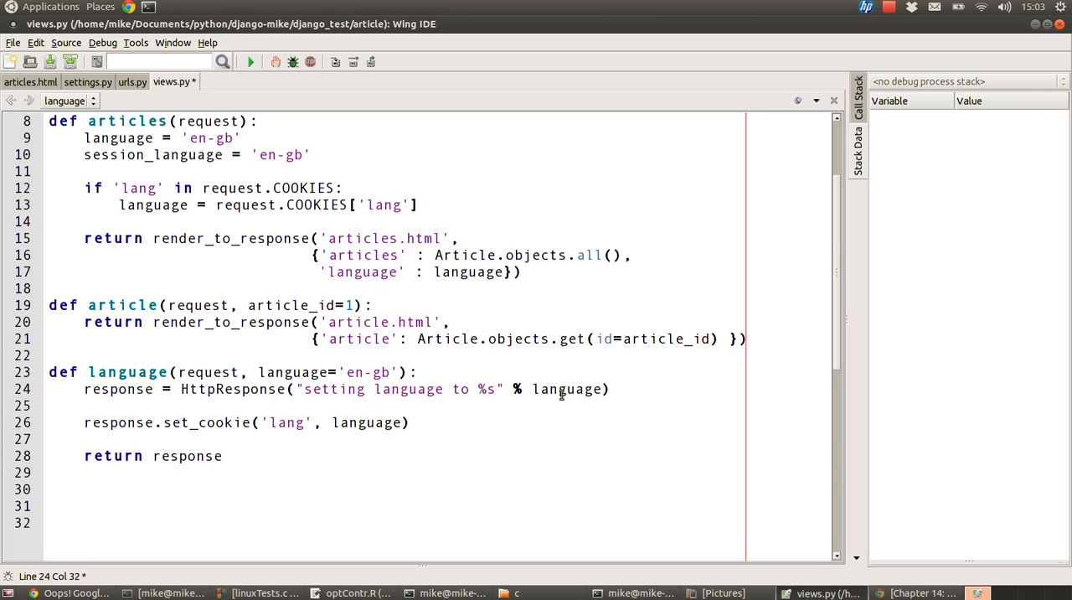
double_click(566, 388)
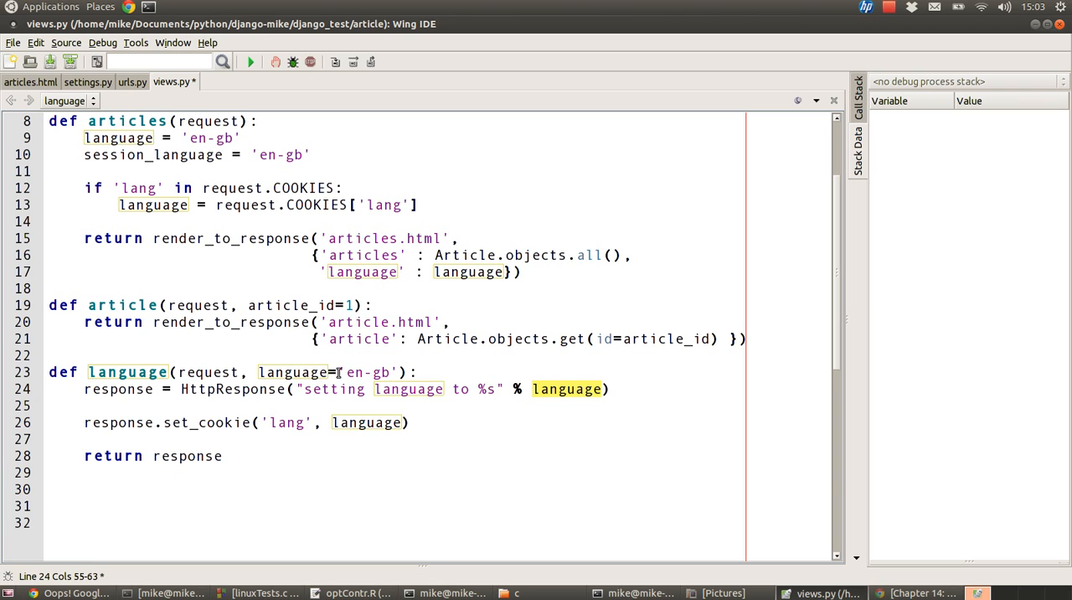
mouse_move(201, 371)
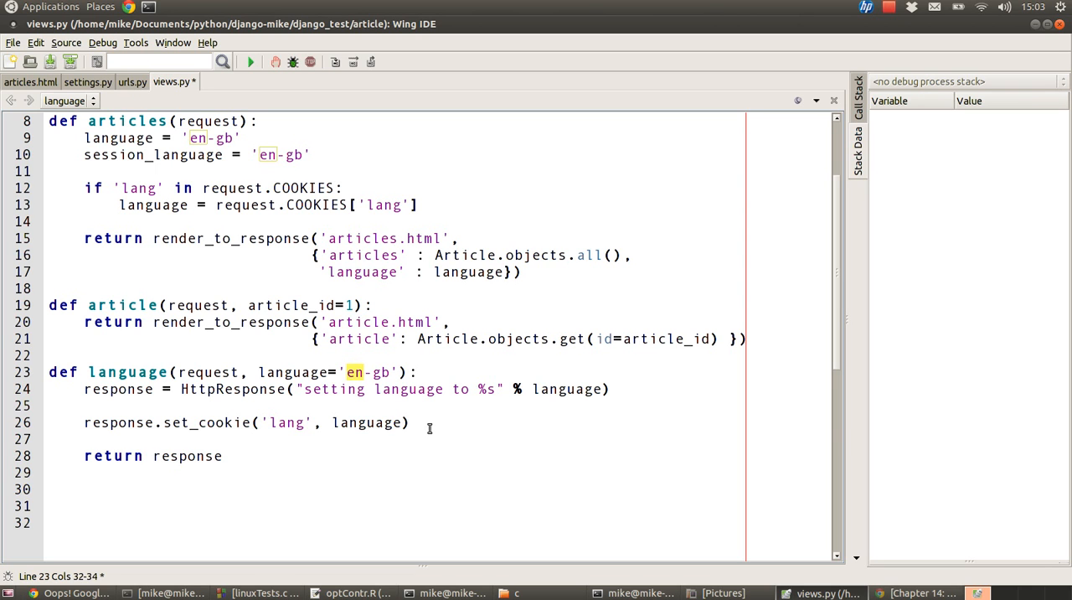
left_click(422, 424)
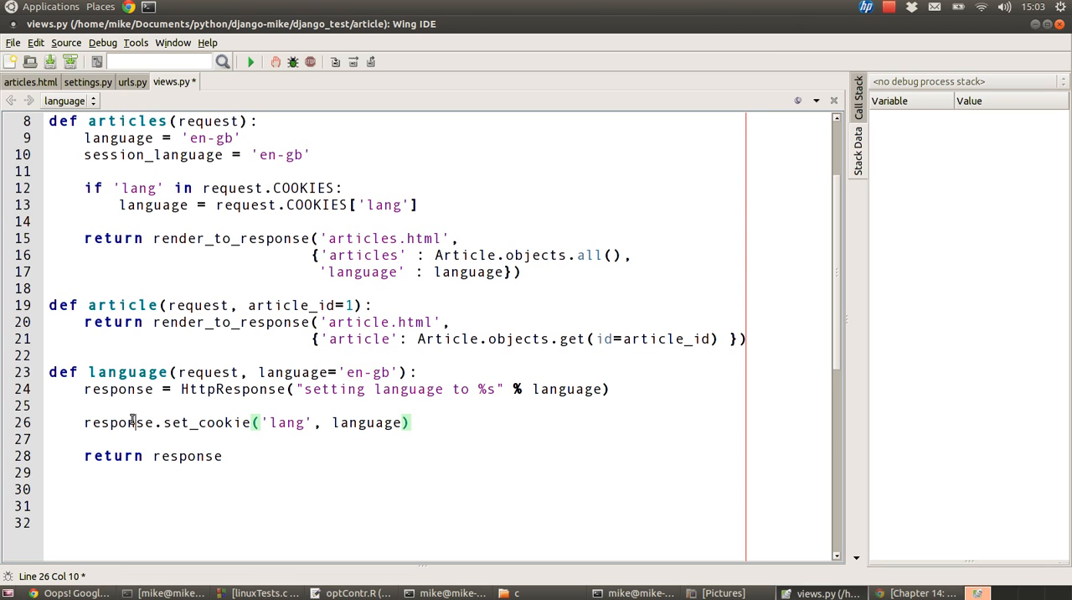
double_click(117, 422)
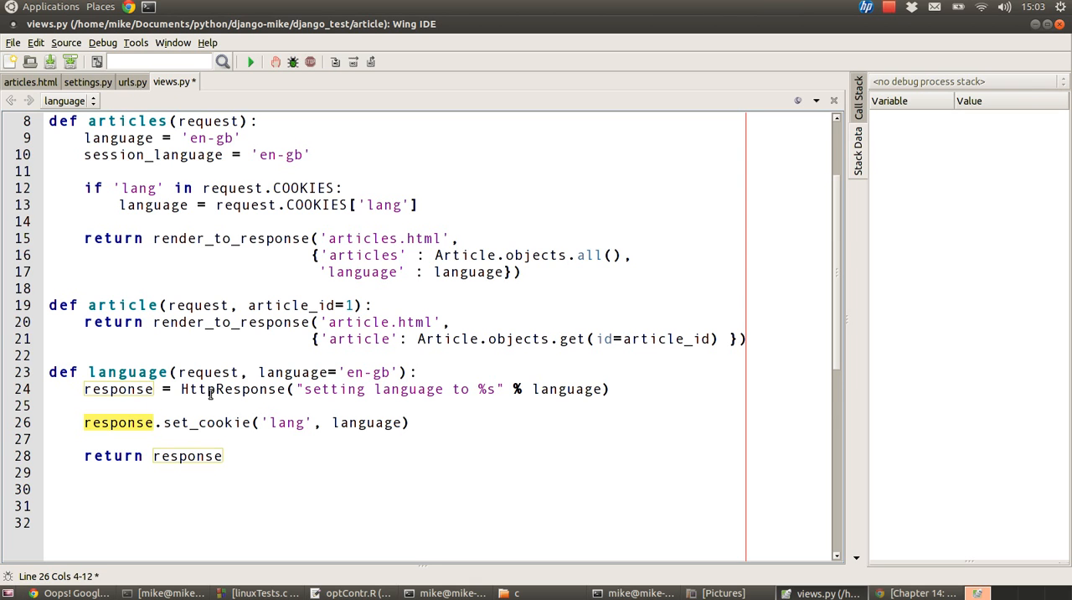
- Point out HttpResponse, the request parameter and the response text in the new language view
double_click(231, 389)
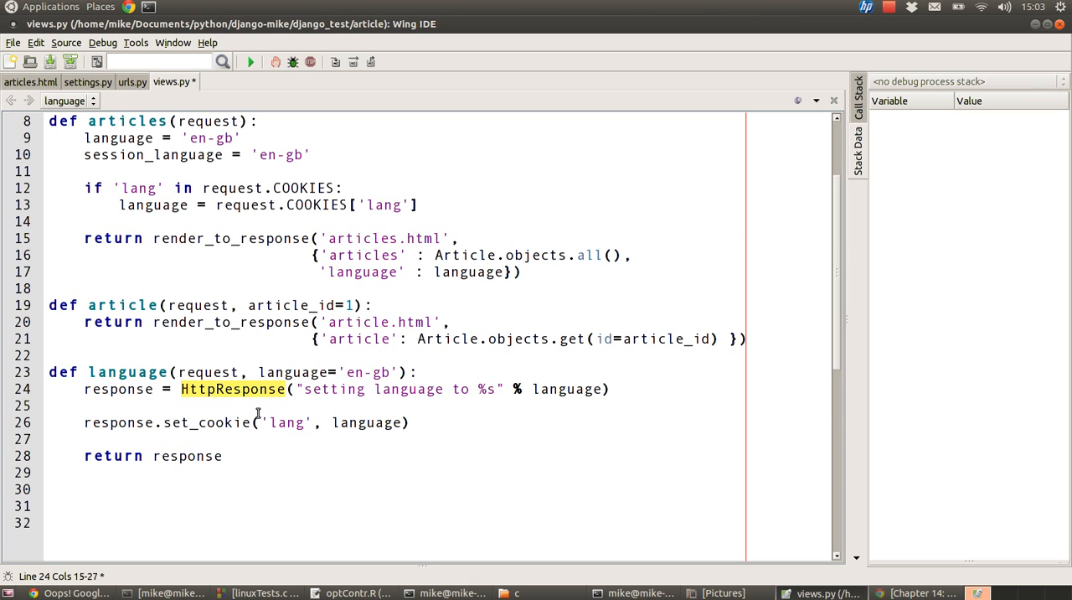
mouse_move(174, 427)
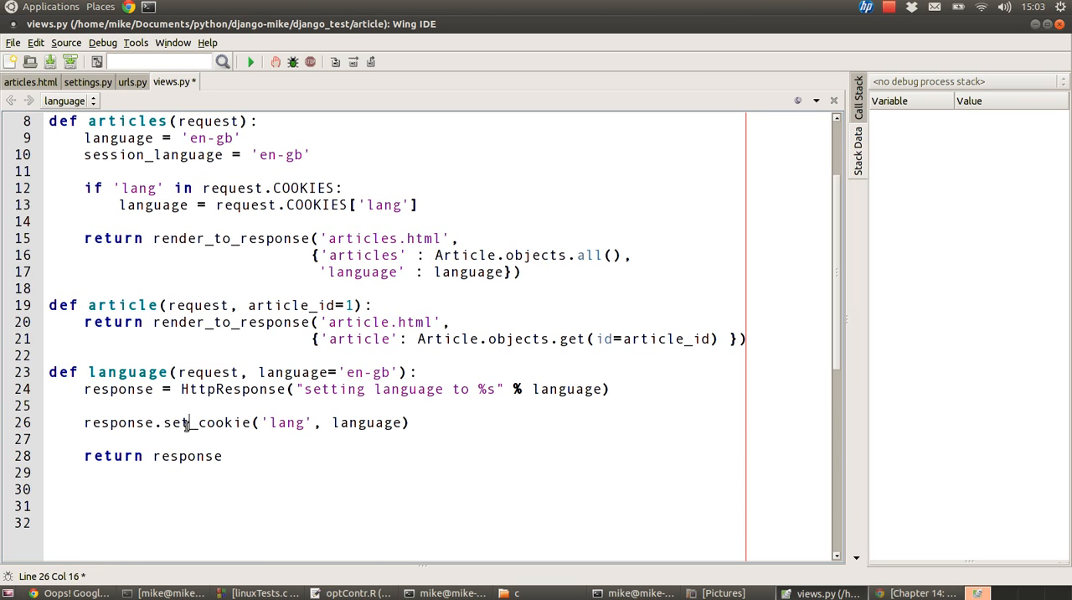
double_click(208, 372)
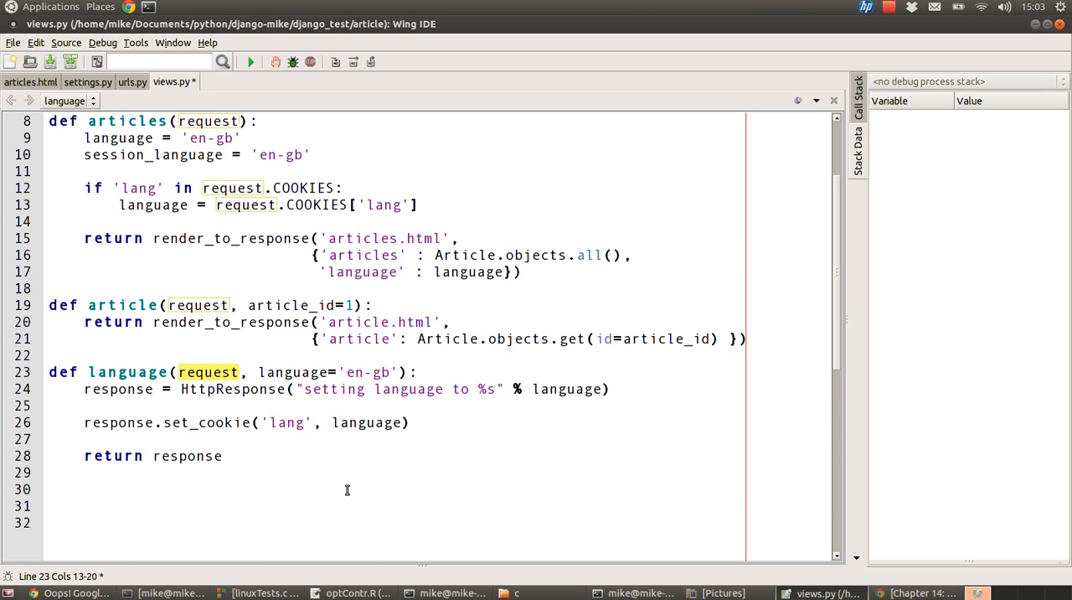
mouse_move(152, 400)
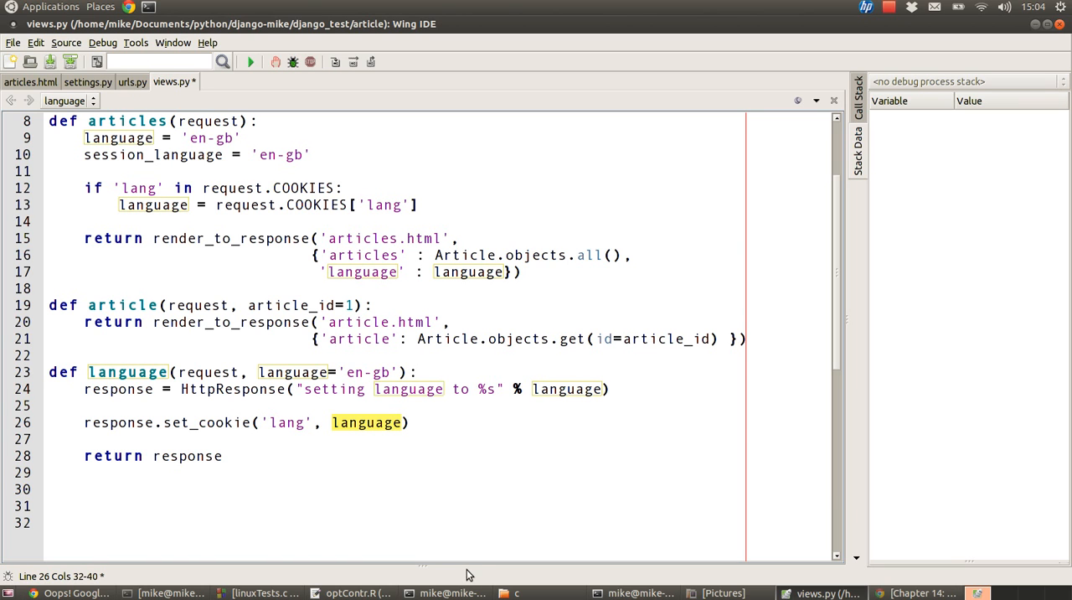
mouse_move(454, 484)
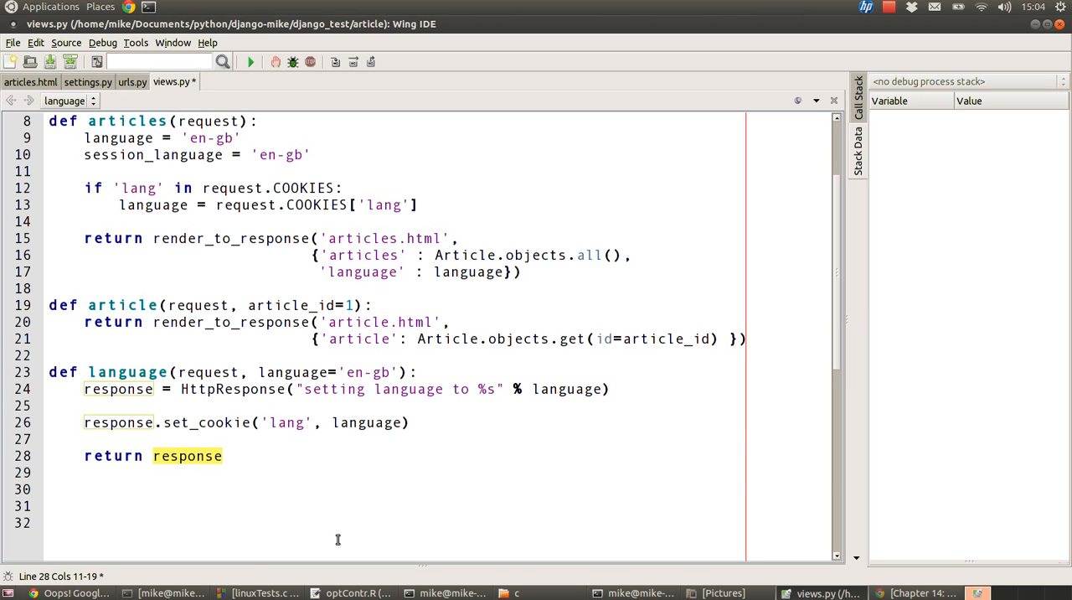
left_click(305, 389)
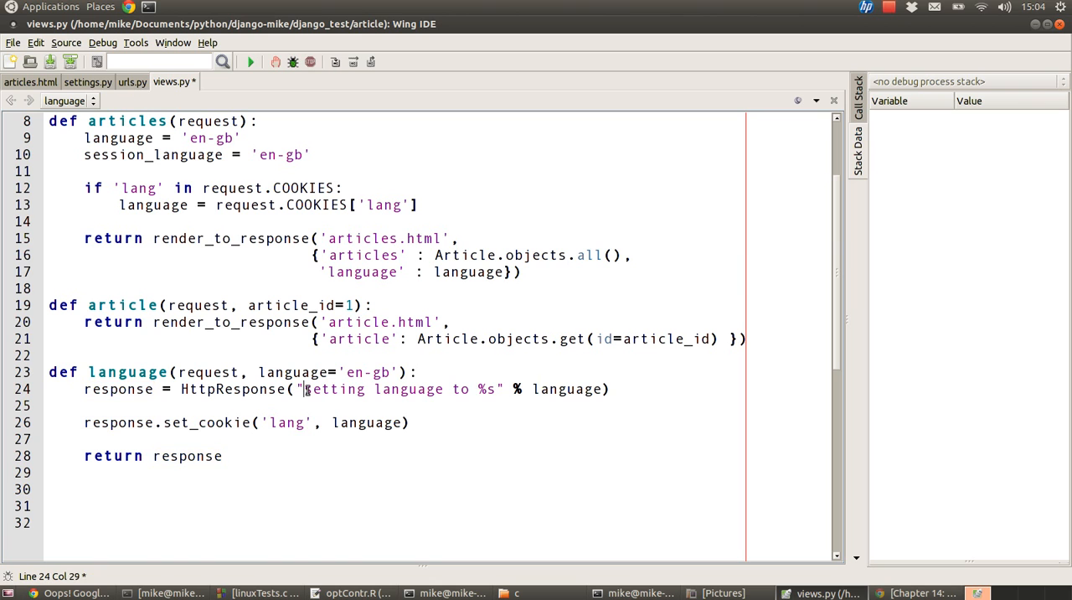
left_click_drag(303, 389, 589, 389)
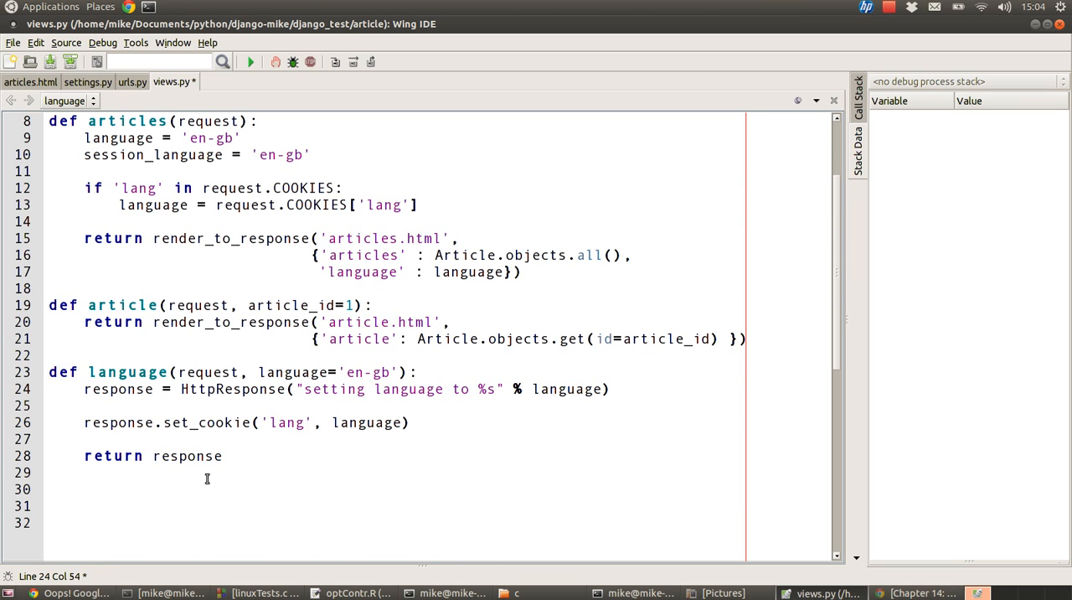
mouse_move(284, 469)
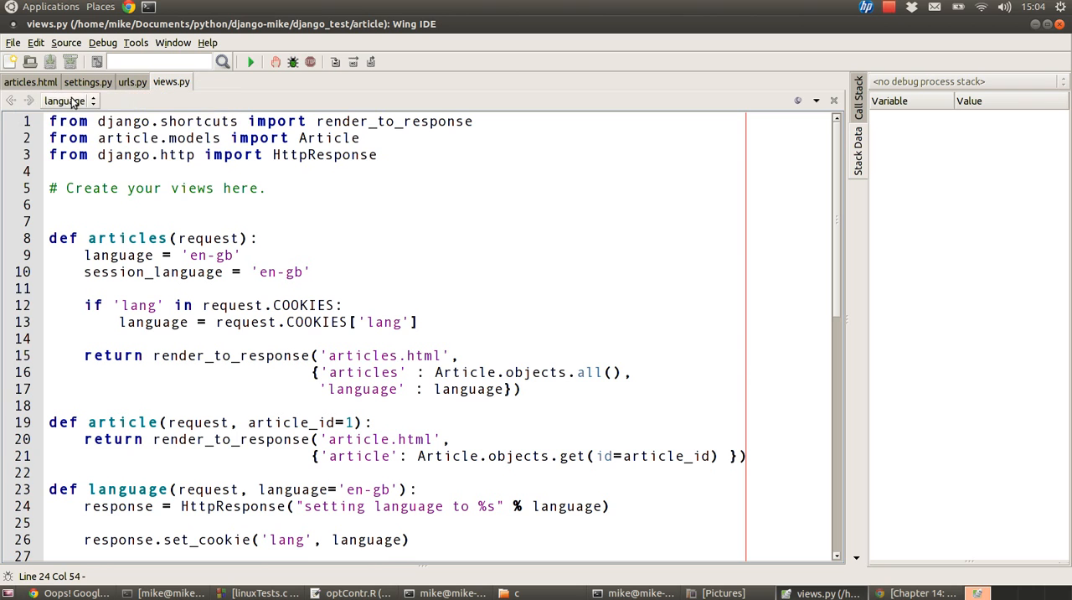
mouse_move(31, 82)
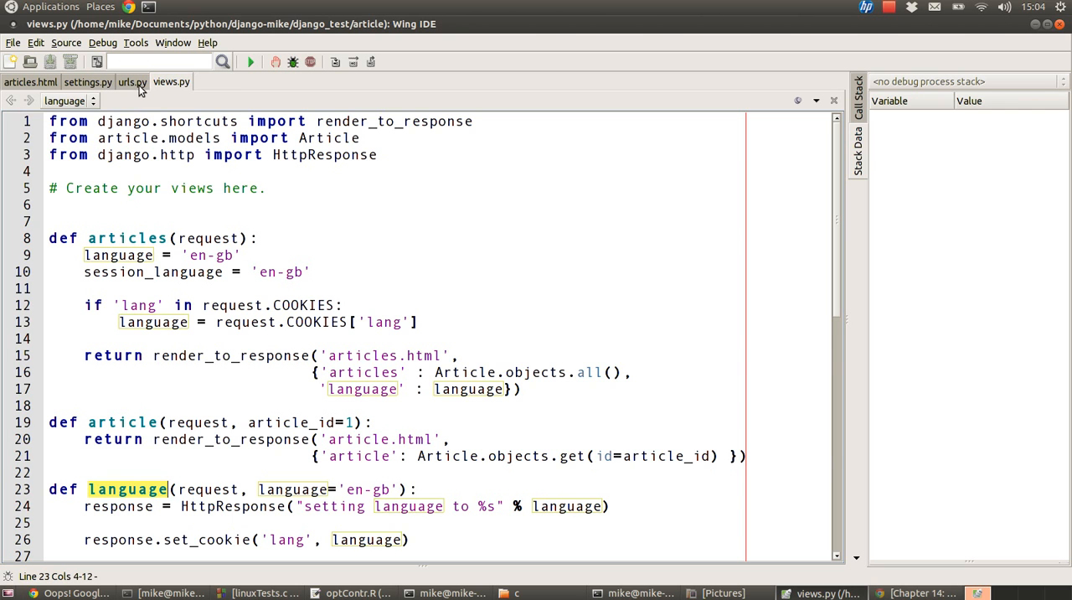
mouse_move(134, 87)
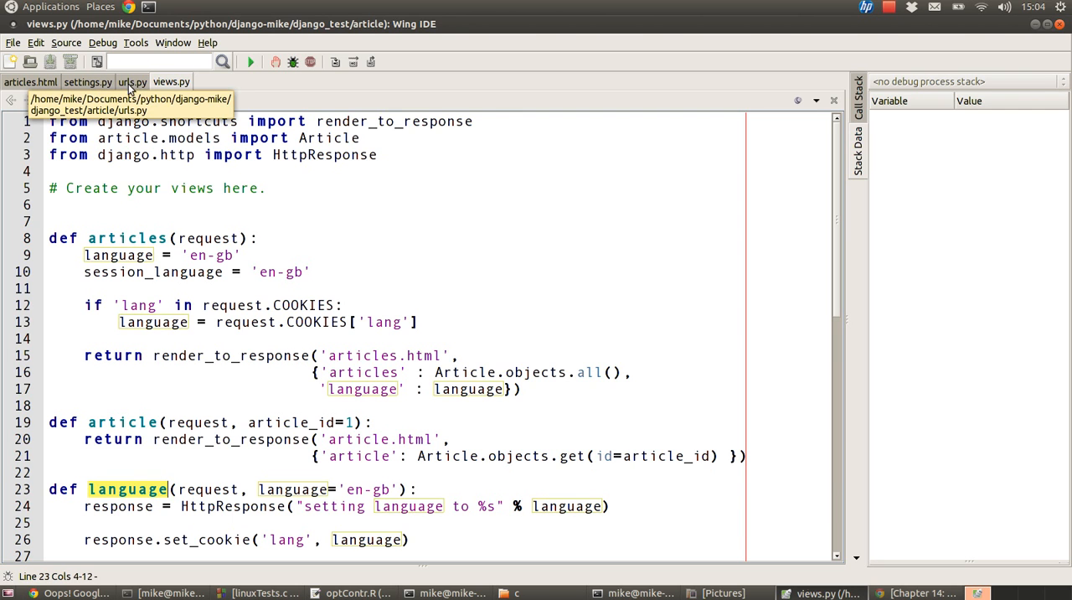
- In urls.py add url(r'^language/(?P<language>[a-z\-]+)/$', 'article.views.language')
left_click(134, 82)
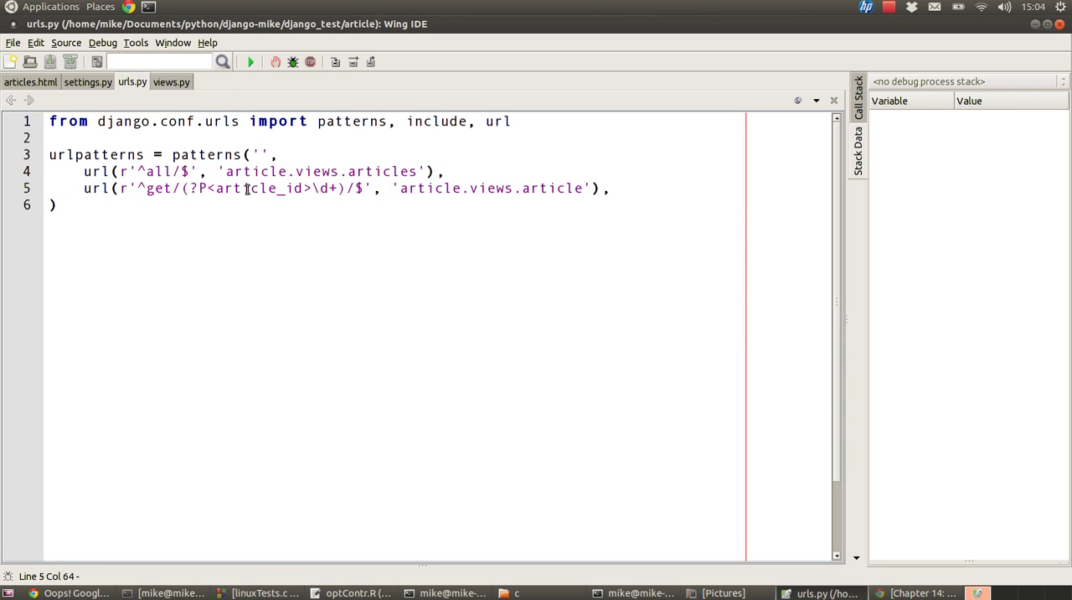
mouse_move(422, 231)
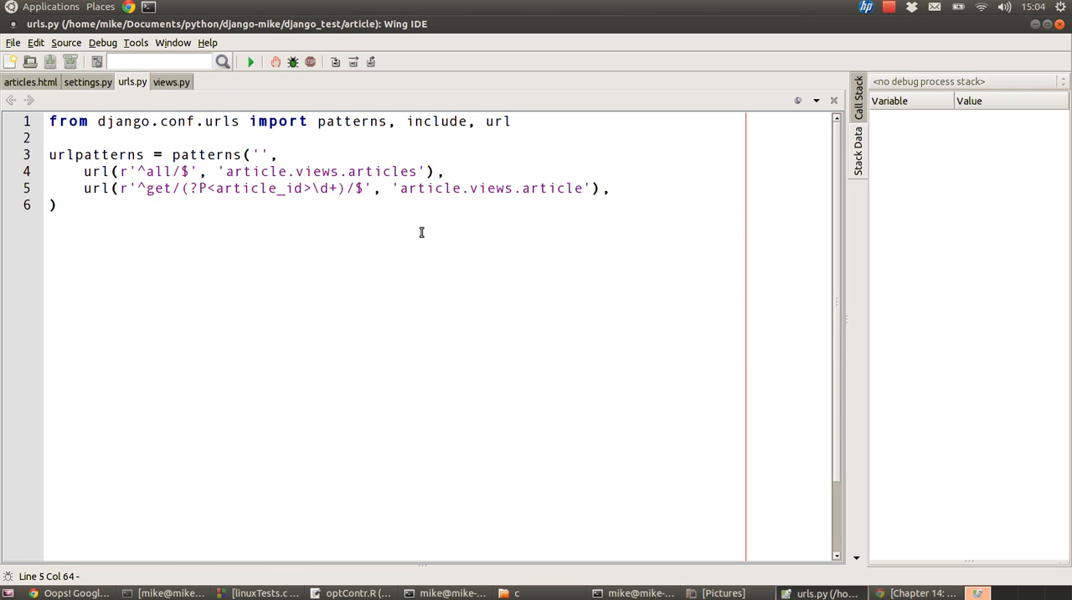
mouse_move(607, 220)
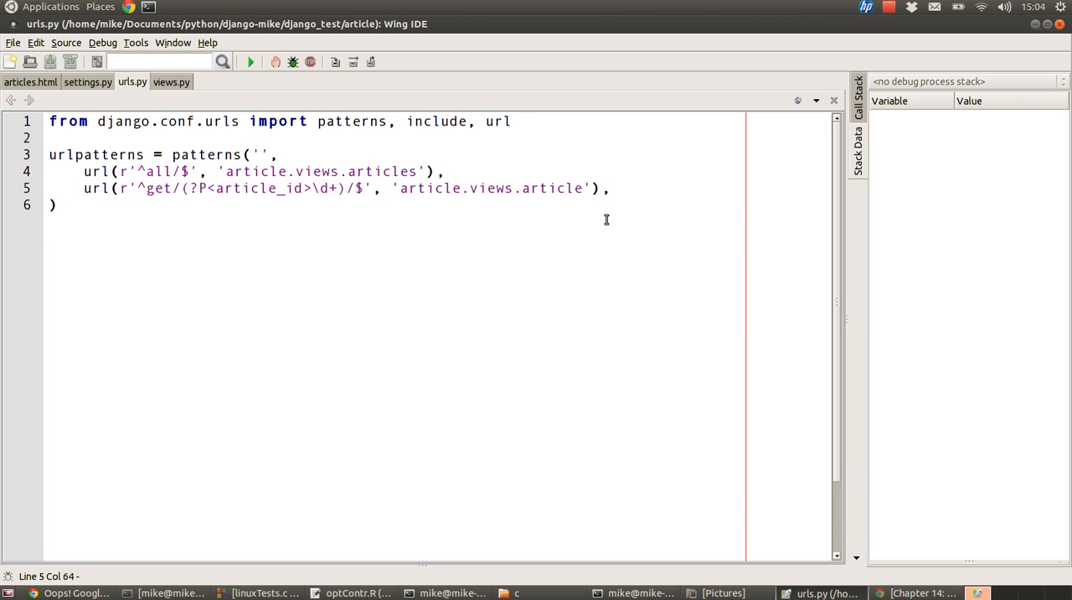
type("url(r'^language/(?P<language>[a-z\\-]+)/$', 'article.views.language'),")
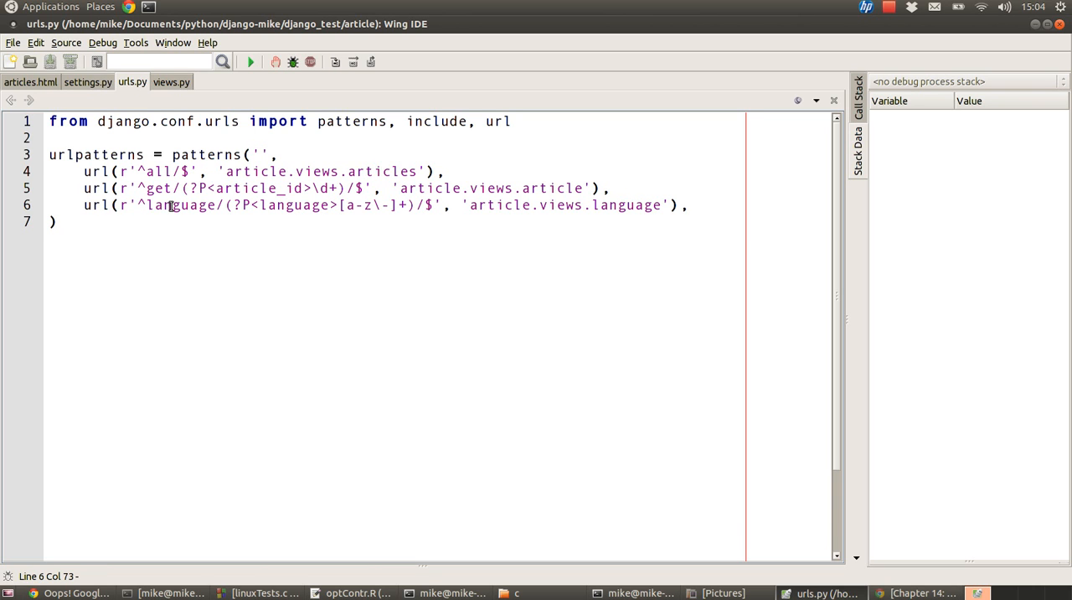
double_click(181, 204)
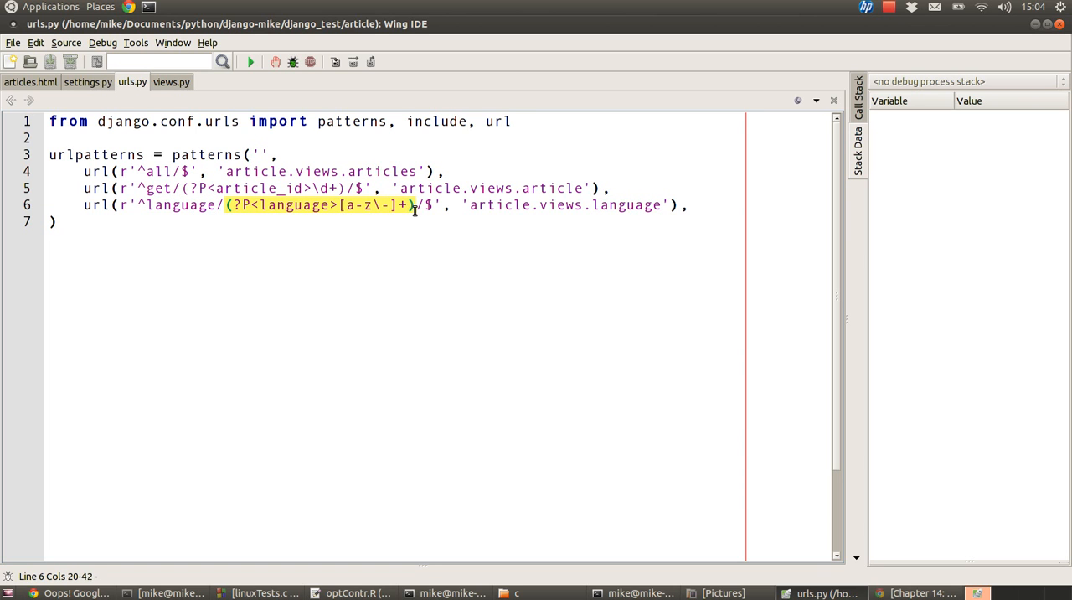
mouse_move(365, 215)
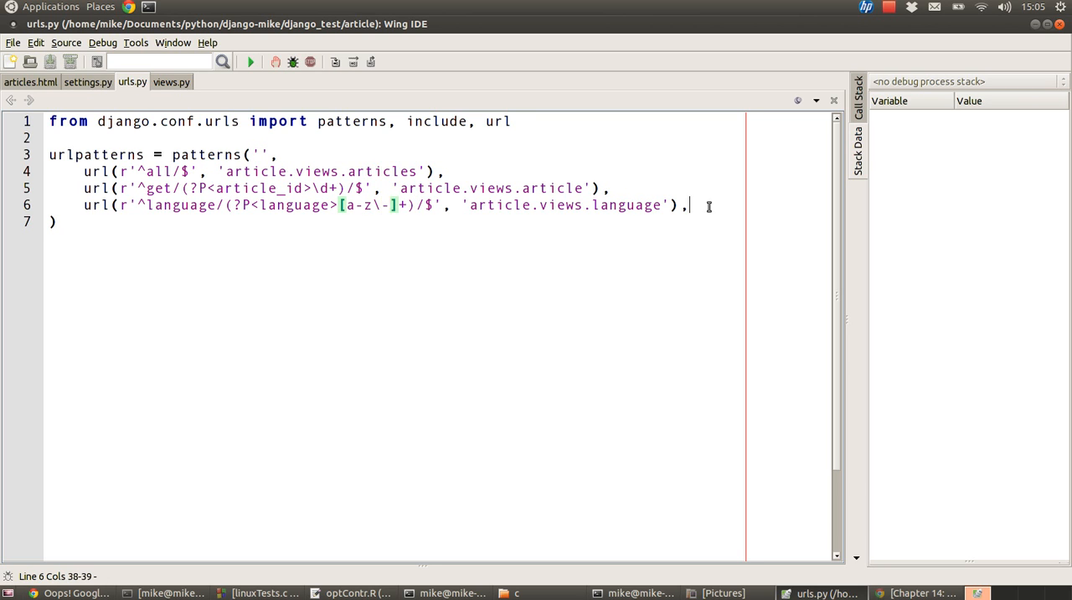
- Compare the pattern's language group with the view's default 'en-gb' argument in views.py
left_click(172, 82)
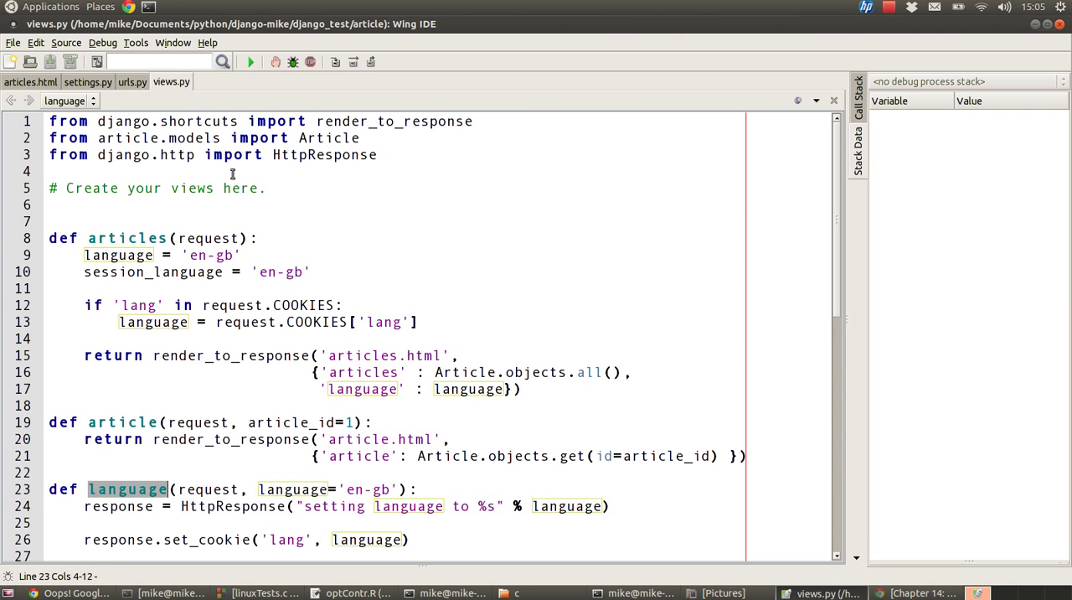
scroll("down", 3)
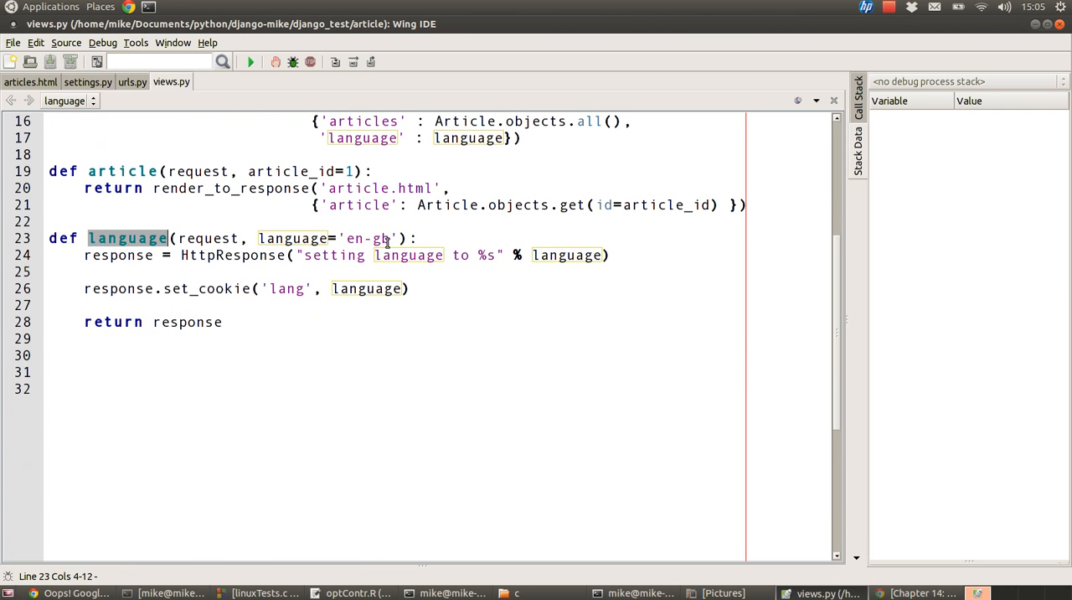
double_click(379, 238)
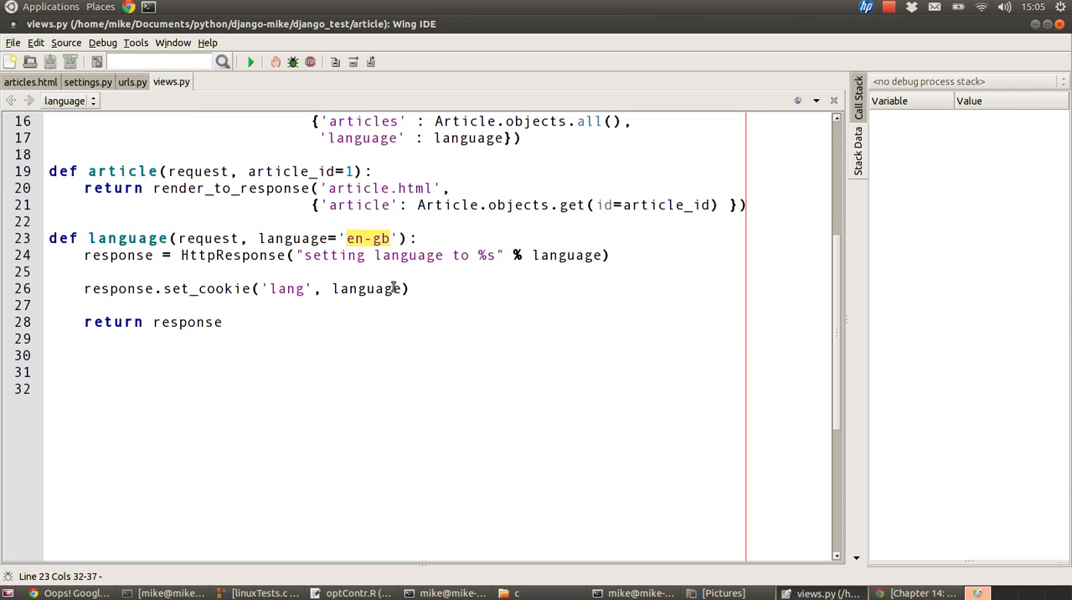
left_click(134, 82)
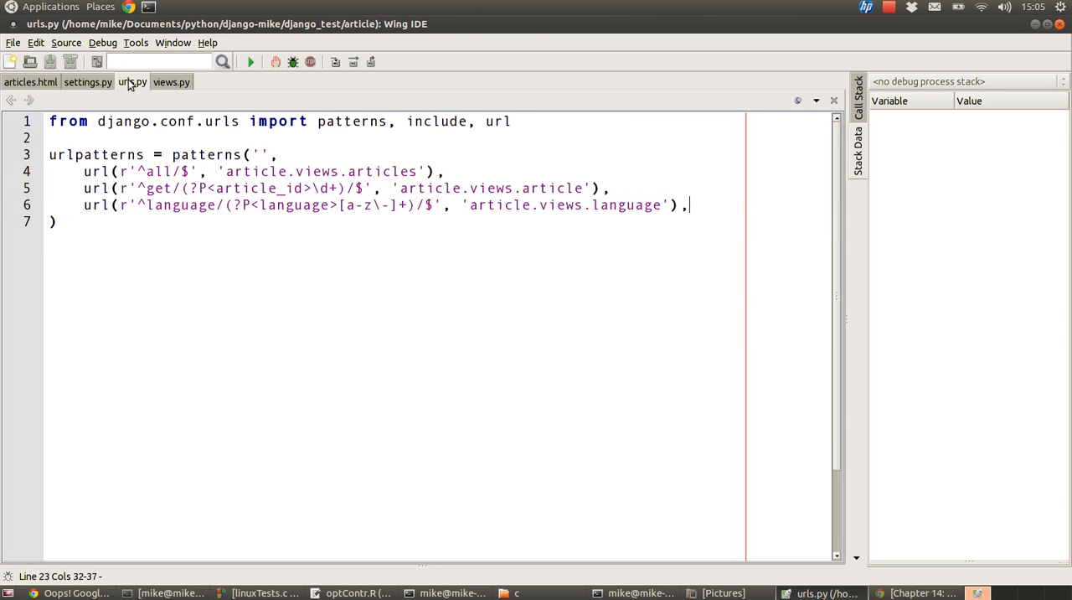
left_click(411, 204)
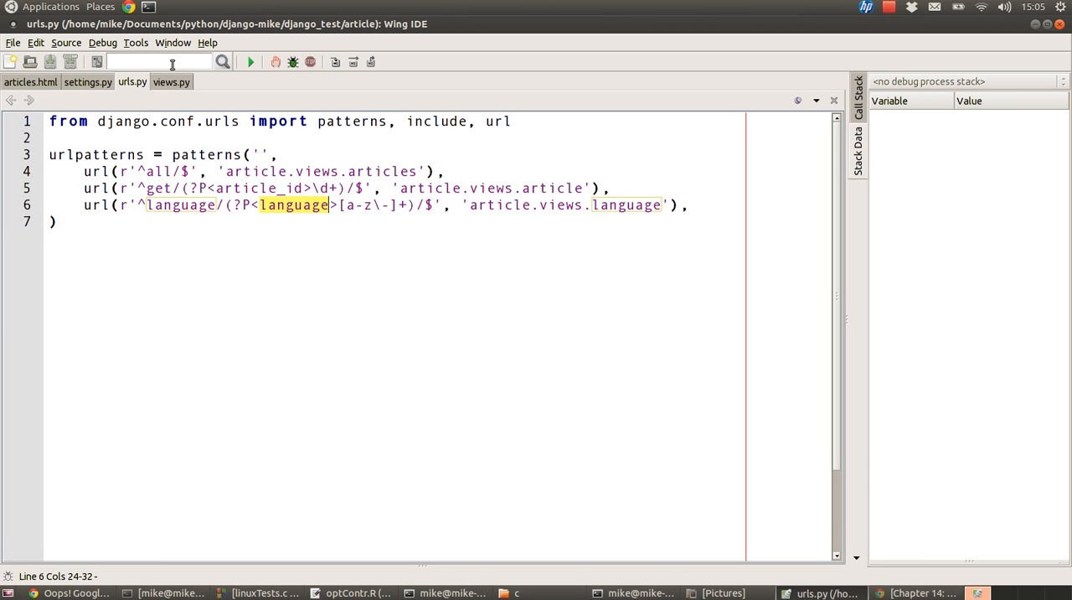
left_click(171, 82)
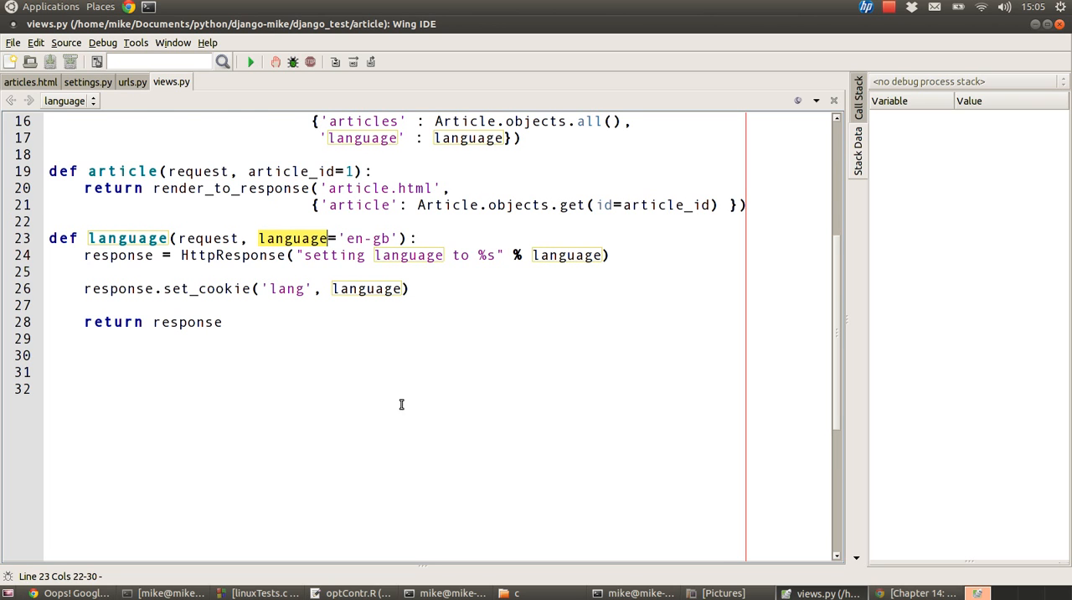
left_click(131, 82)
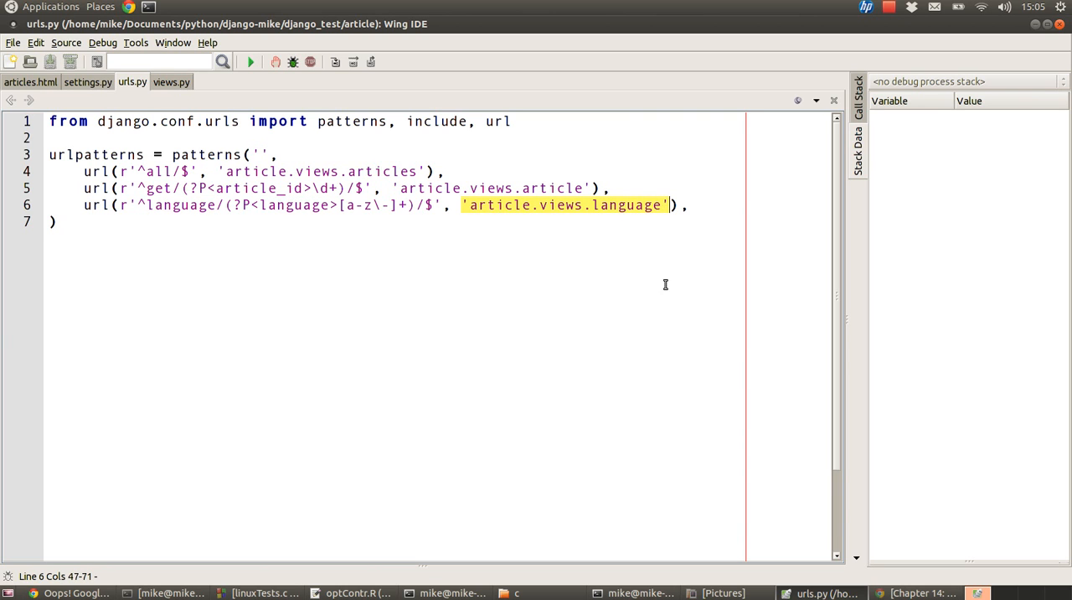
mouse_move(674, 301)
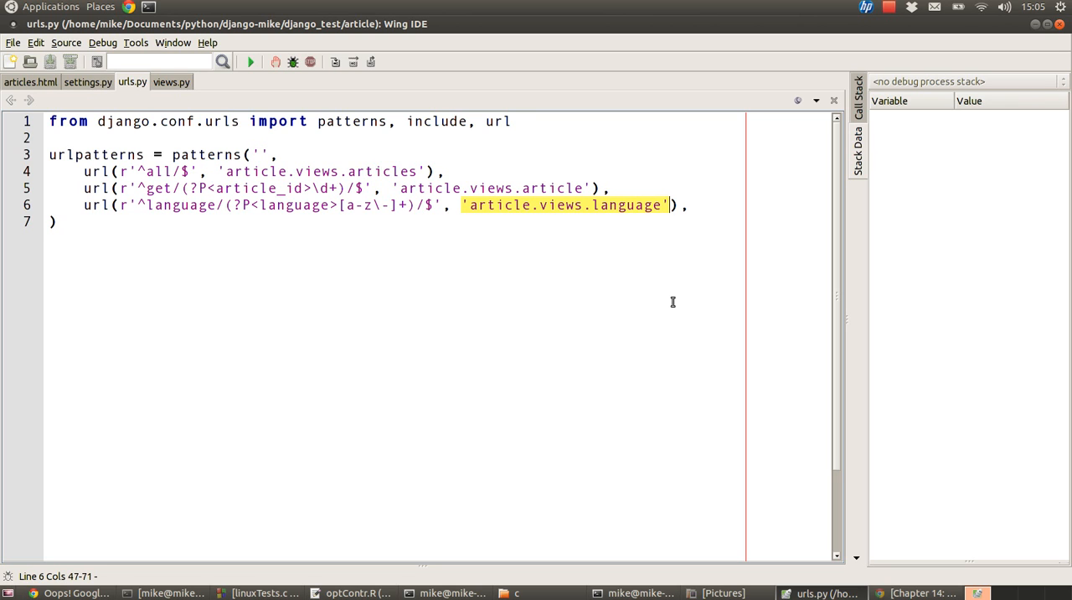
mouse_move(566, 298)
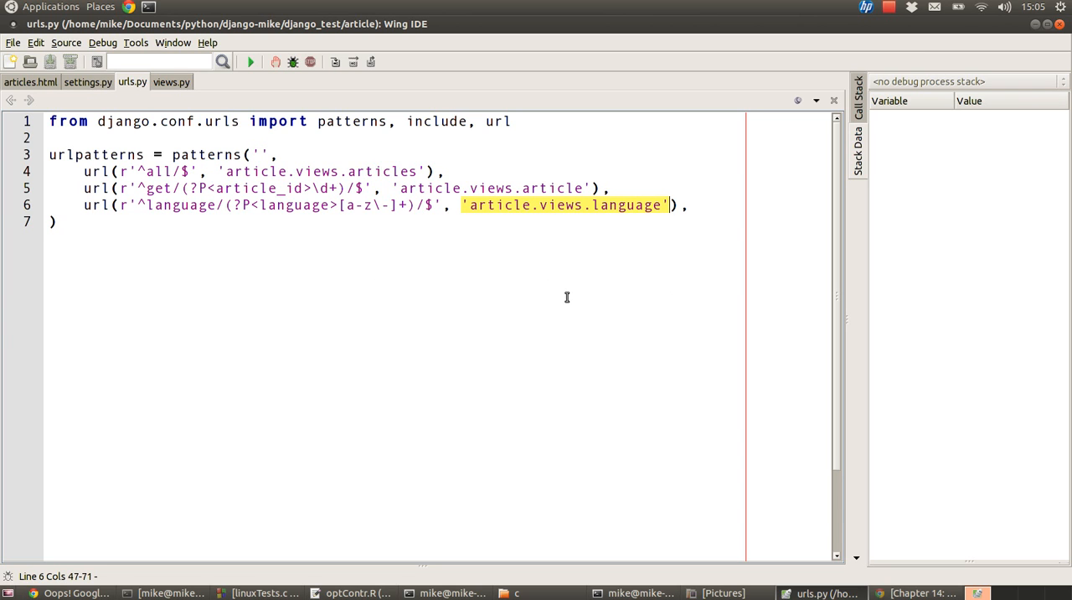
mouse_move(469, 276)
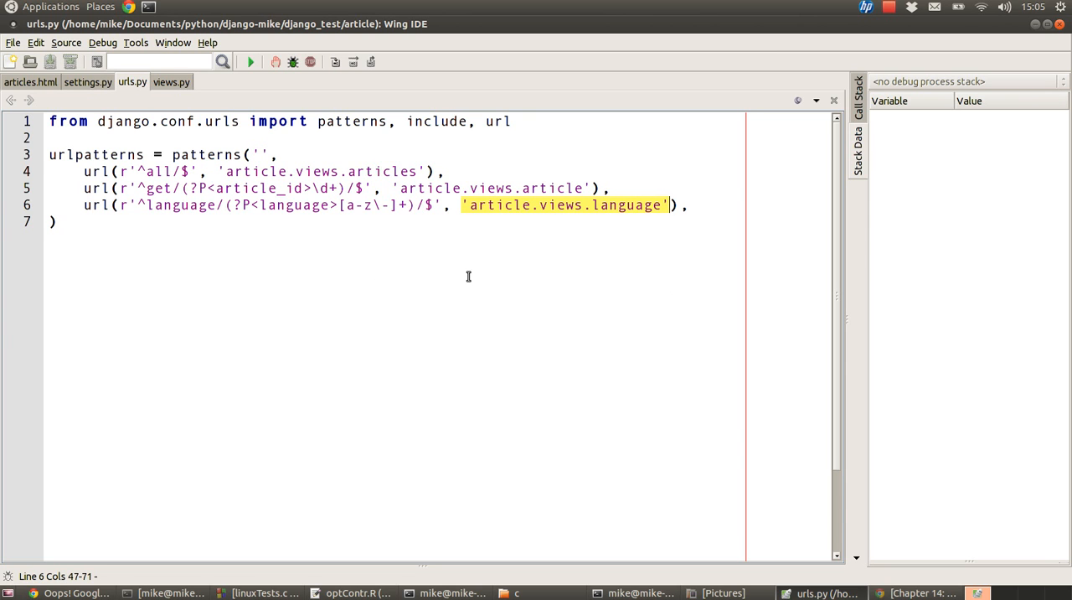
mouse_move(322, 216)
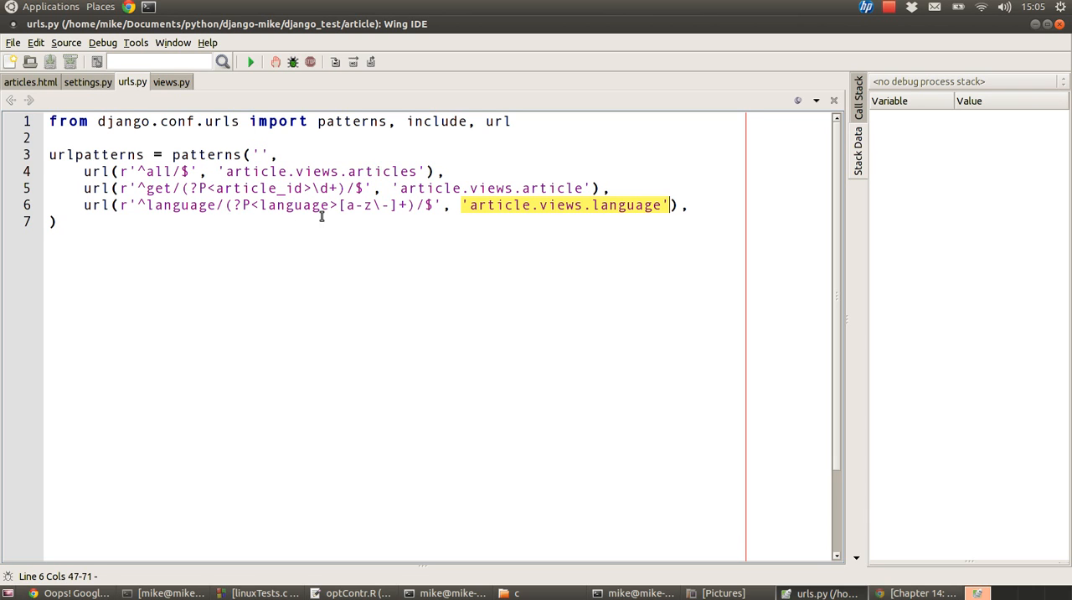
mouse_move(536, 204)
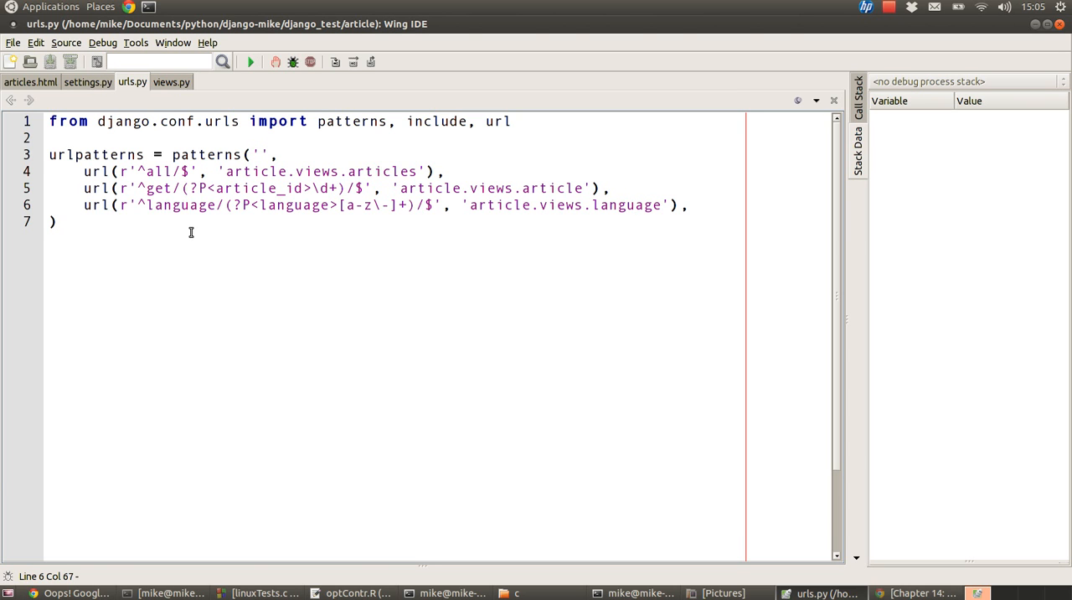
mouse_move(34, 92)
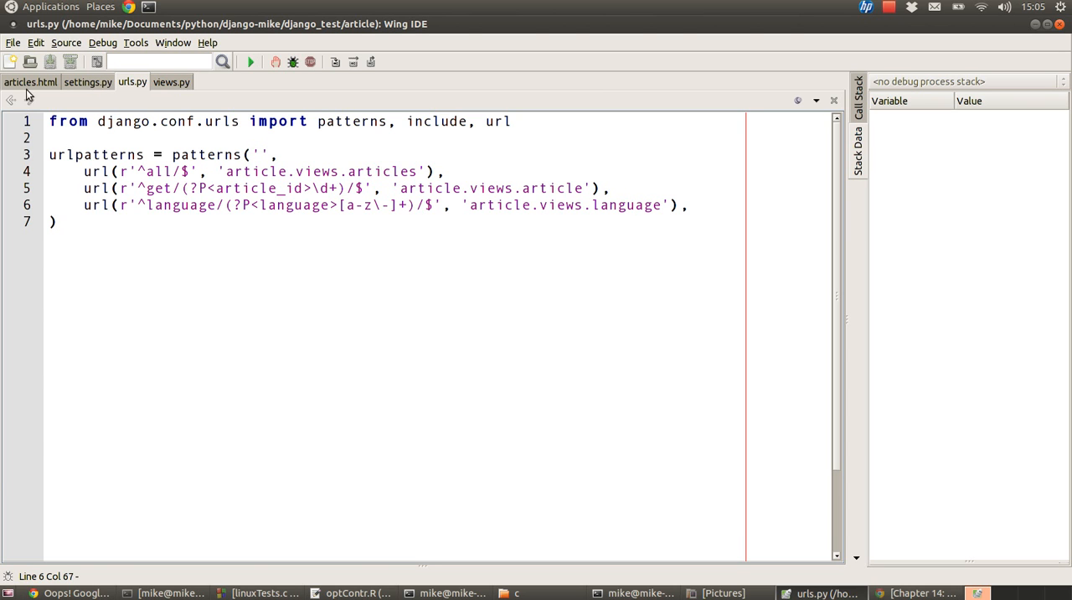
- In articles.html add <h2>Language is: {{language}}</h2> above the article list
left_click(30, 84)
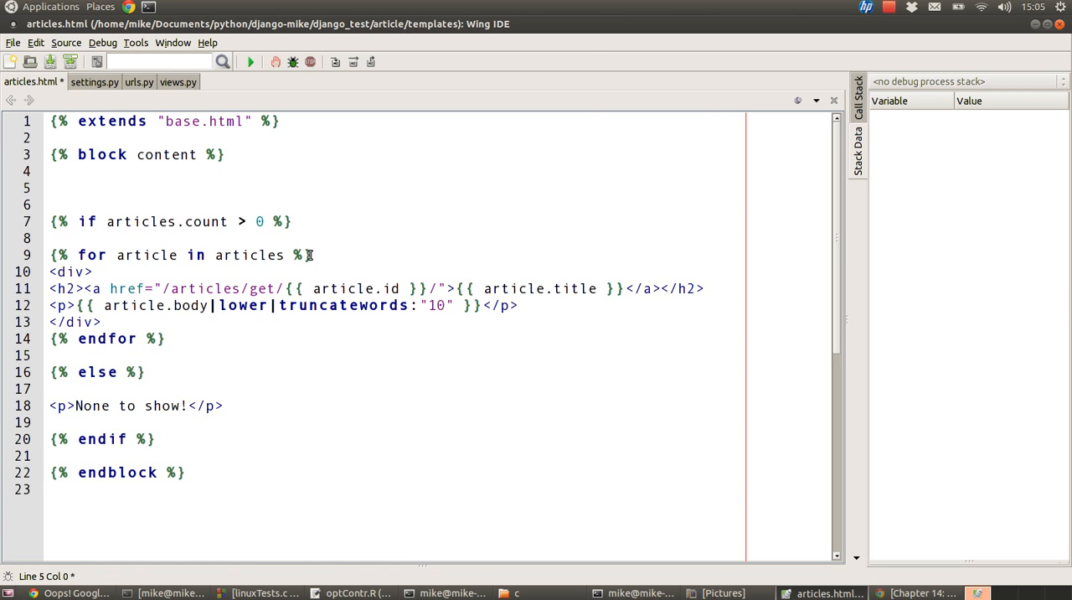
type("<h2>Language is: {{language}}</h2>")
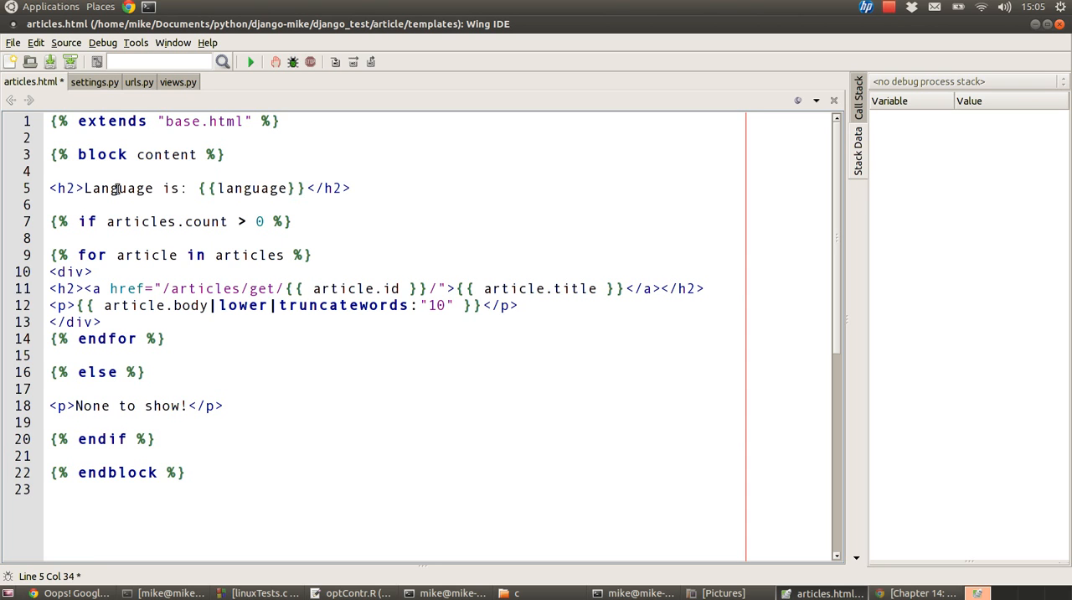
double_click(118, 188)
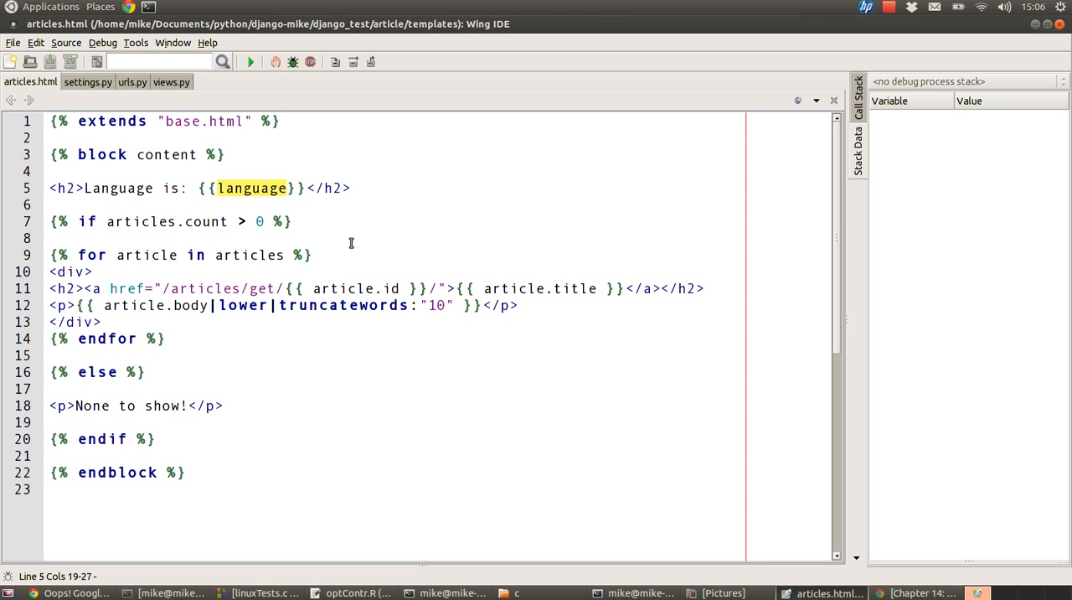
mouse_move(216, 111)
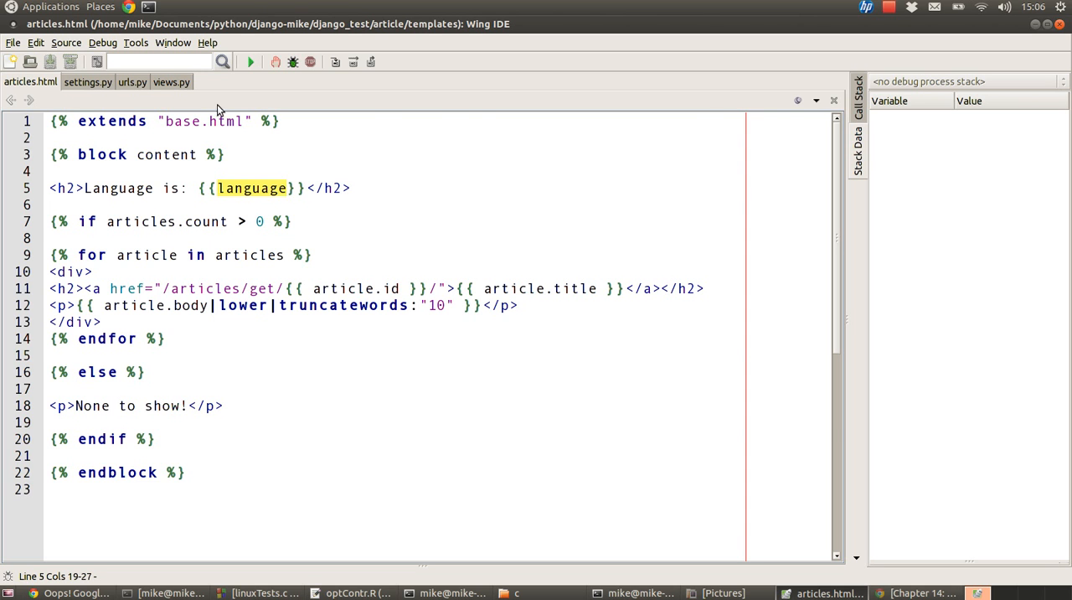
- Review the articles view and the articles.html template it renders in views.py
left_click(170, 84)
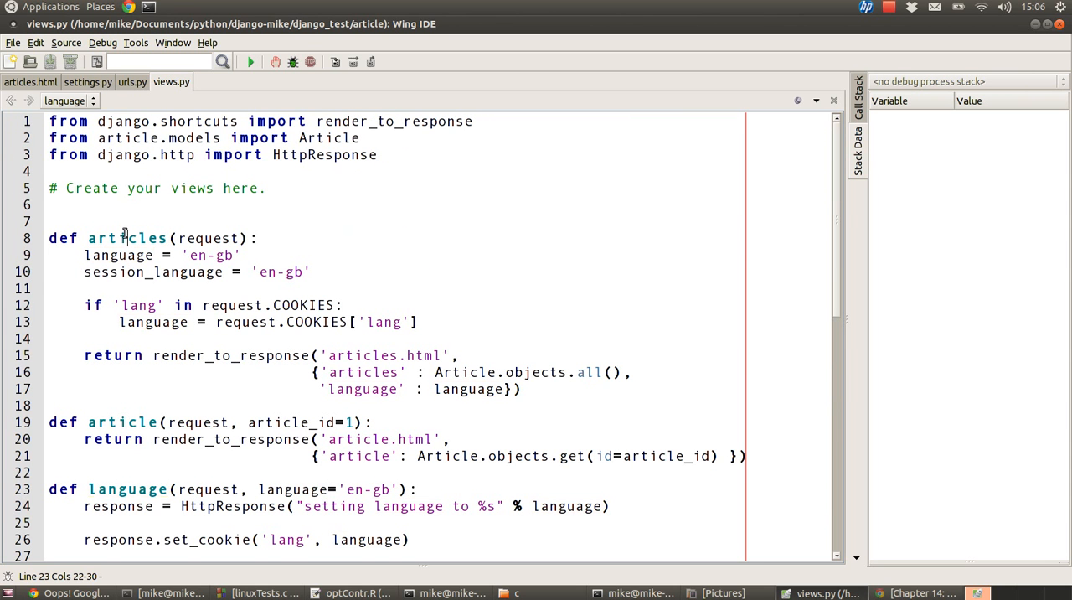
double_click(126, 237)
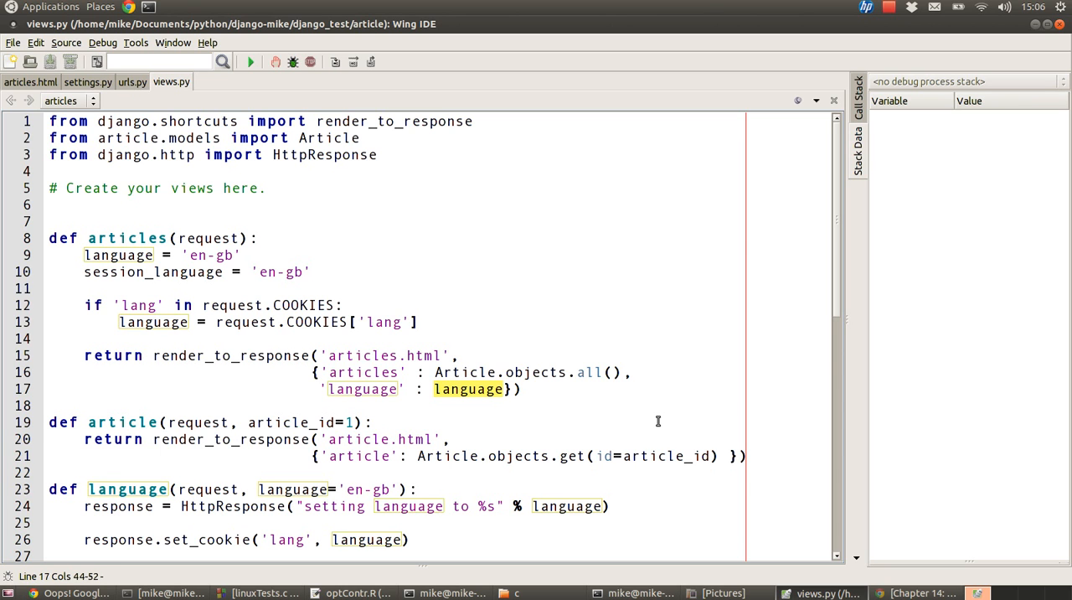
mouse_move(424, 355)
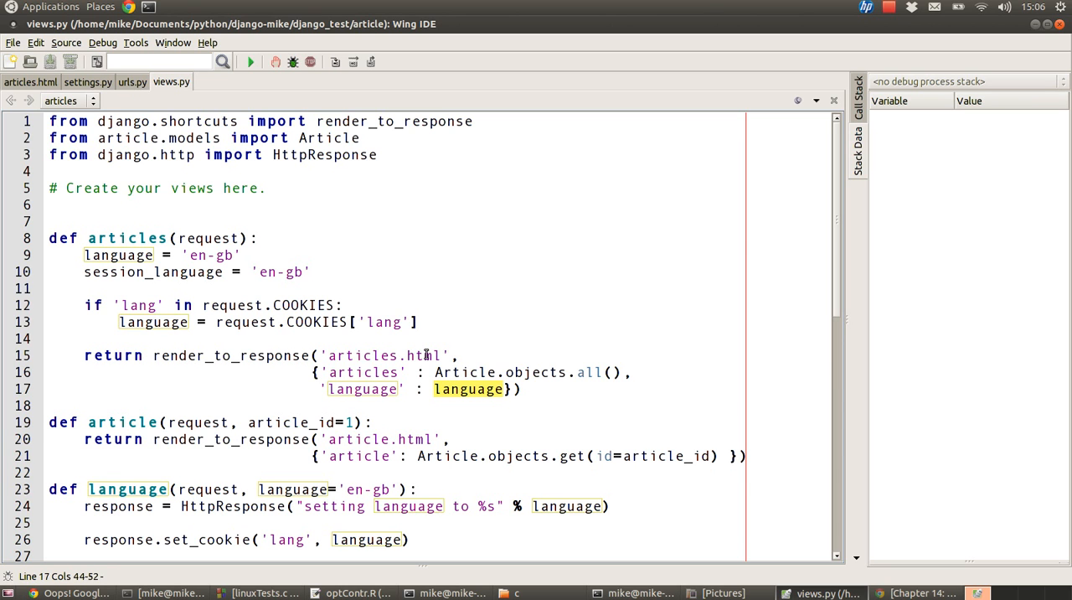
double_click(382, 355)
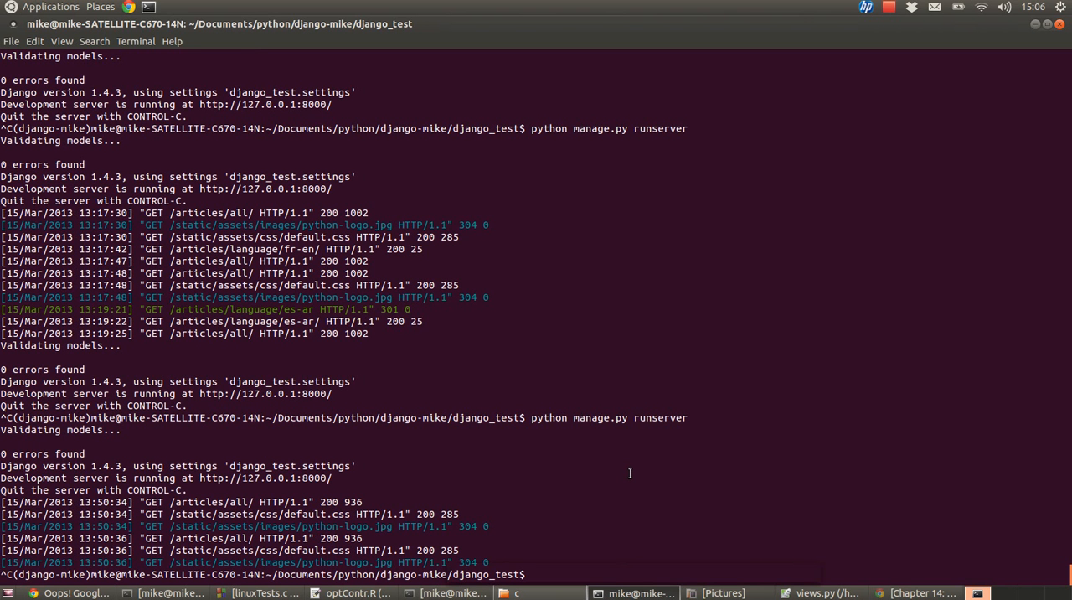
- Start the Django development server with python manage.py runserver
type("python manage.py runserver")
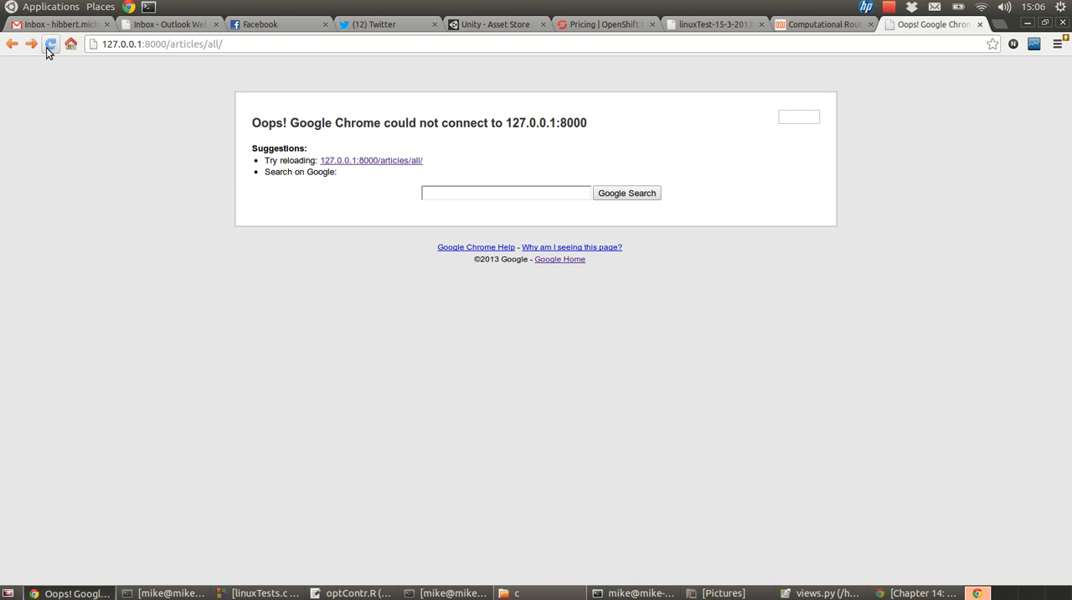
- Visit 127.0.0.1:8000/articles/language/en-gb/ to set the language cookie to en-gb
left_click(50, 47)
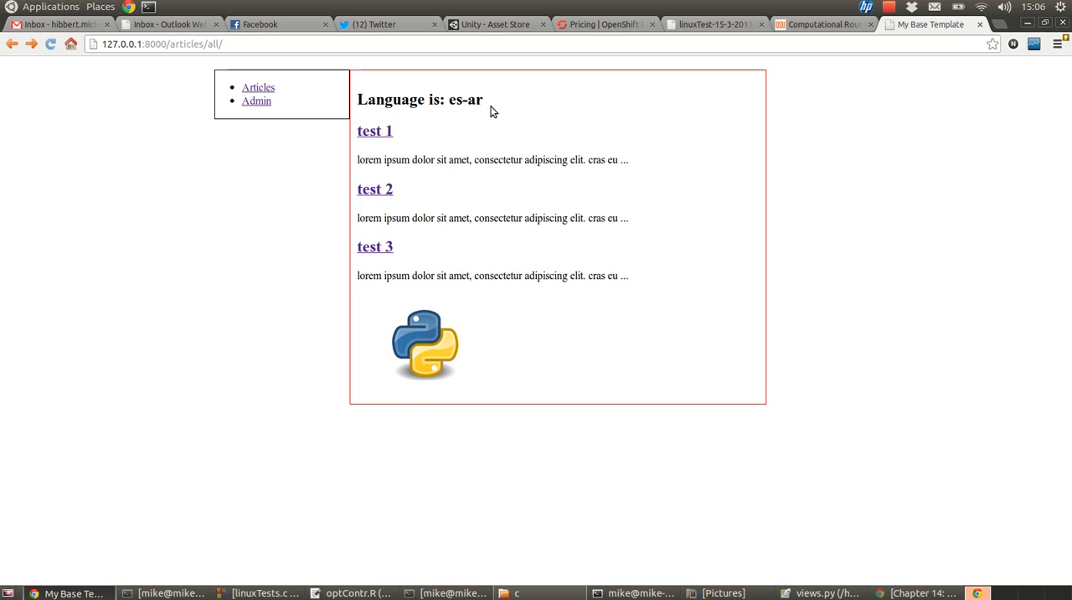
double_click(465, 99)
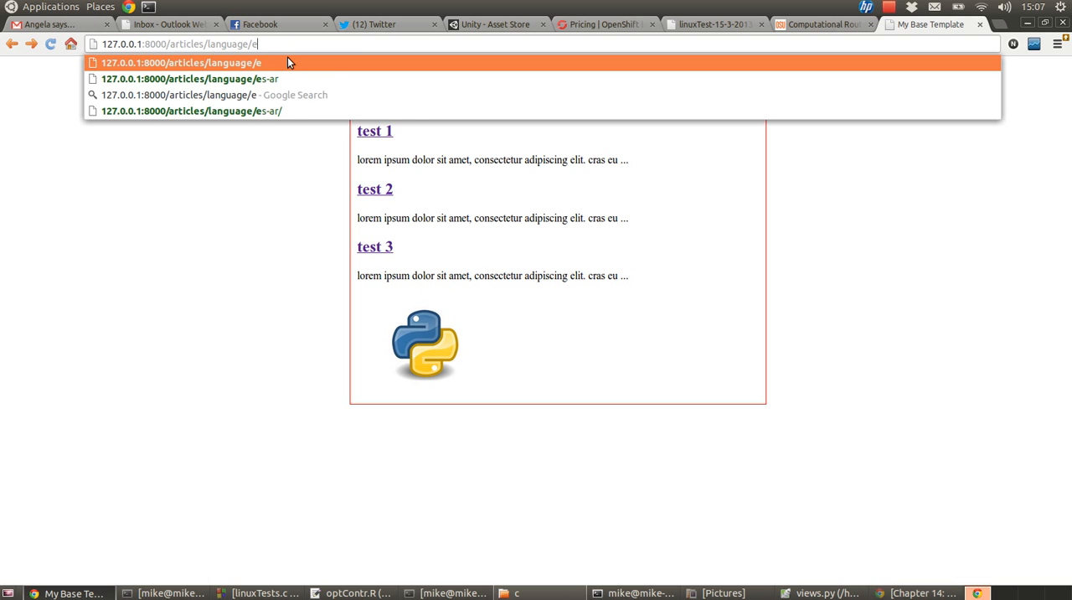
type("n-gb/")
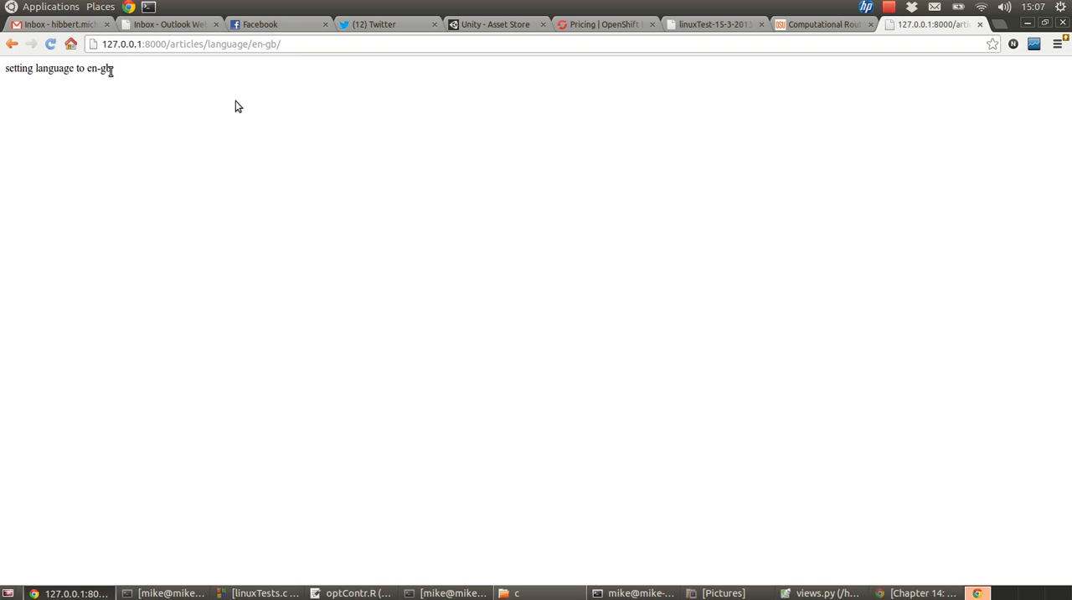
- Return to /articles/all/ and reload until the heading reads 'Language is: en-gb'
left_click(13, 45)
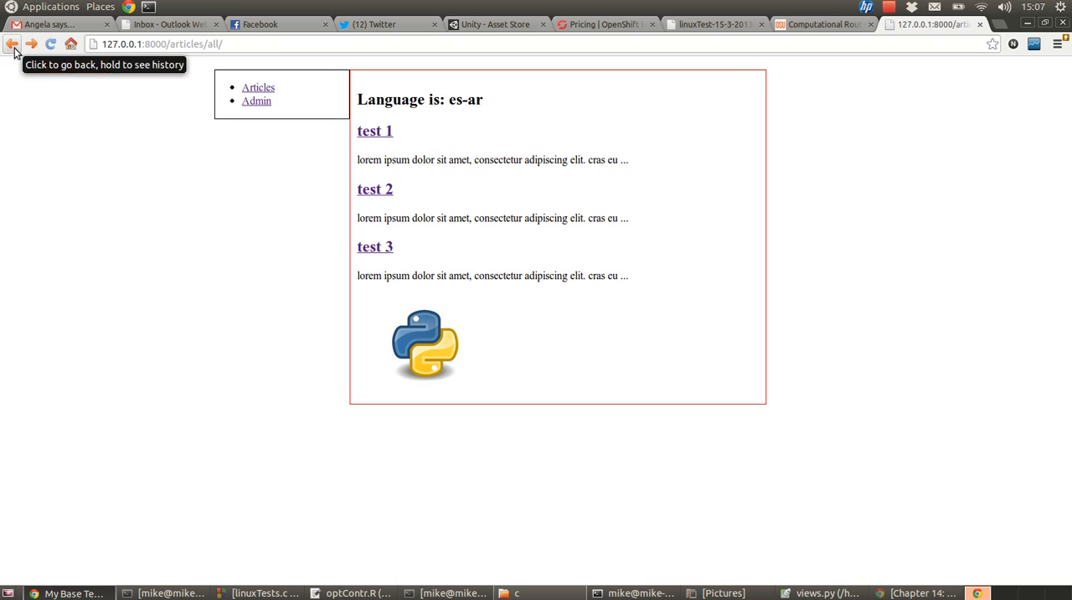
left_click(50, 45)
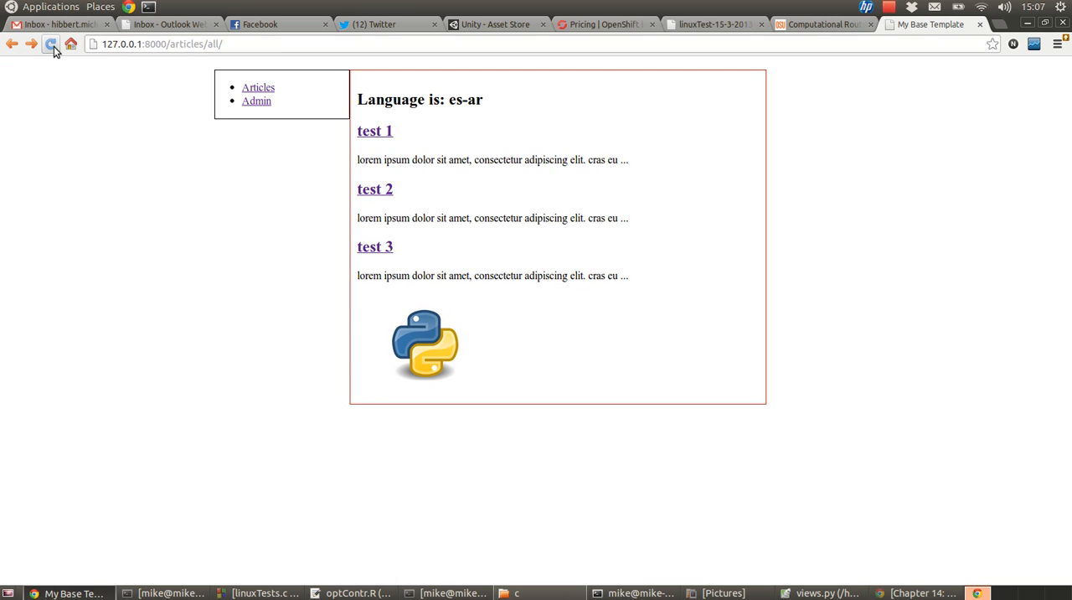
left_click(50, 45)
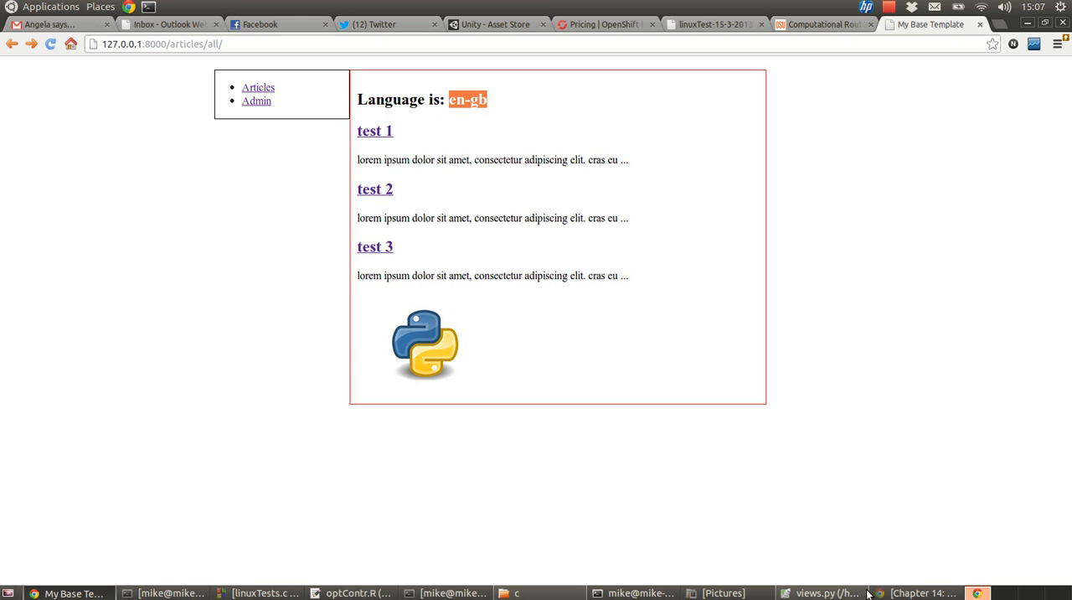
left_click(821, 593)
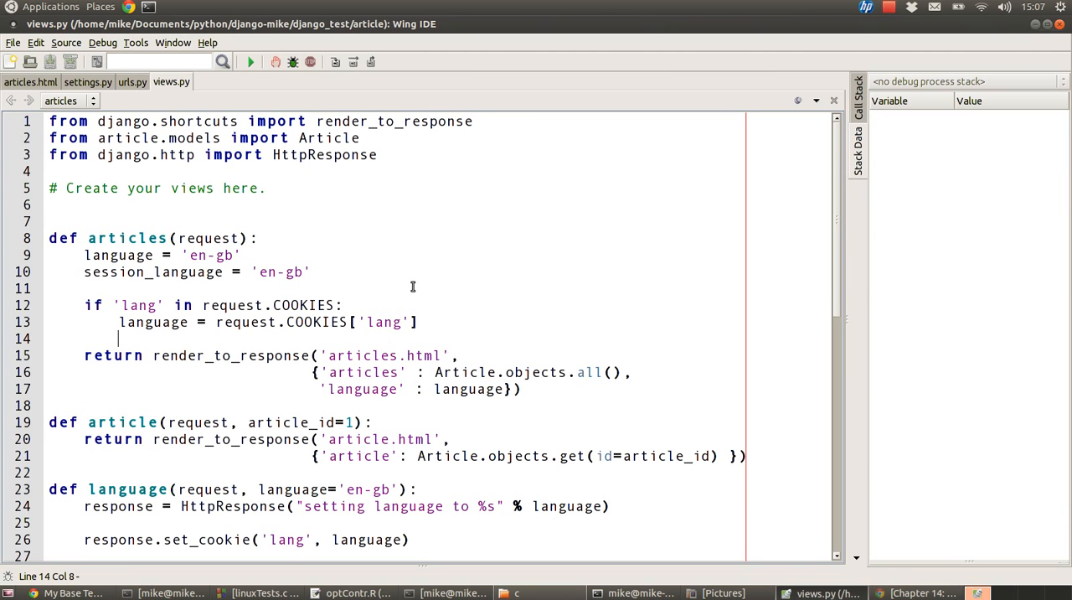
scroll("down", 3)
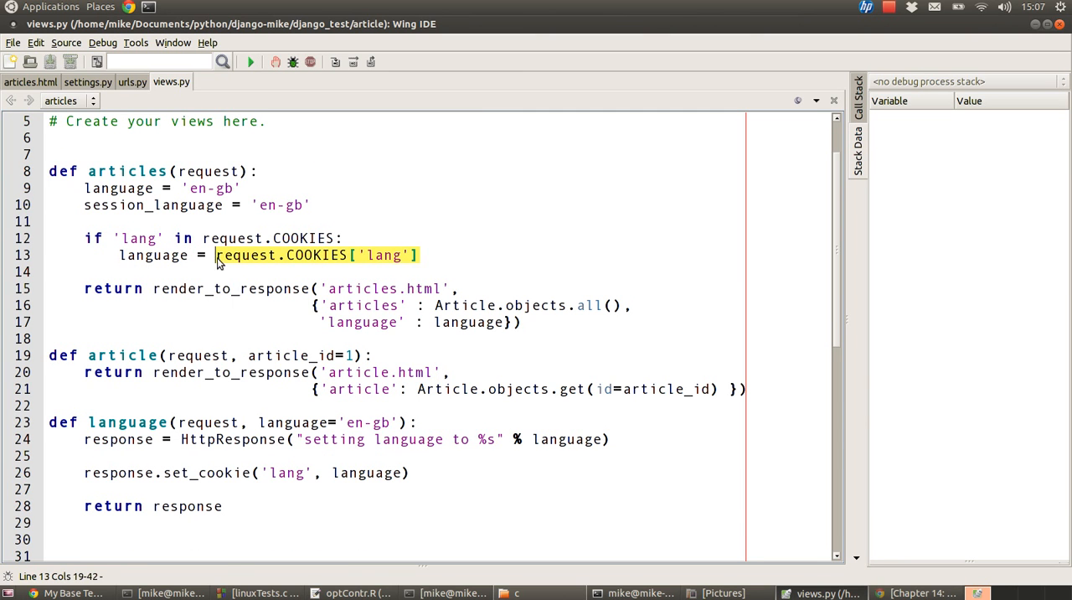
double_click(153, 255)
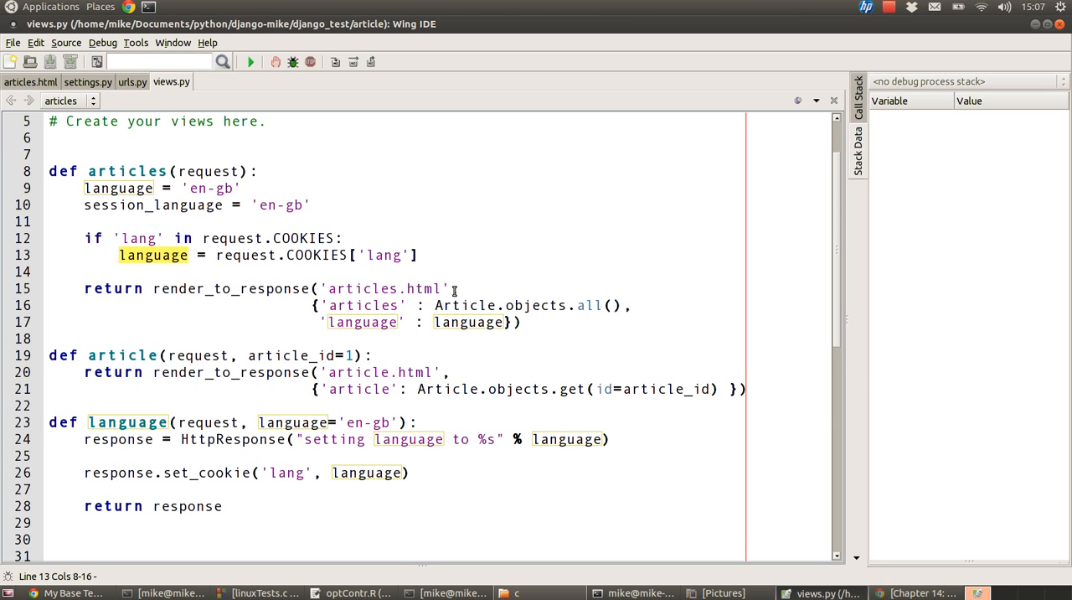
scroll("down", 3)
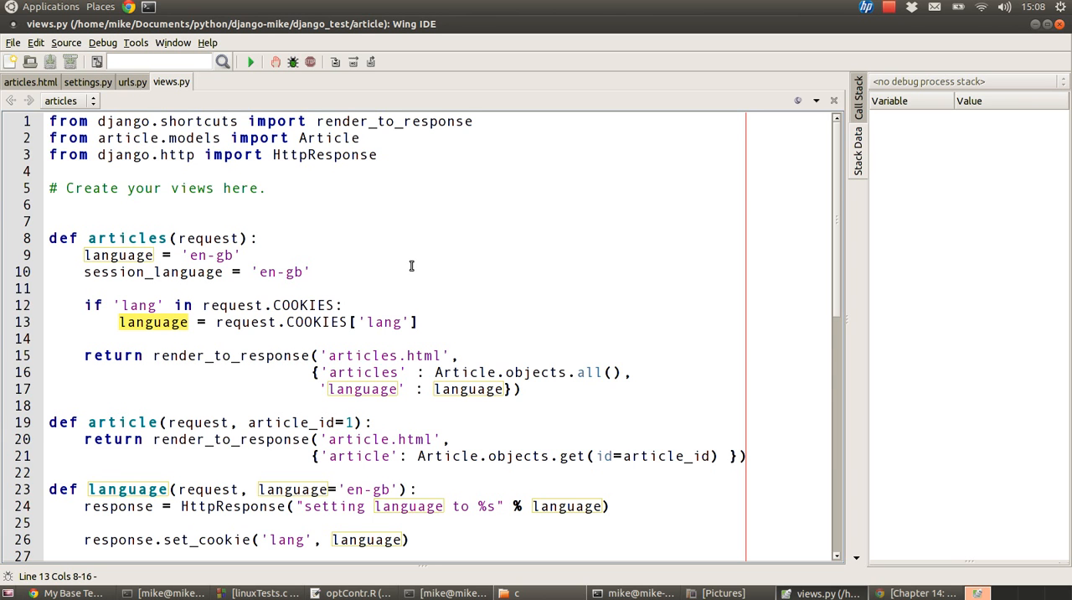
- Add an if 'lang' in request.session block assigning session_language in the articles view
scroll("down", 3)
type("session_language = request.session['lang']")
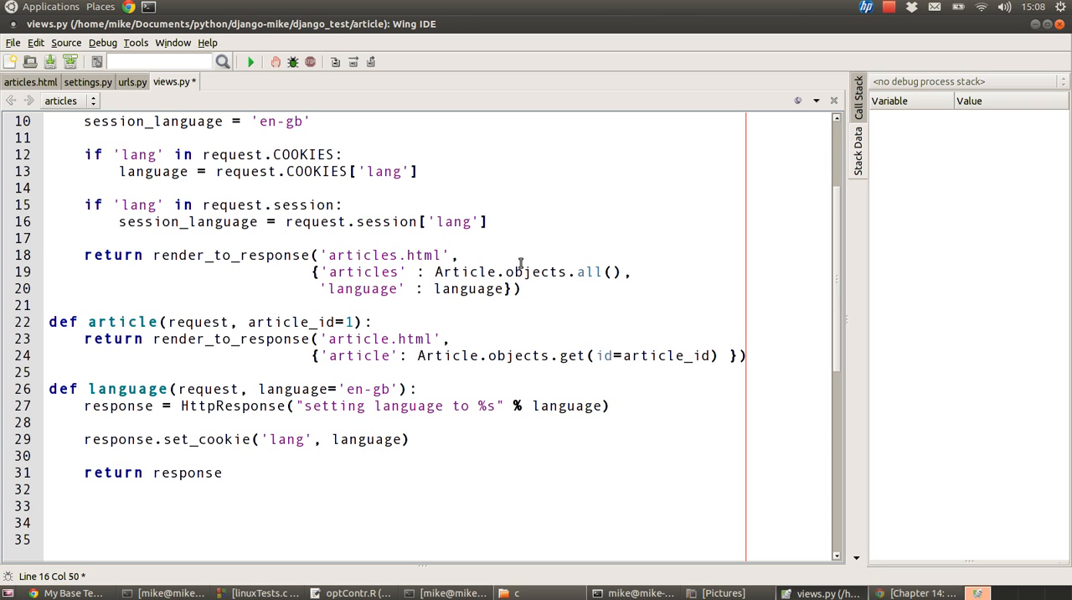
mouse_move(164, 121)
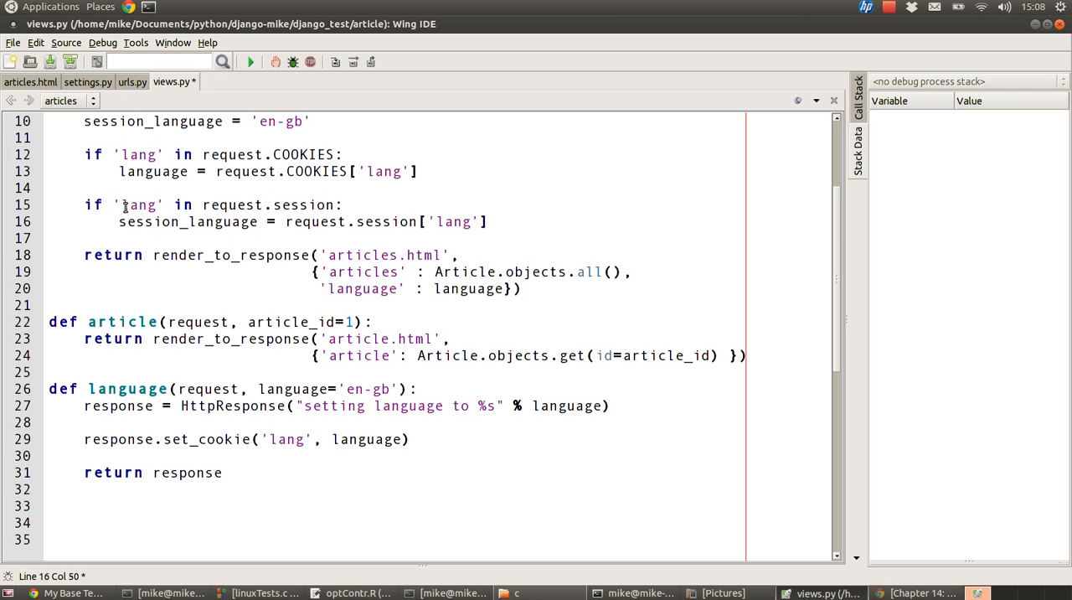
mouse_move(167, 205)
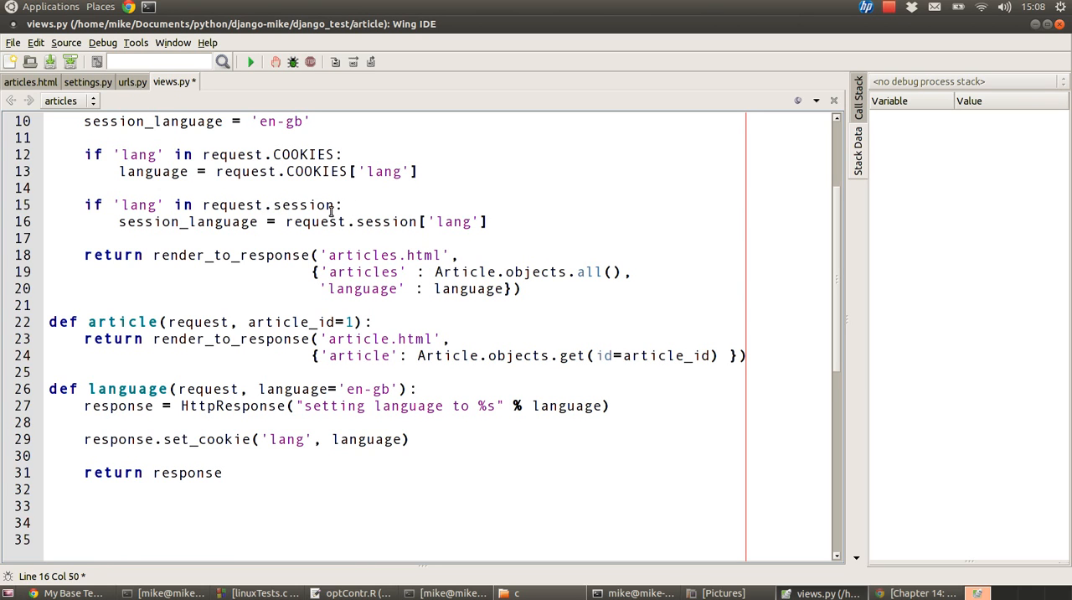
double_click(305, 205)
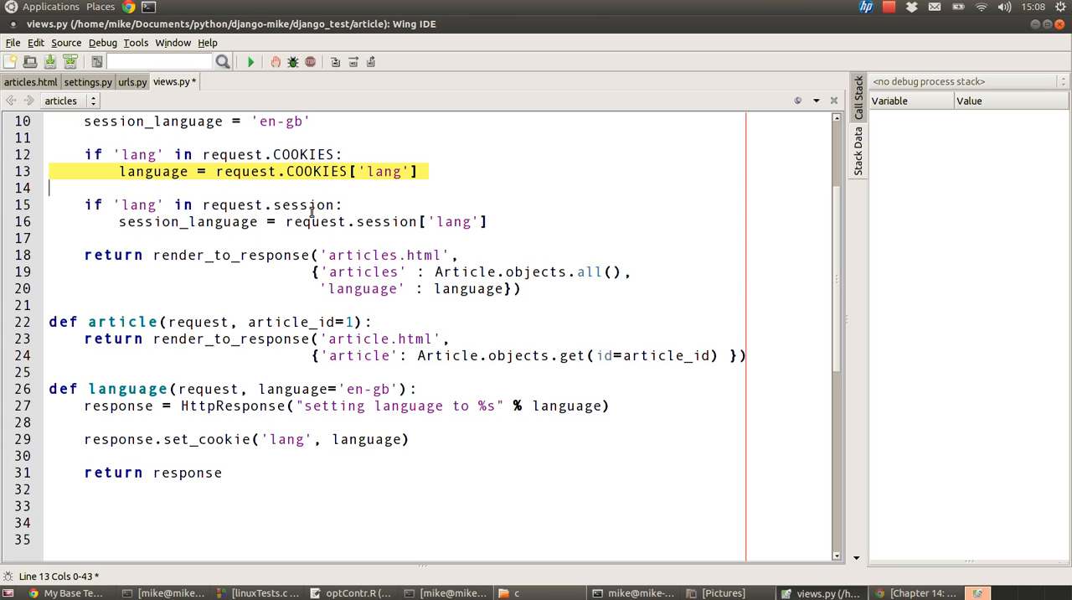
left_click(265, 222)
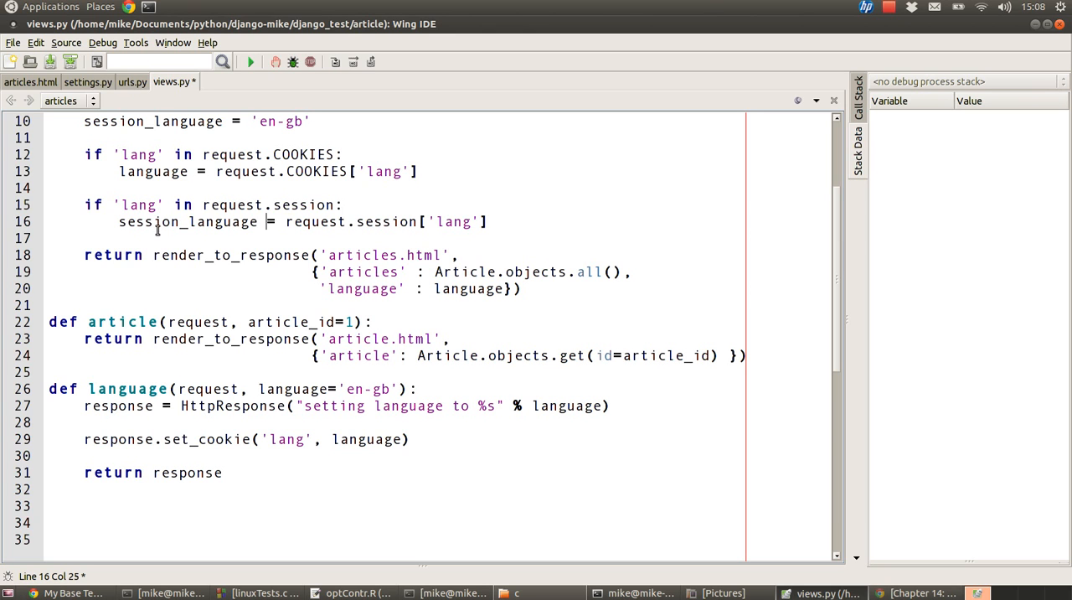
double_click(187, 221)
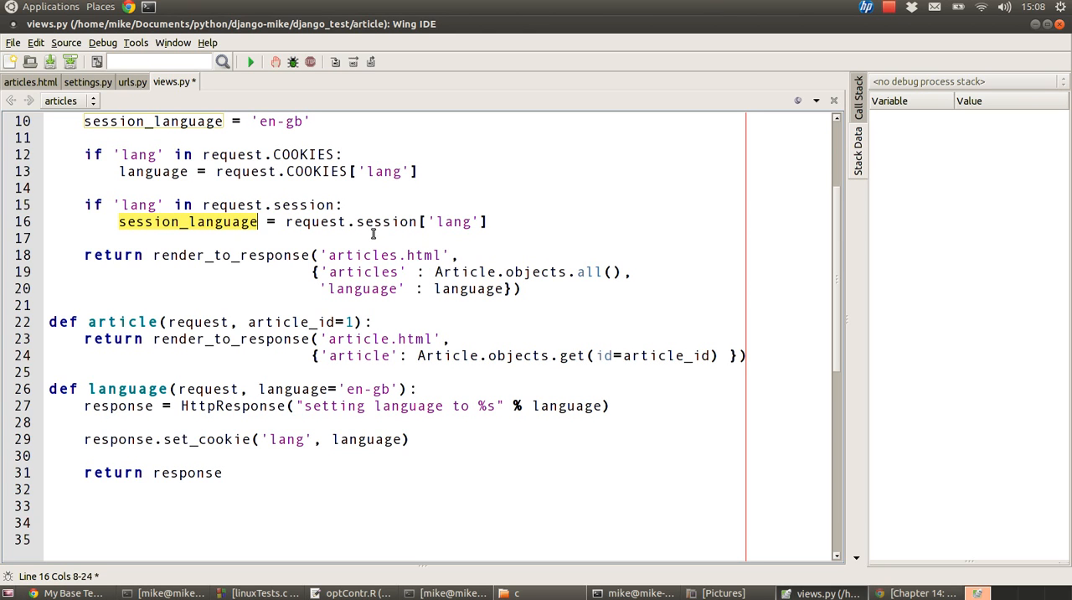
mouse_move(388, 221)
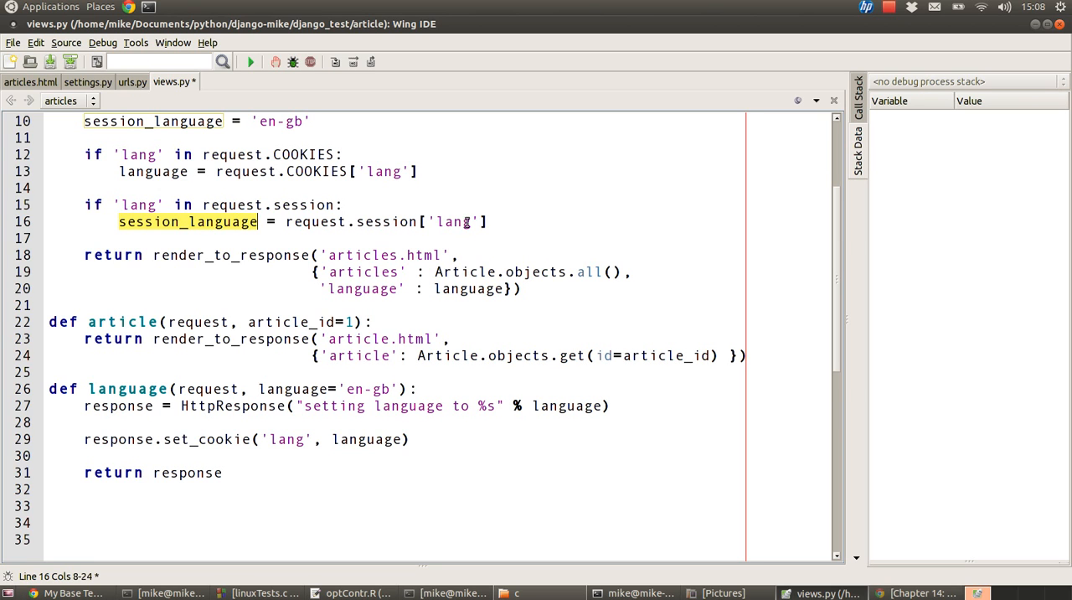
mouse_move(486, 250)
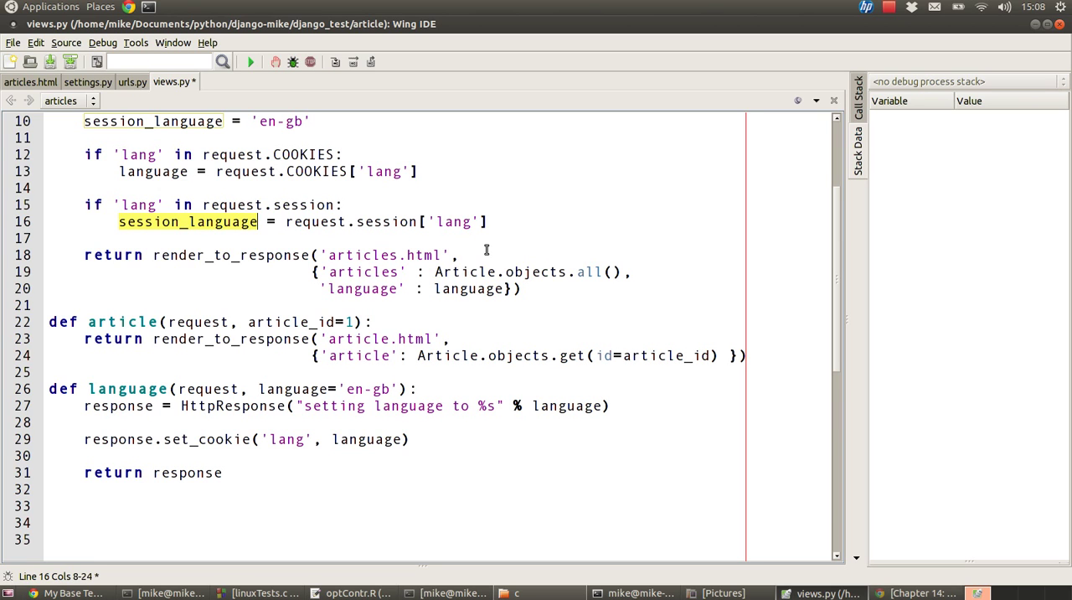
left_click(489, 221)
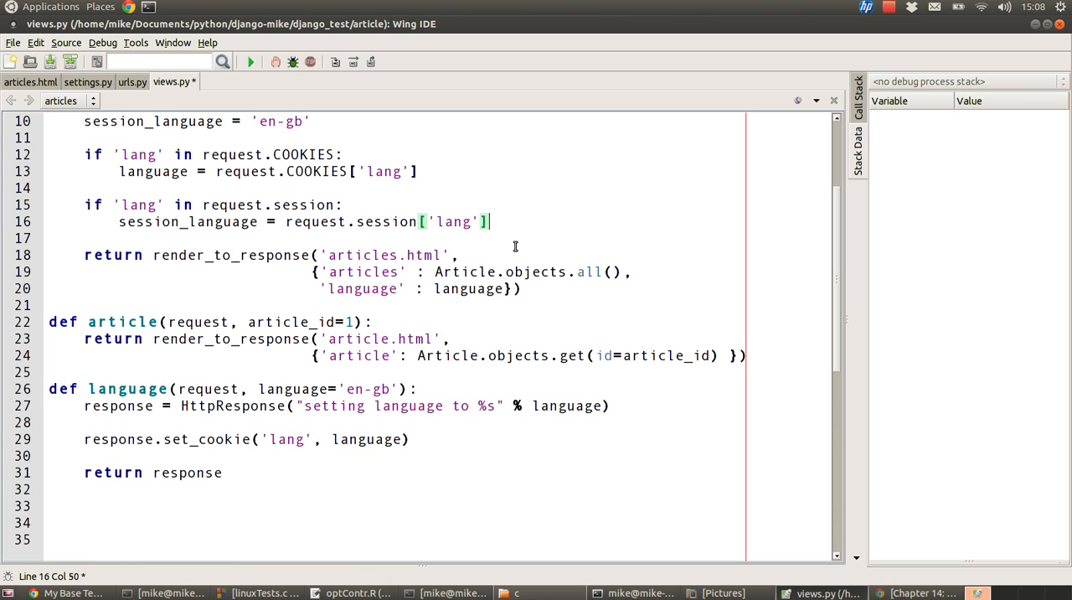
mouse_move(508, 241)
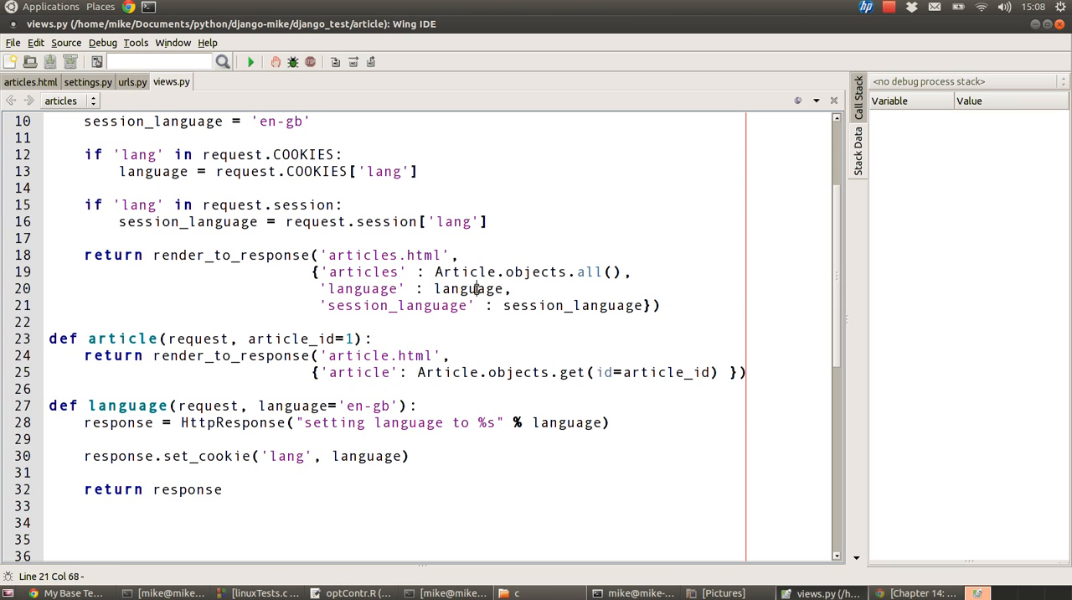
- Pass 'session_language': session_language in the render_to_response context dict
double_click(395, 305)
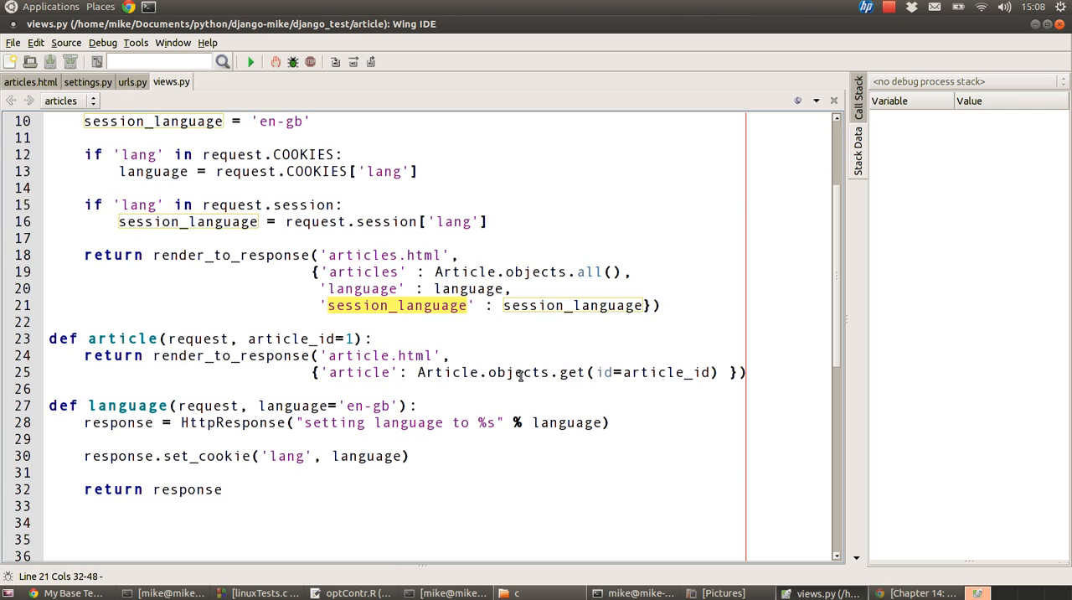
double_click(570, 305)
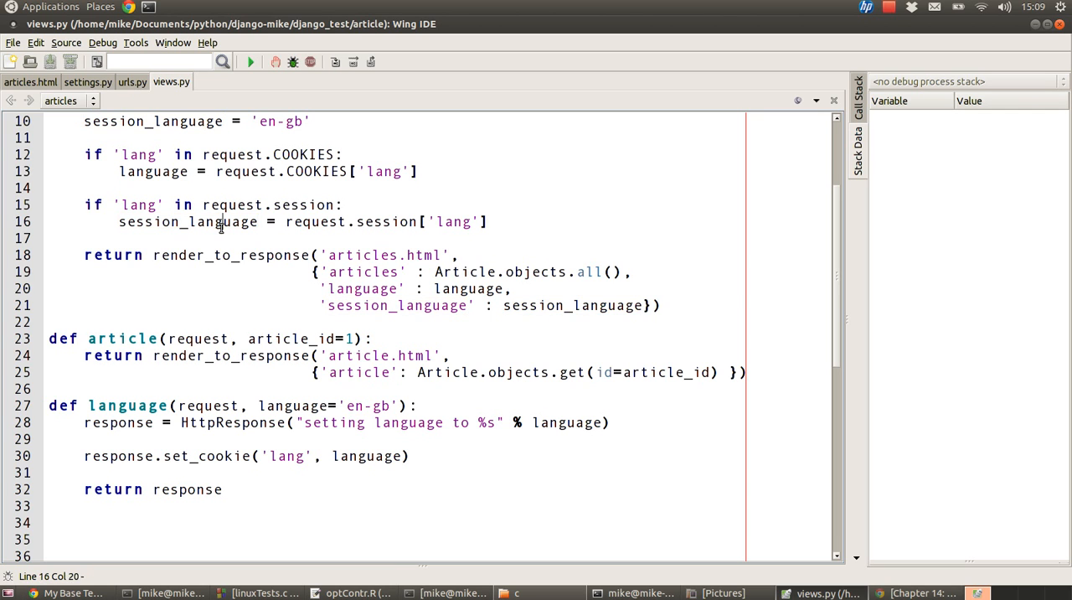
double_click(188, 221)
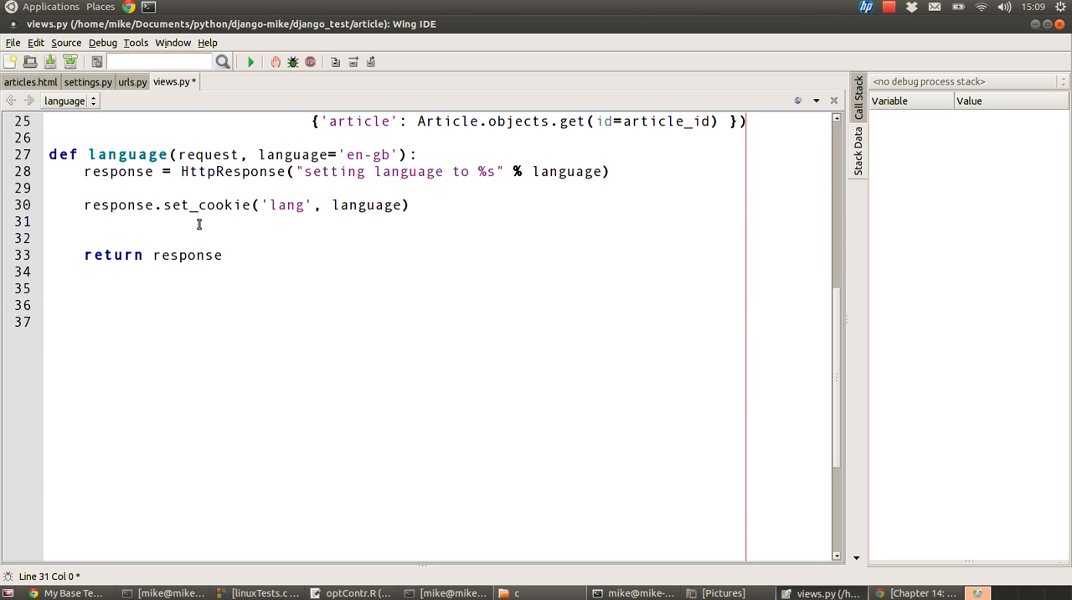
key("Return")
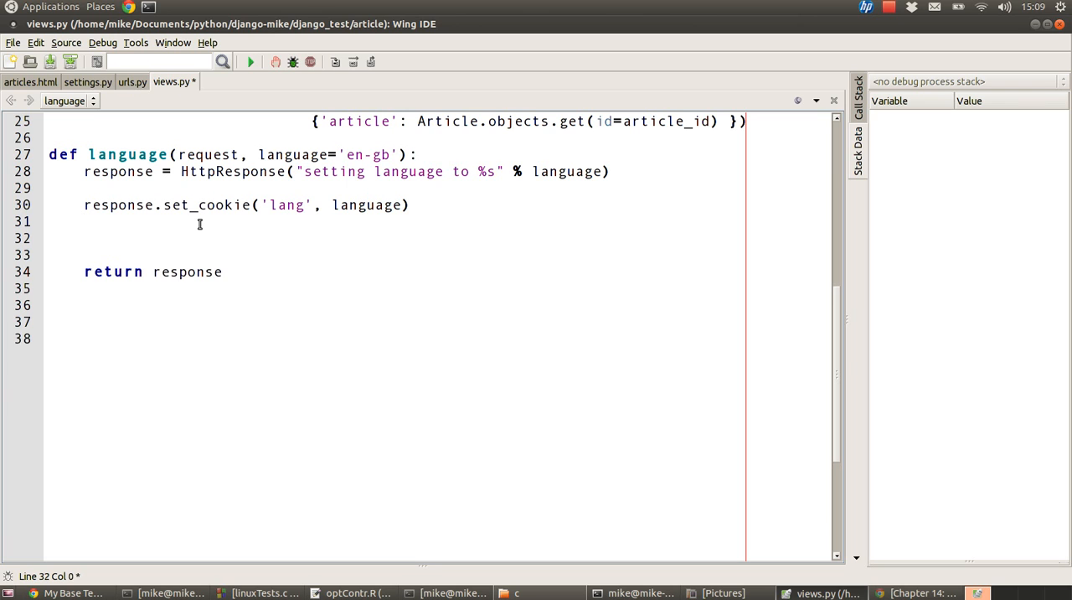
type("request.session['lang'] = language")
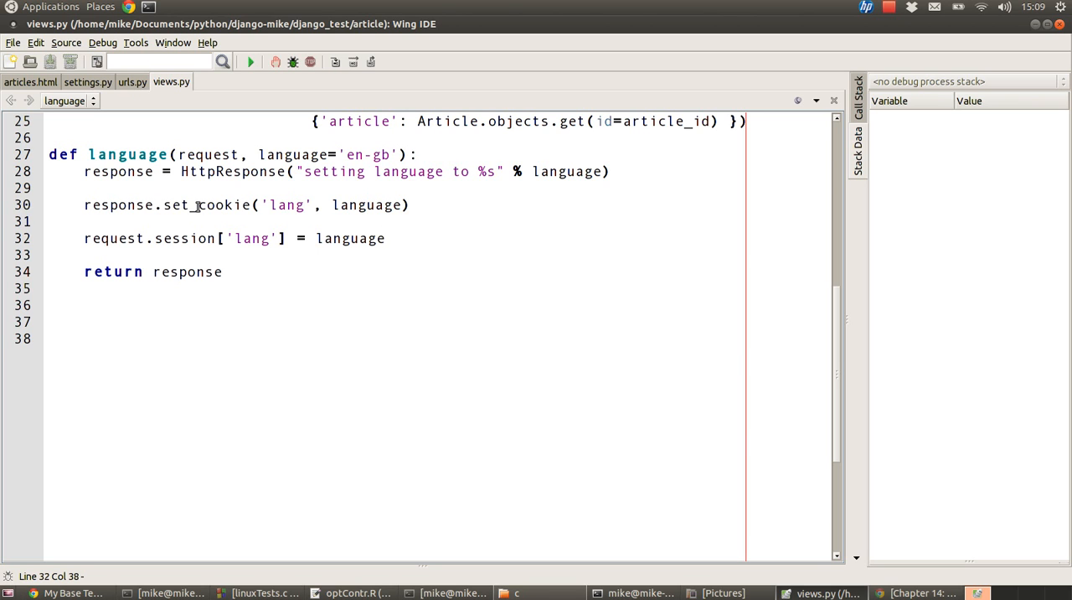
mouse_move(178, 231)
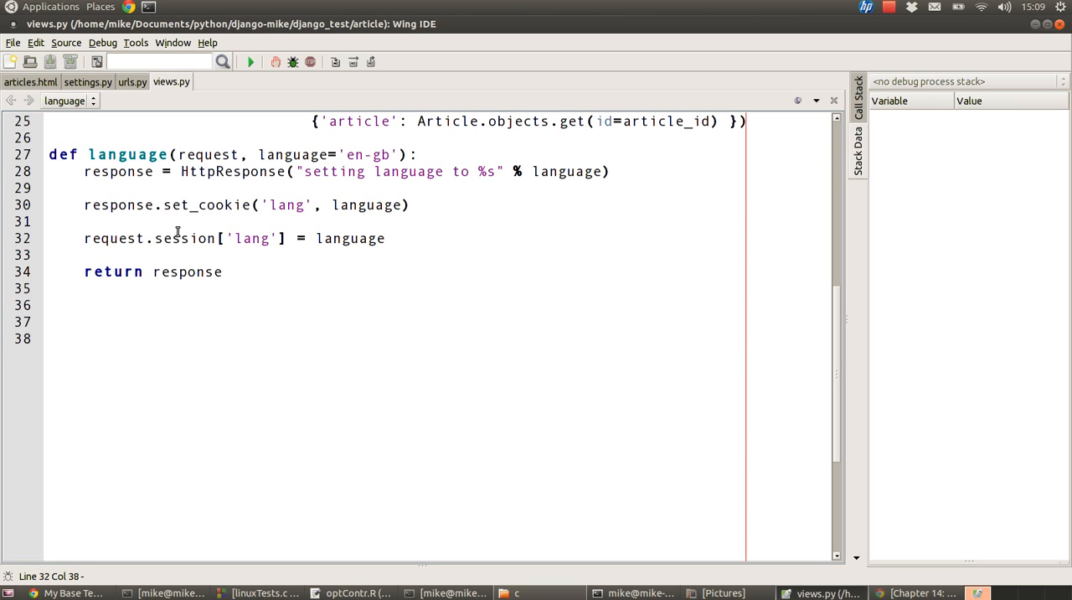
double_click(208, 204)
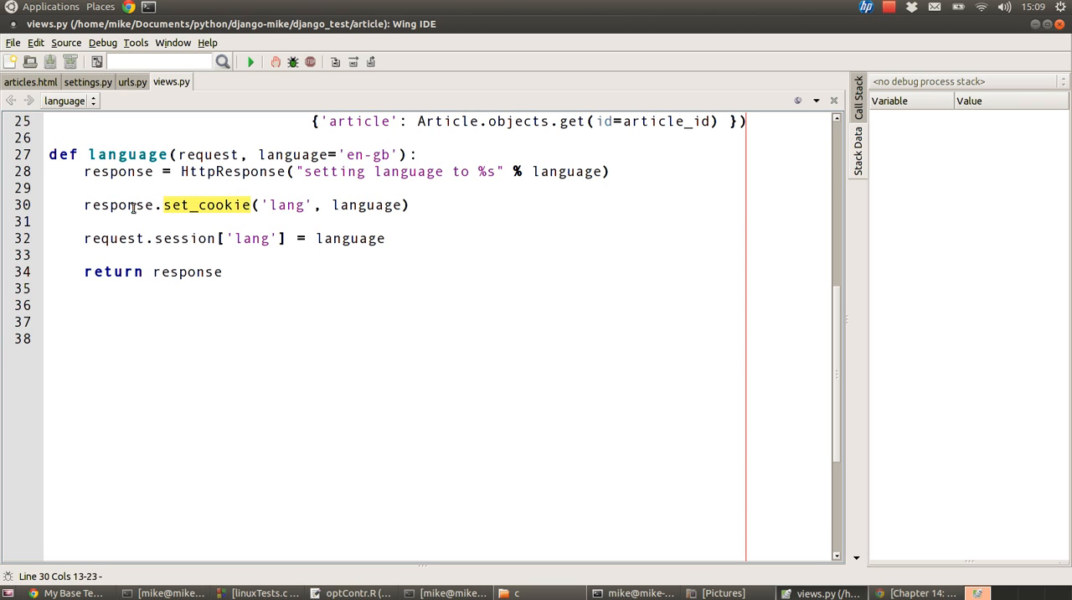
double_click(117, 204)
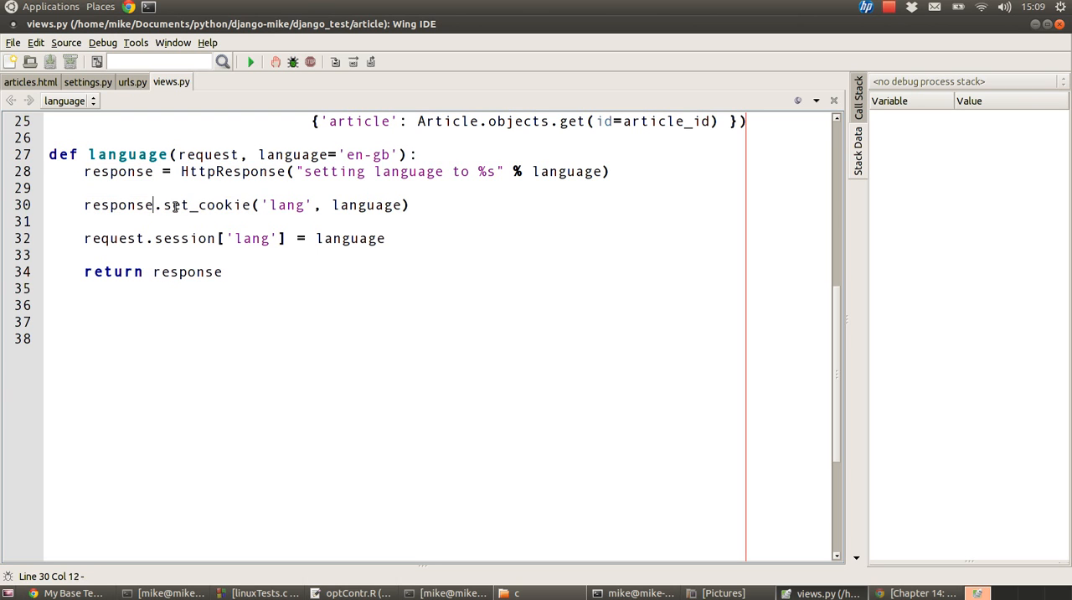
double_click(207, 204)
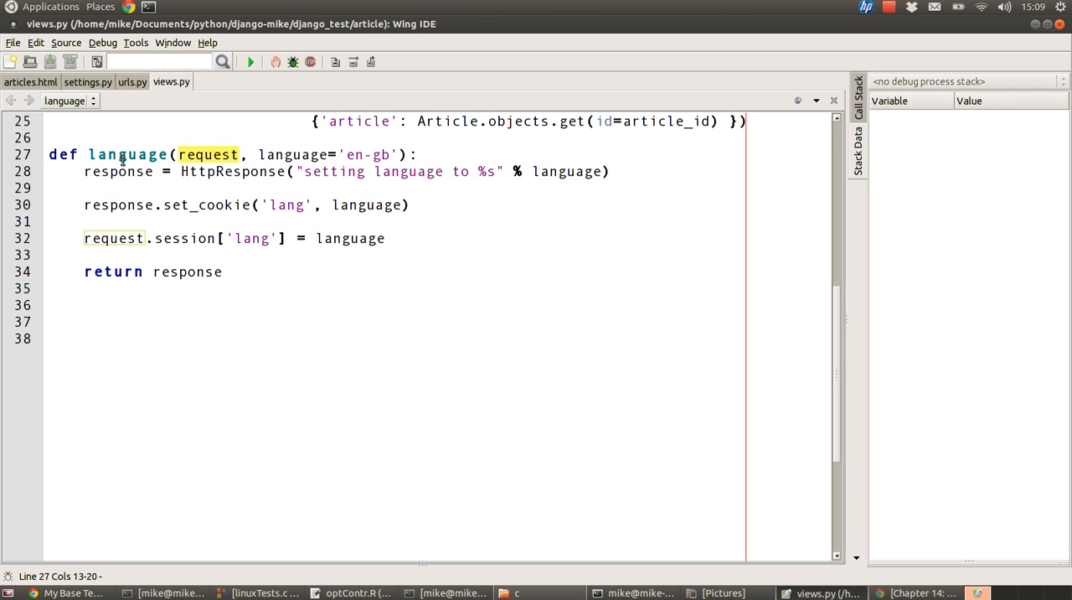
double_click(114, 238)
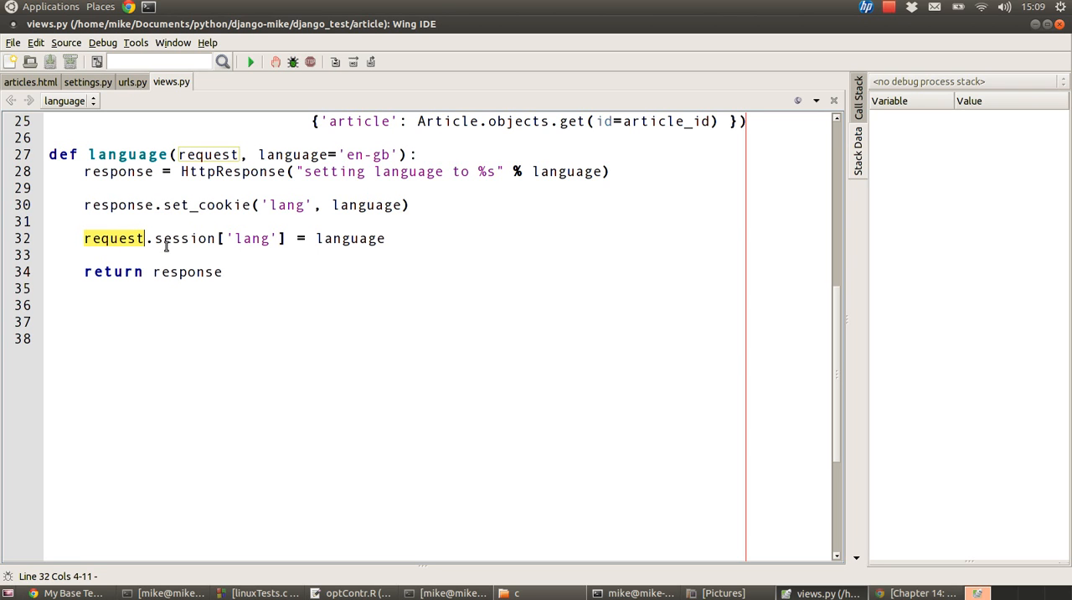
double_click(184, 238)
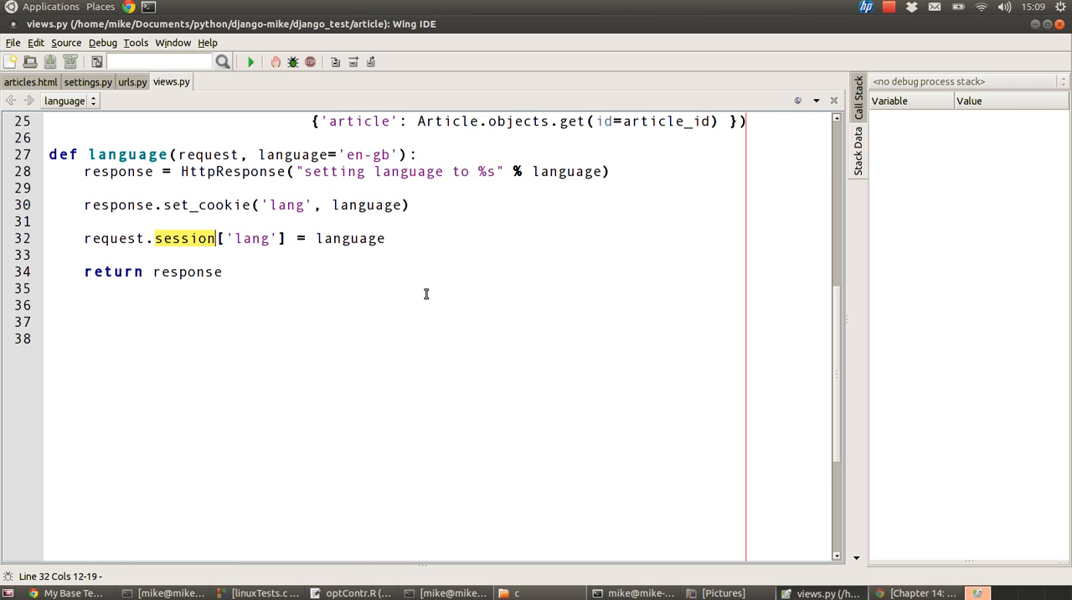
mouse_move(408, 294)
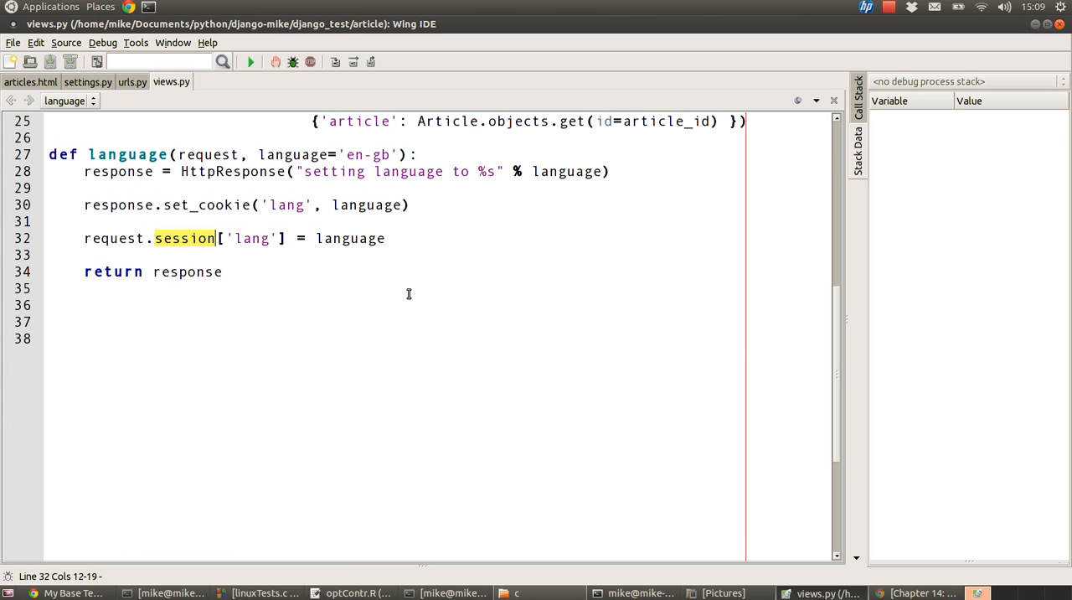
left_click(378, 295)
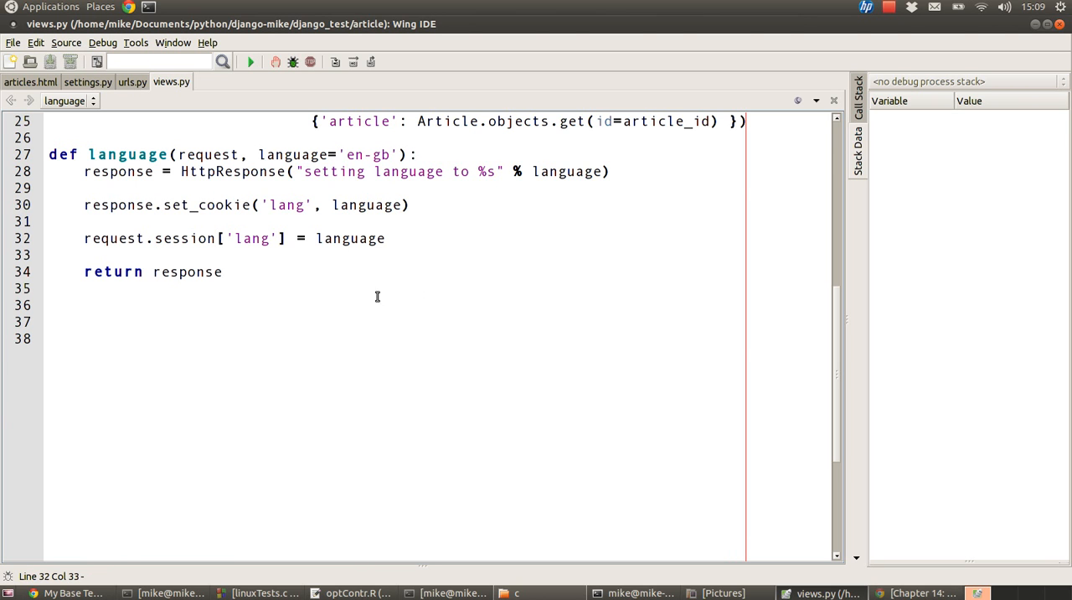
scroll("up", 3)
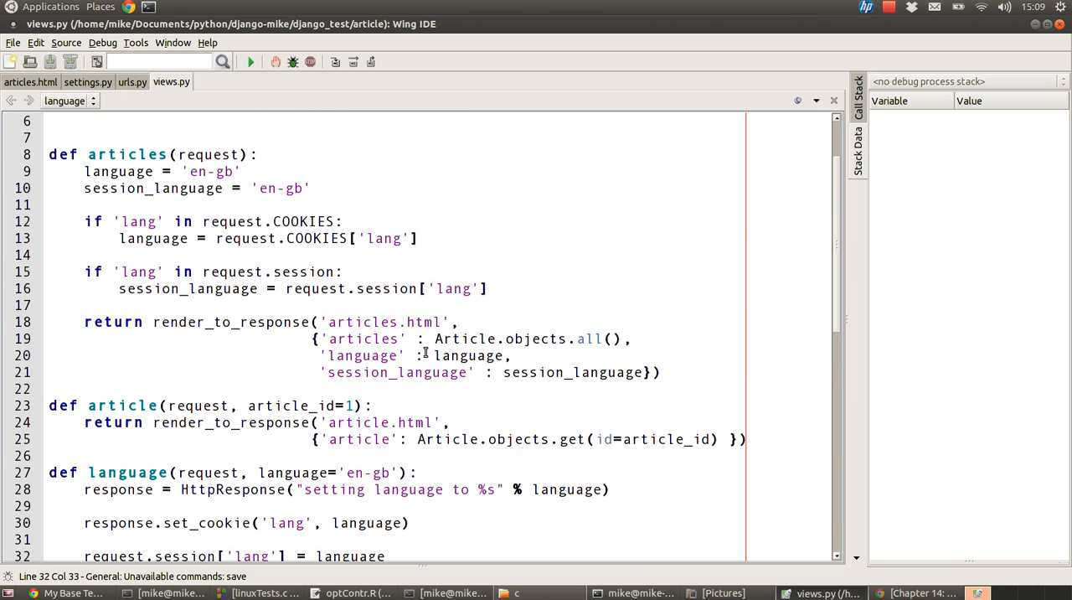
scroll("down", 3)
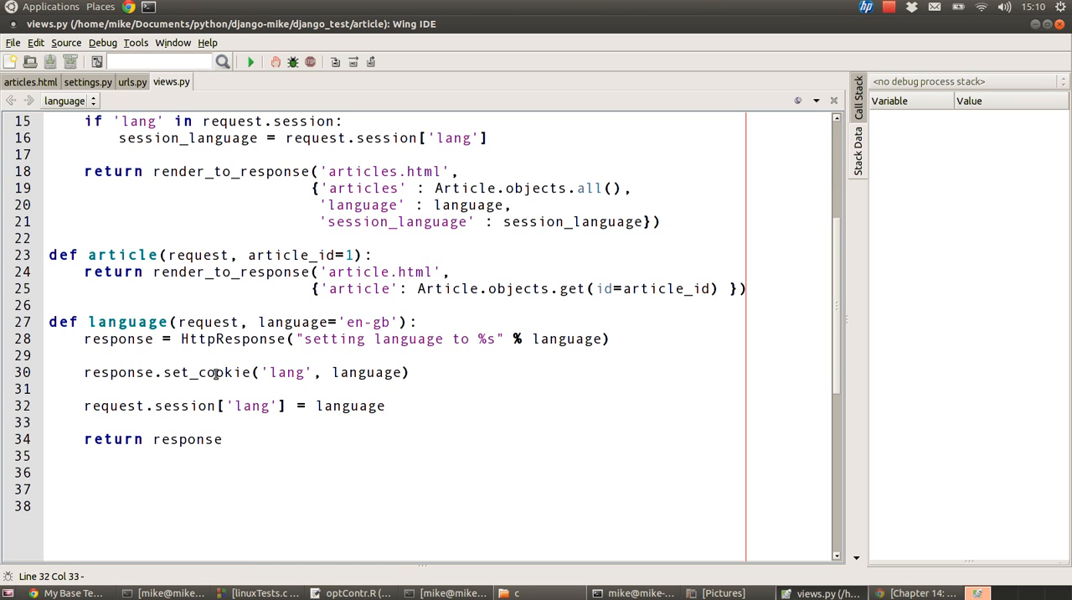
mouse_move(292, 394)
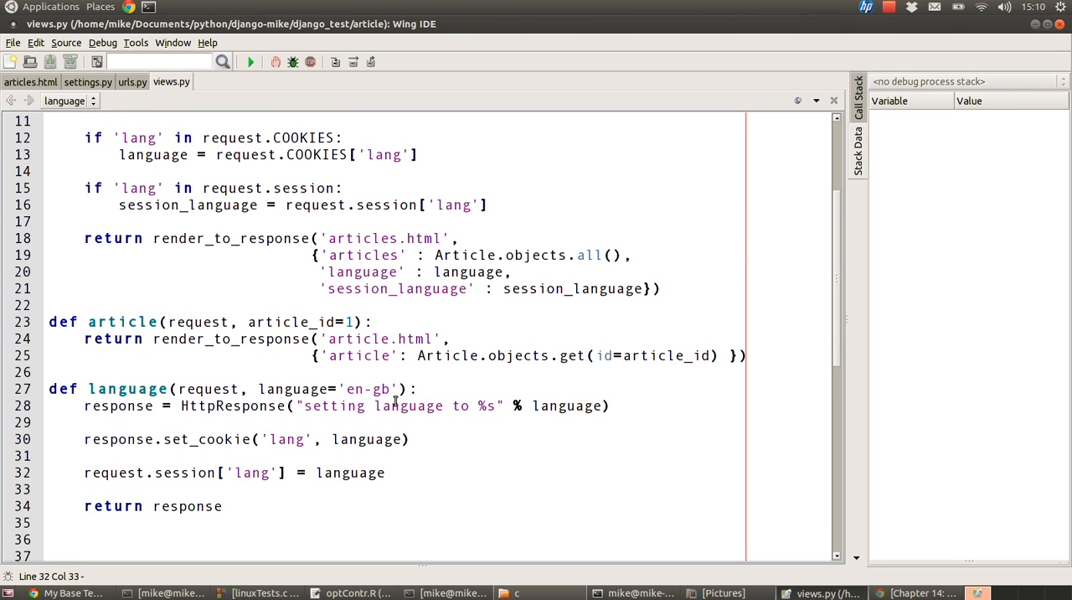
mouse_move(27, 84)
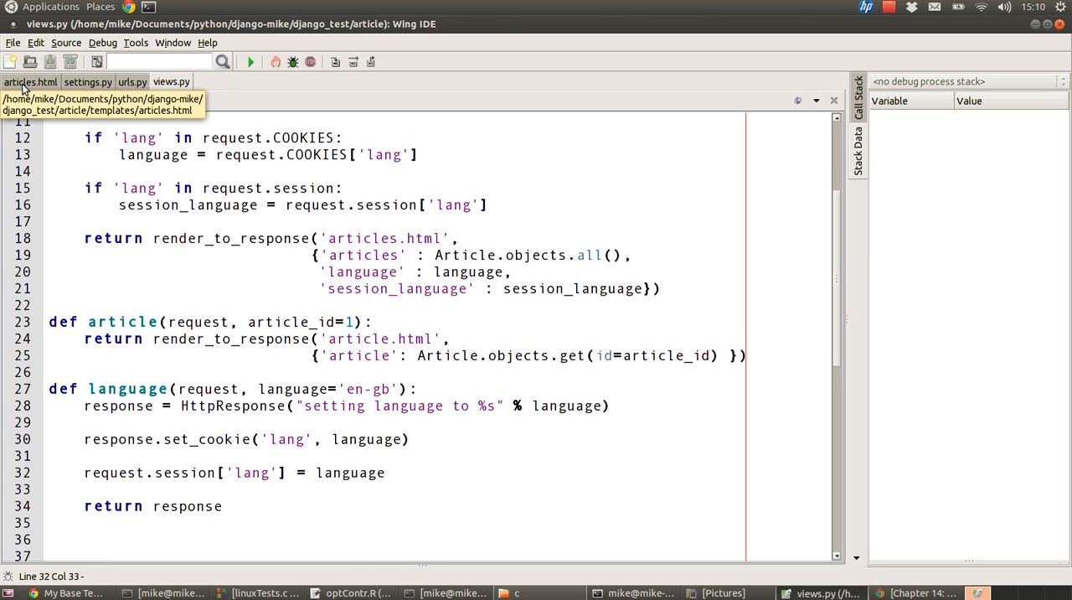
- Add <h2>Session Language is: {{session_language}}</h2> on line 7 of articles.html
left_click(31, 82)
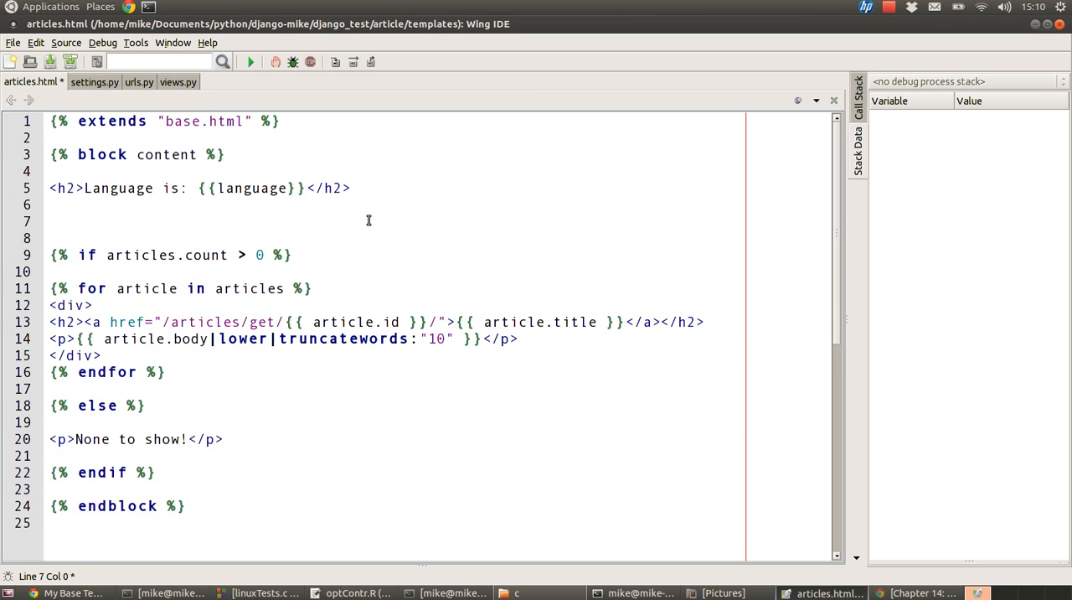
type("<h2>Session Language is: {{session_language}}</h2>")
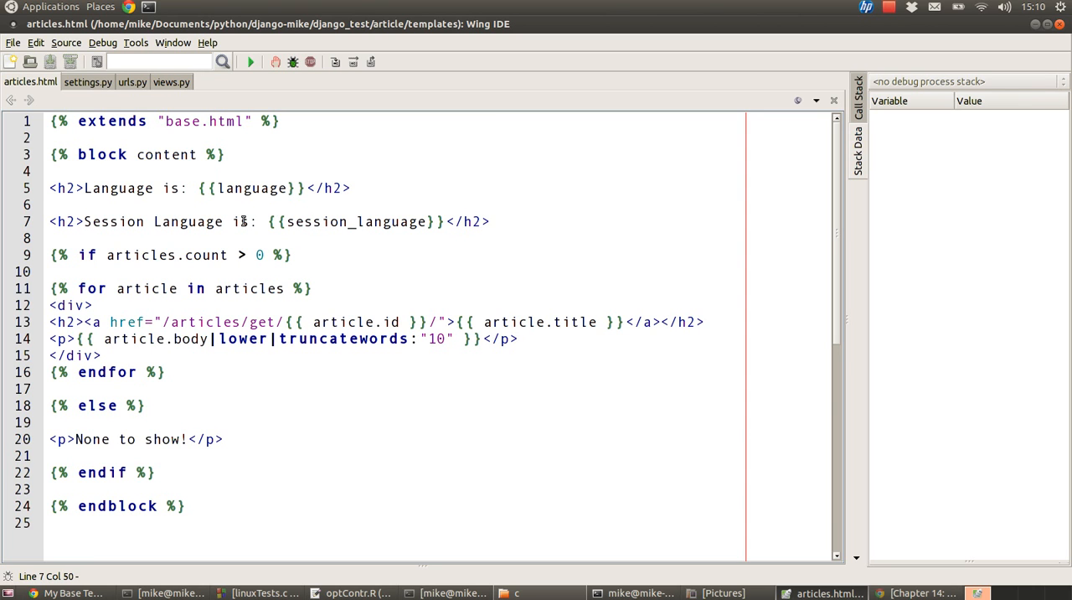
double_click(357, 221)
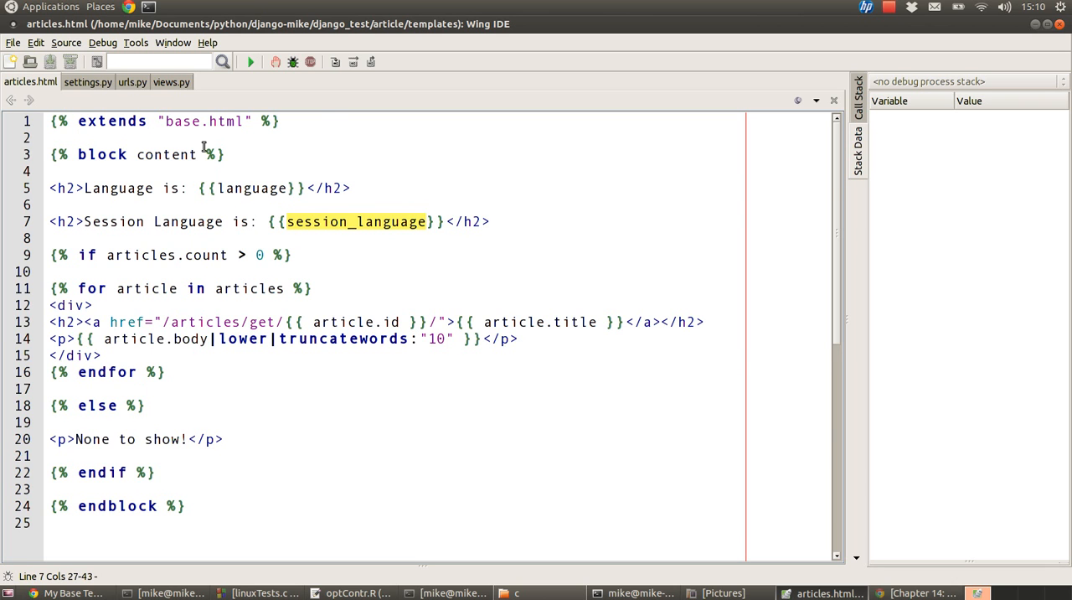
left_click(177, 82)
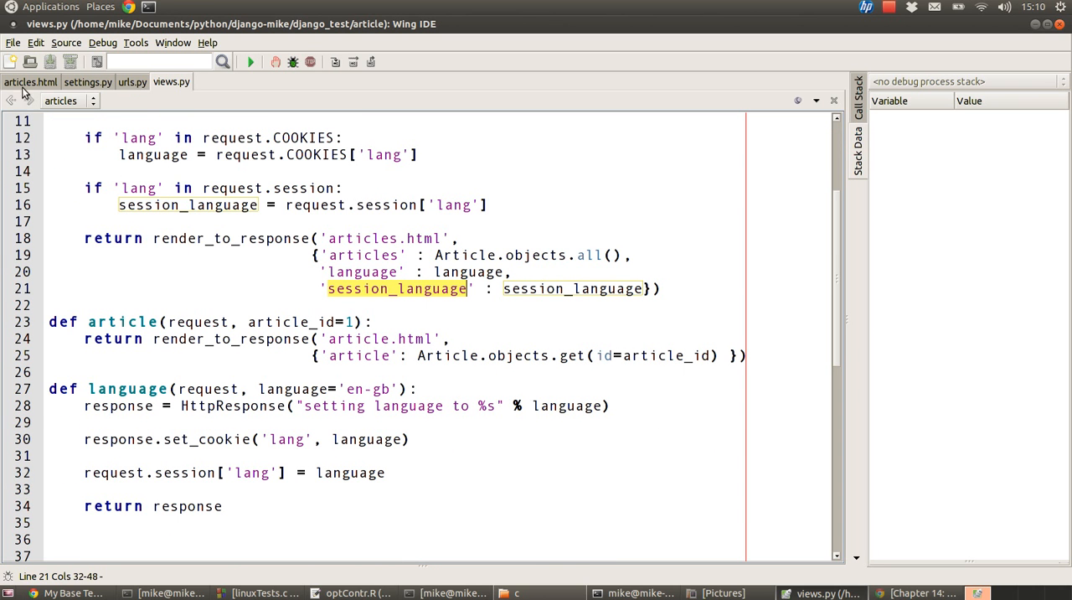
left_click(31, 82)
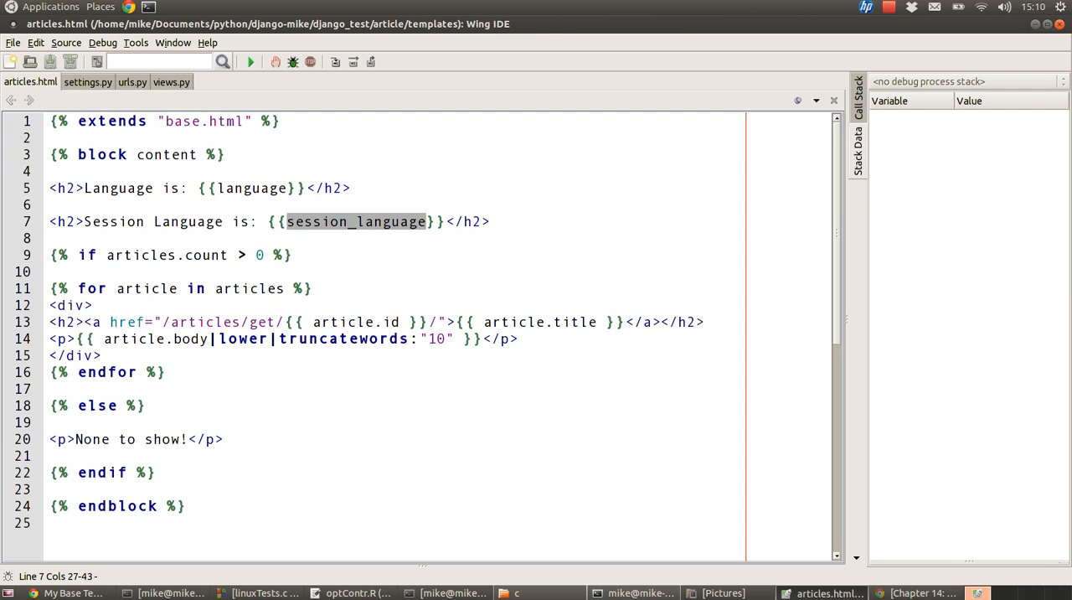
- Stop the dev server with Ctrl+C and rerun python manage.py runserver
left_click(634, 593)
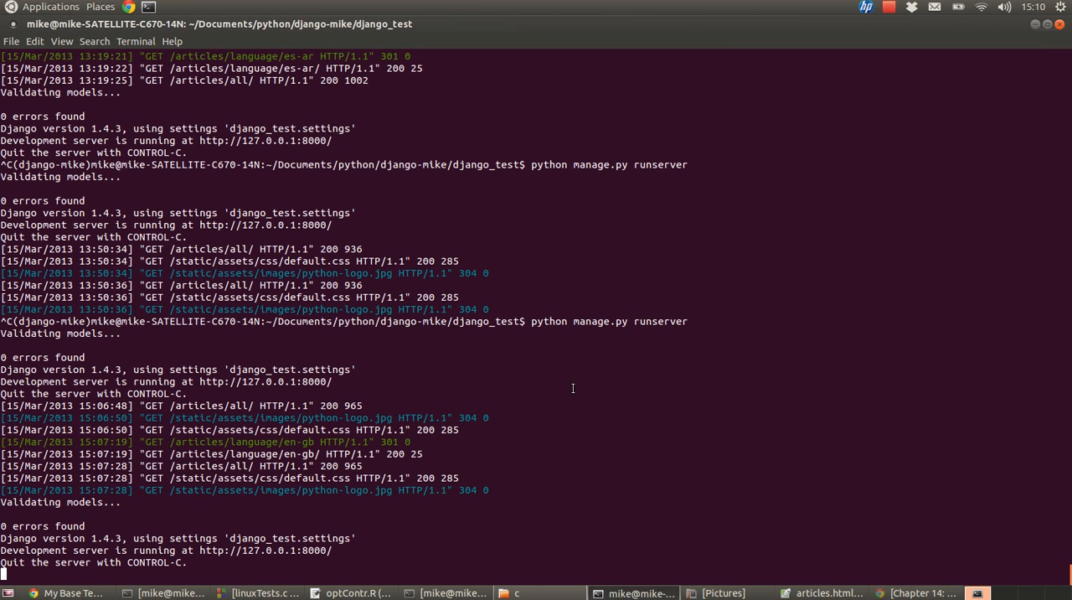
key("ctrl+c")
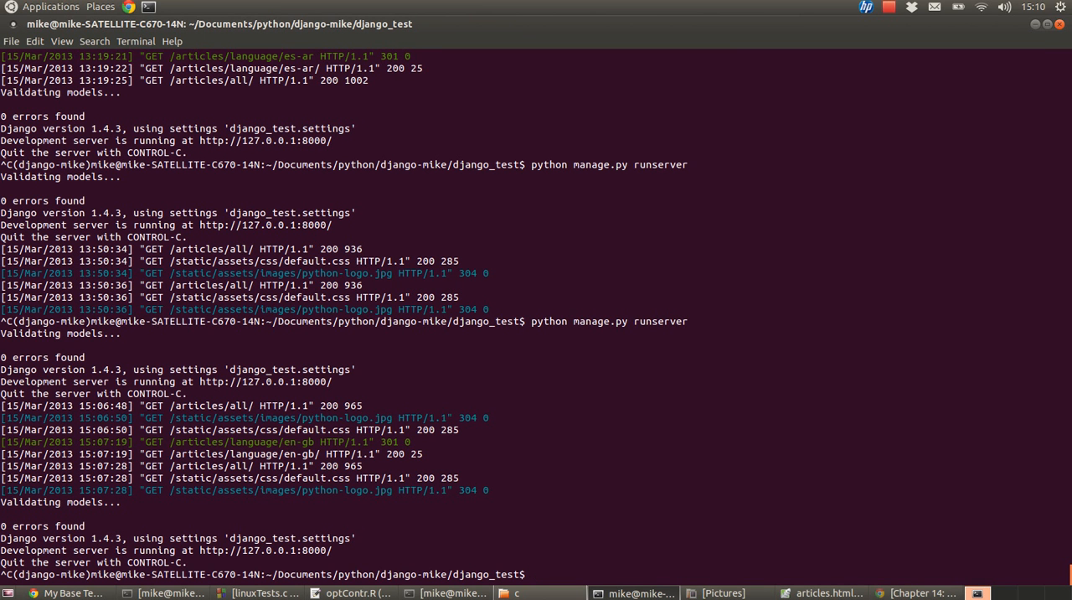
type("python manage.py runserver")
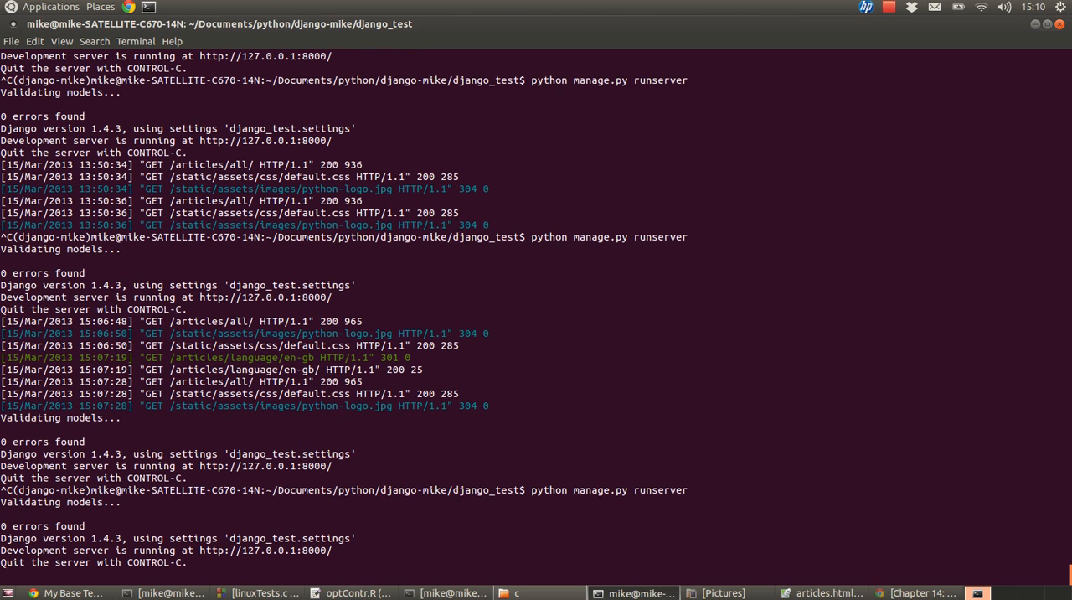
- Reload /articles/all/ and visit /articles/language/en-gb/ in Chromium
left_click(983, 590)
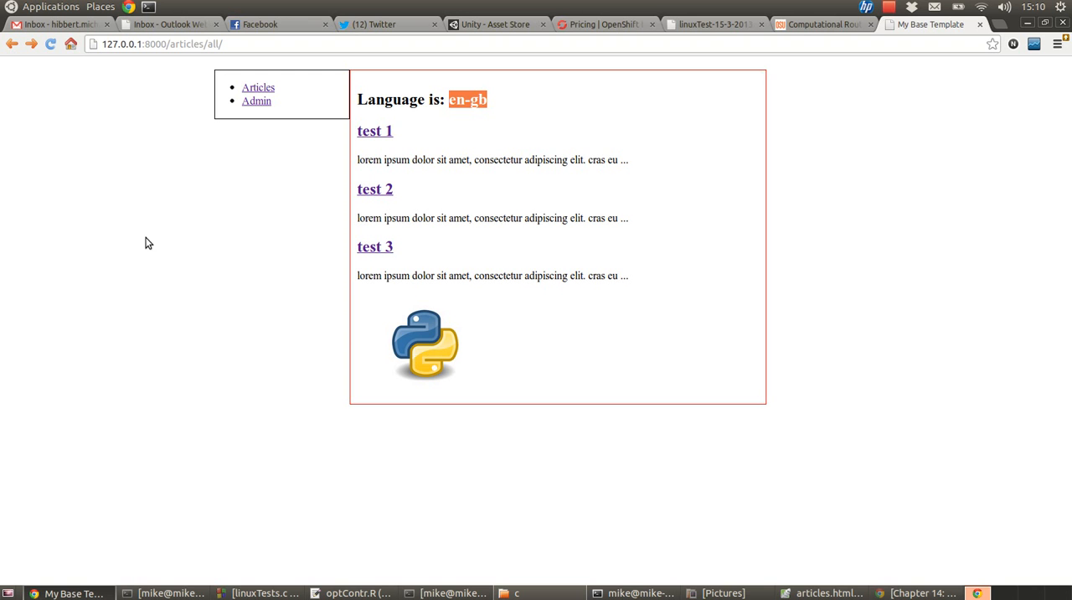
left_click(54, 45)
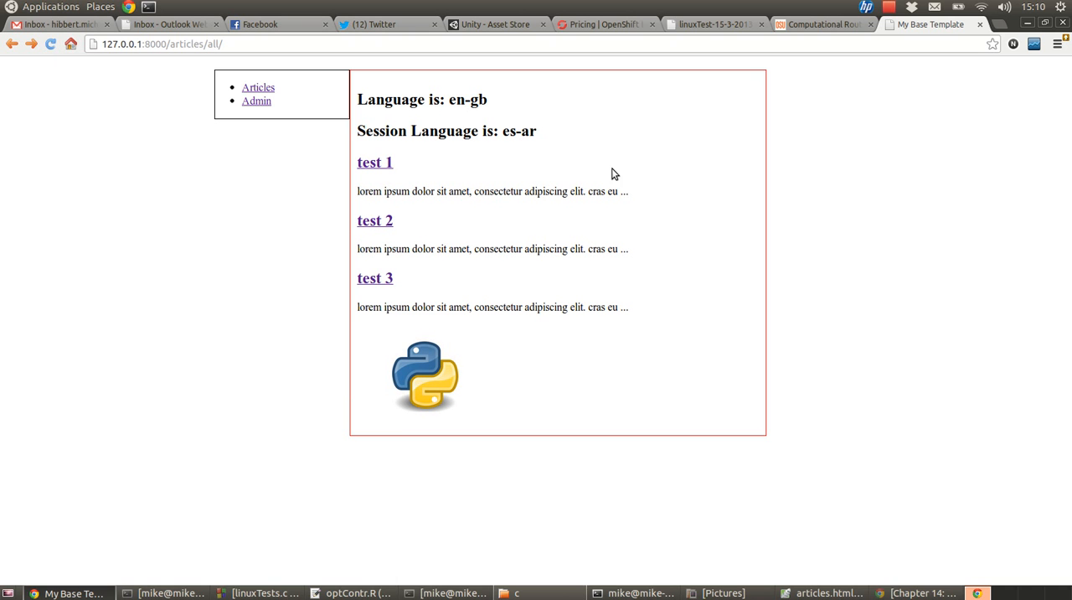
double_click(519, 130)
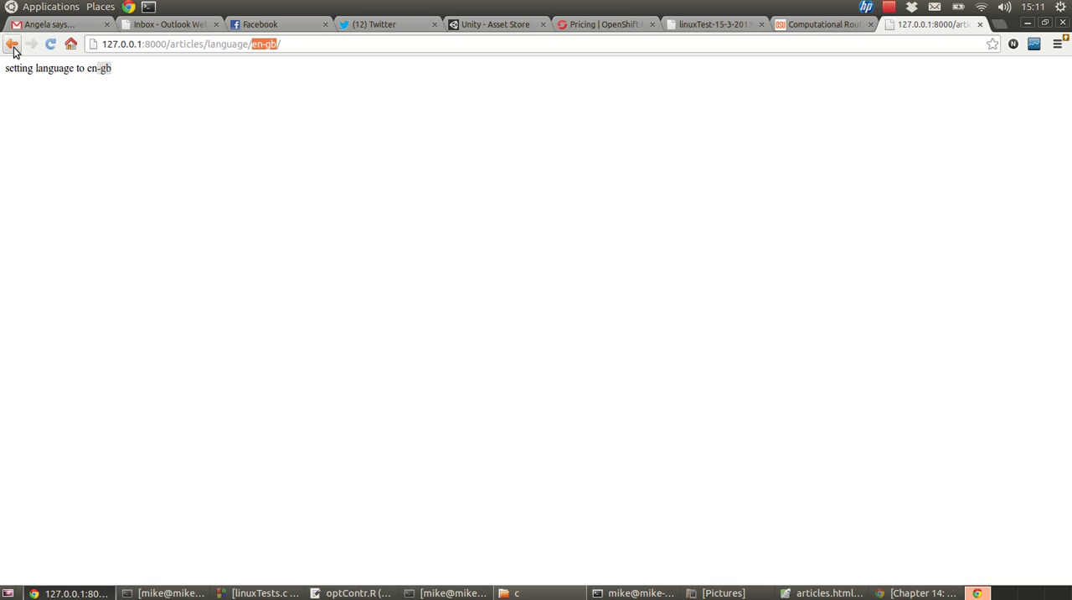
- Go back to the articles page showing 'Language is: en-gb' and 'Session Language is: en-gb'
left_click(15, 46)
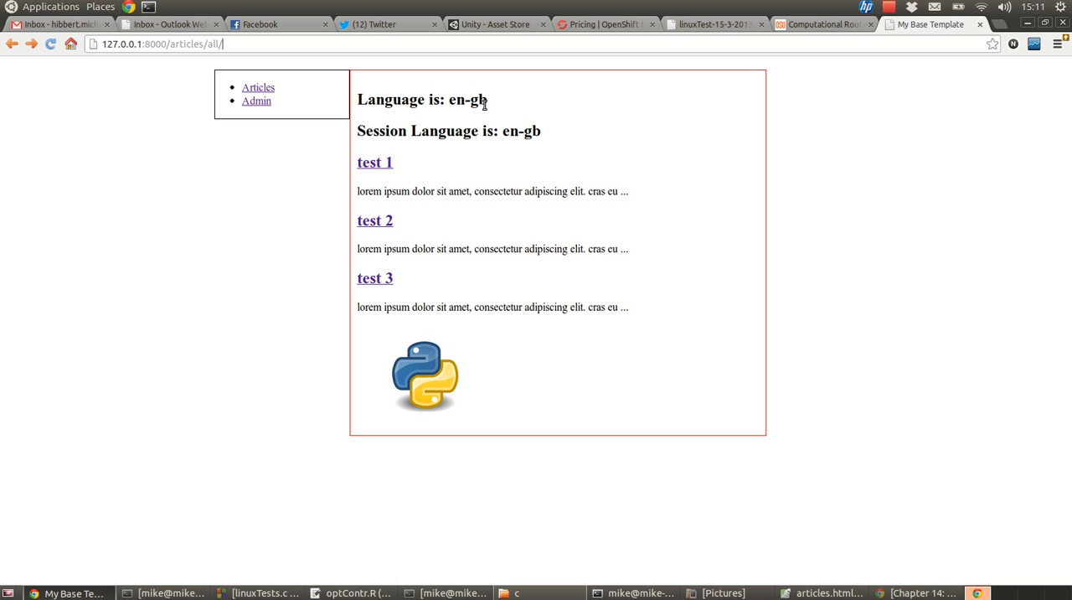
double_click(466, 101)
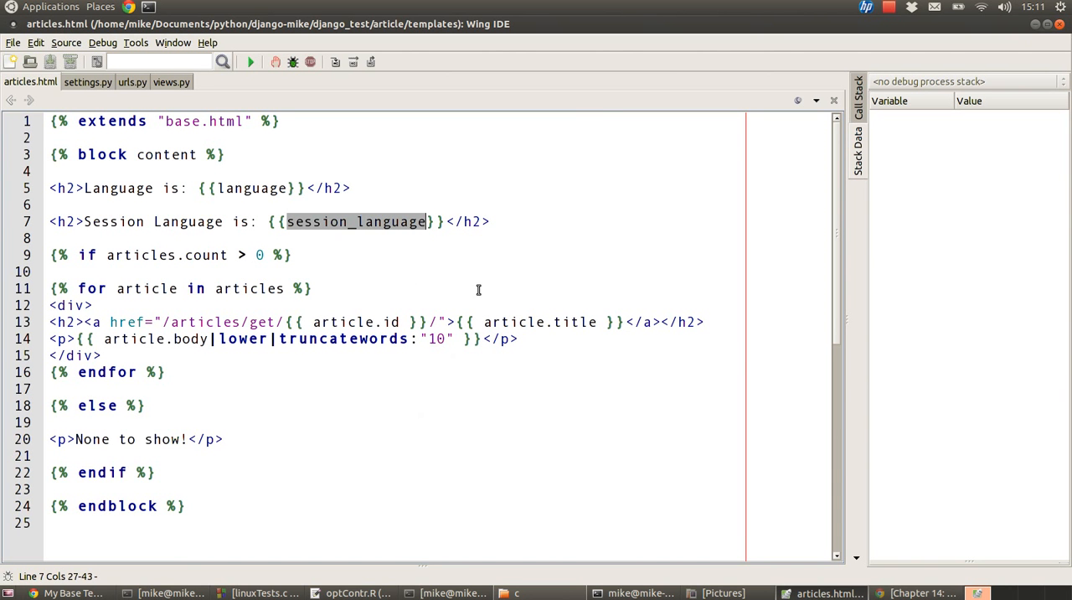
- Show views.py scrolled to the top at the articles view
left_click(171, 82)
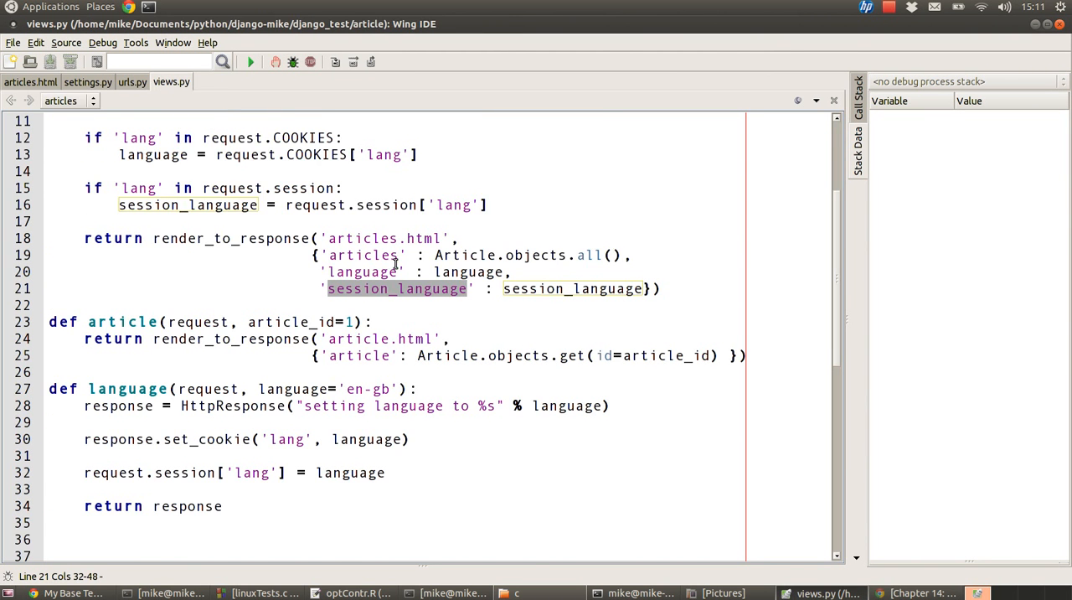
scroll("up", 3)
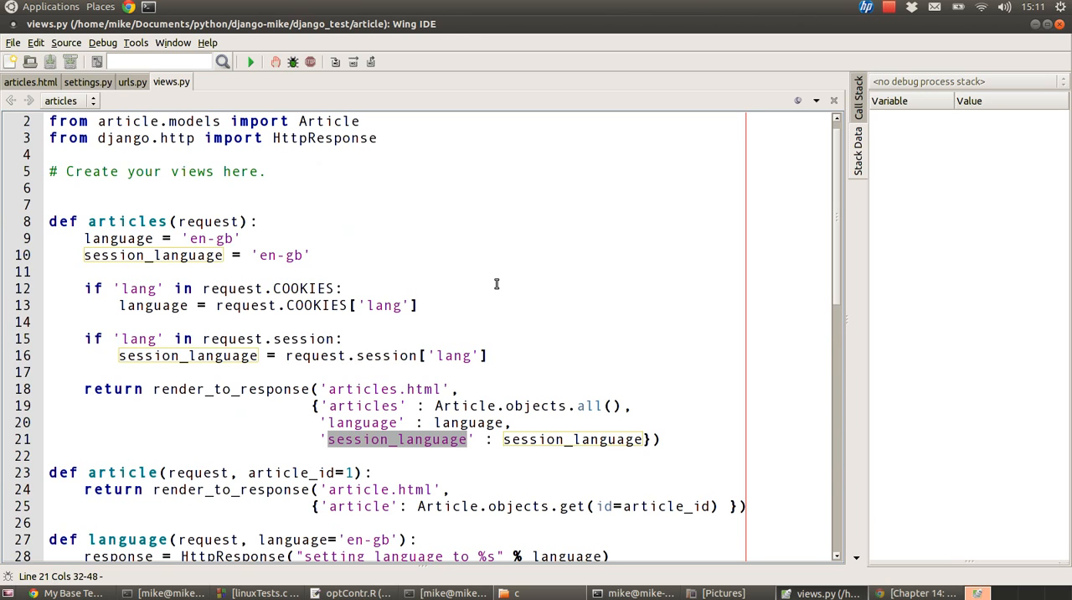